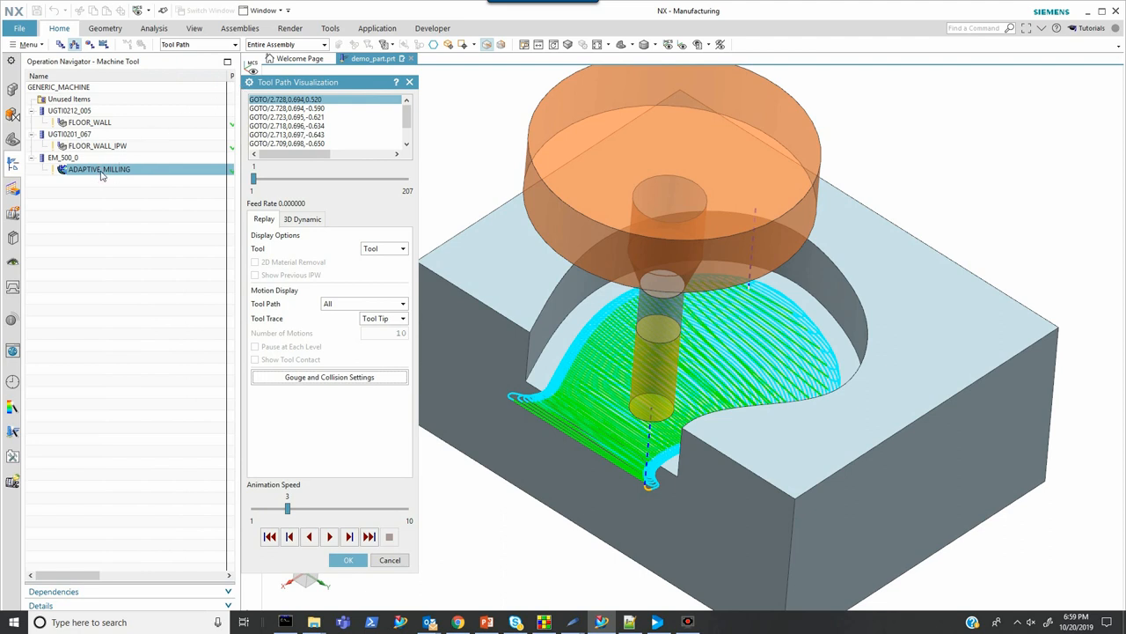
pyautogui.moveTo(91, 192)
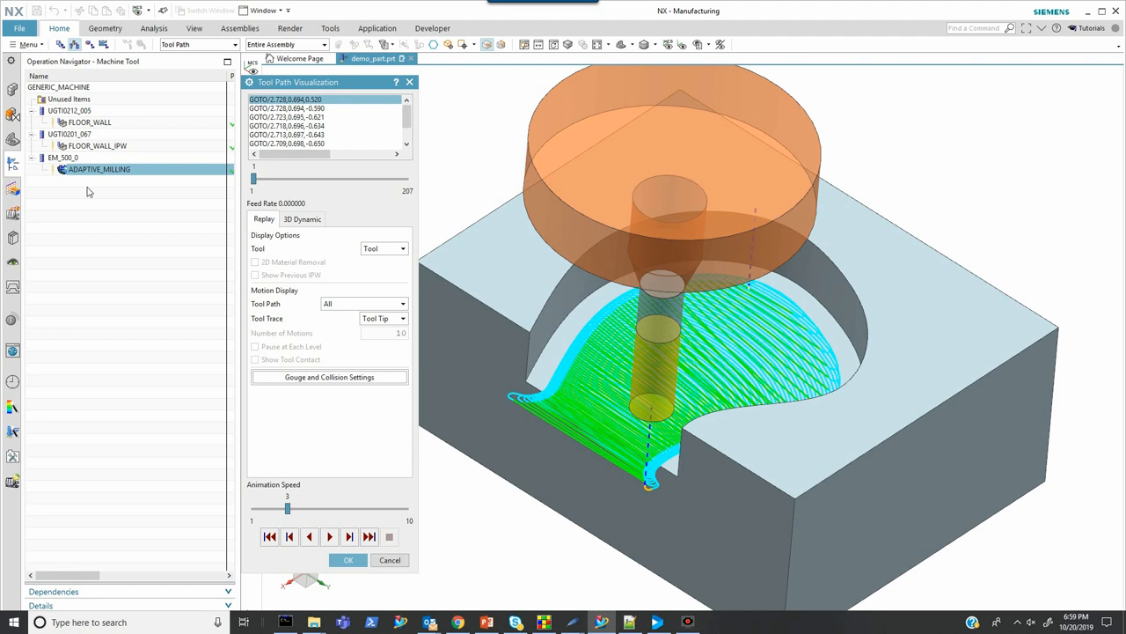
pyautogui.moveTo(106, 188)
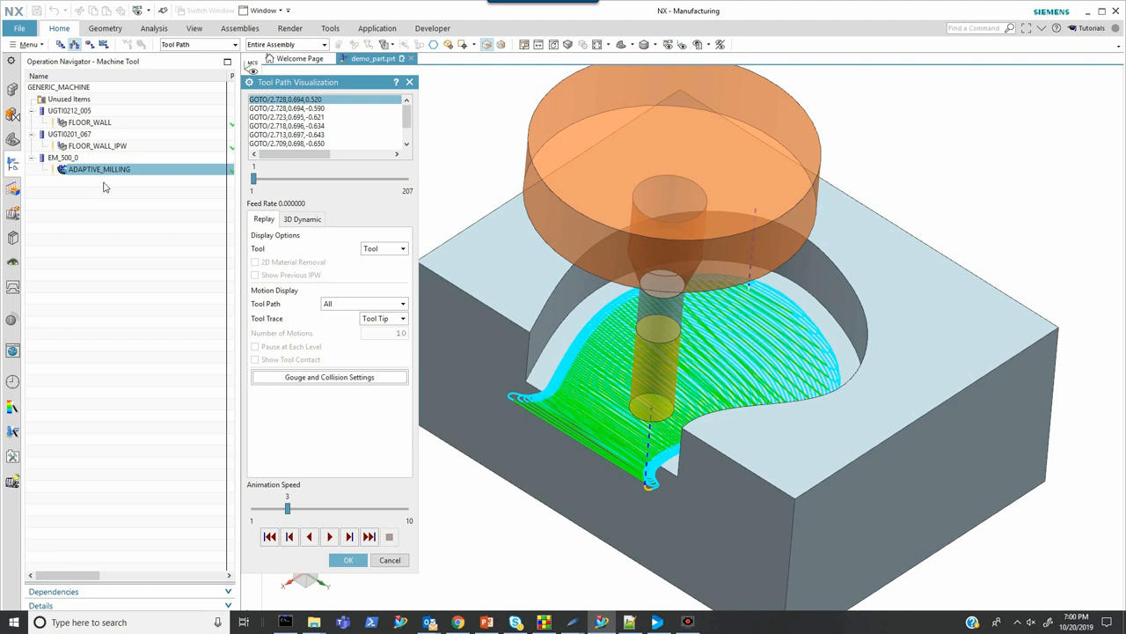
pyautogui.moveTo(109, 190)
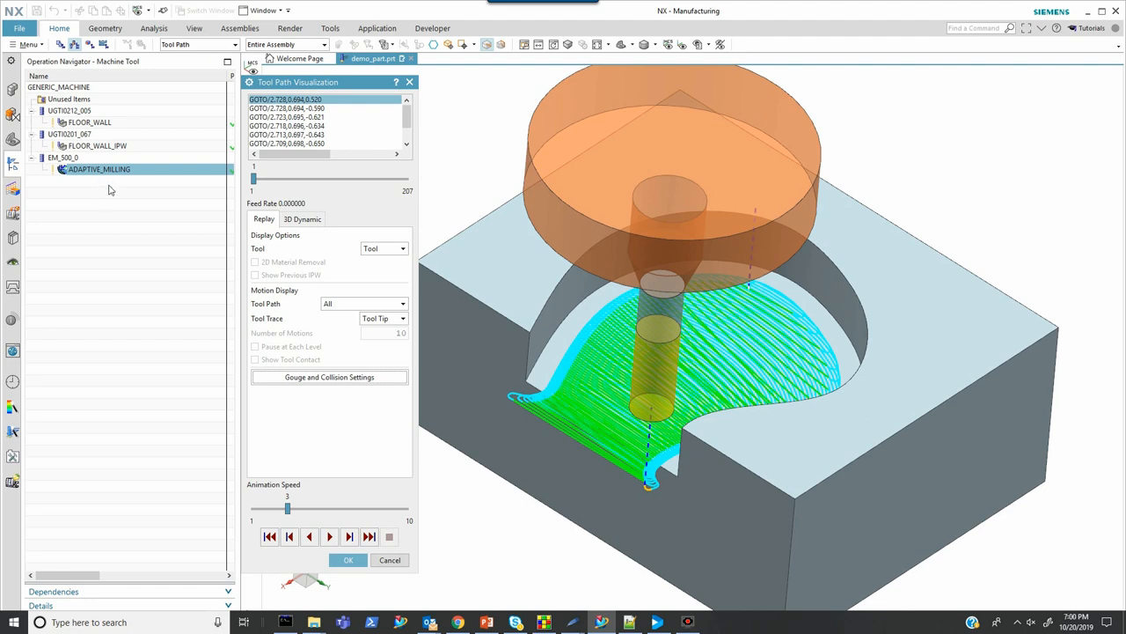
pyautogui.moveTo(103, 196)
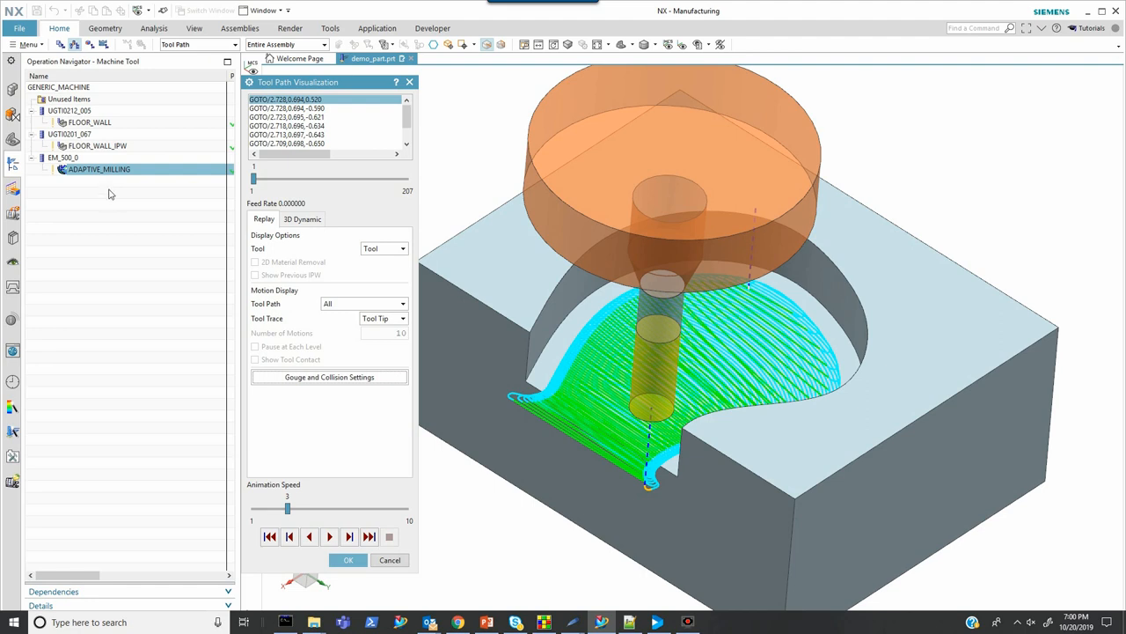
pyautogui.moveTo(427, 330)
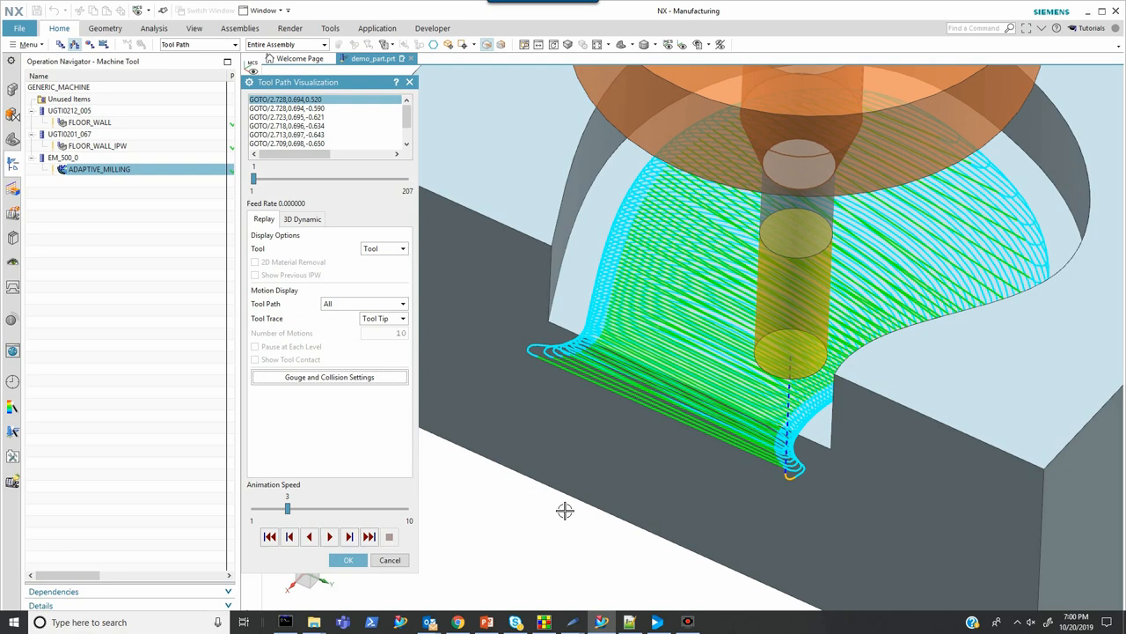
pyautogui.moveTo(571, 409)
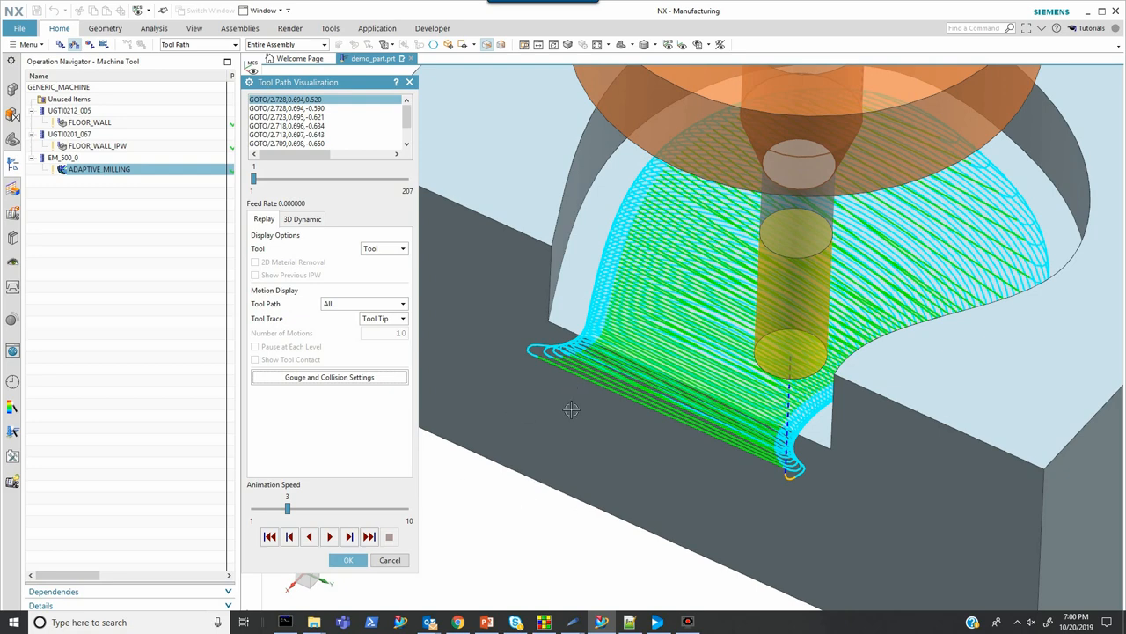
pyautogui.moveTo(512, 506)
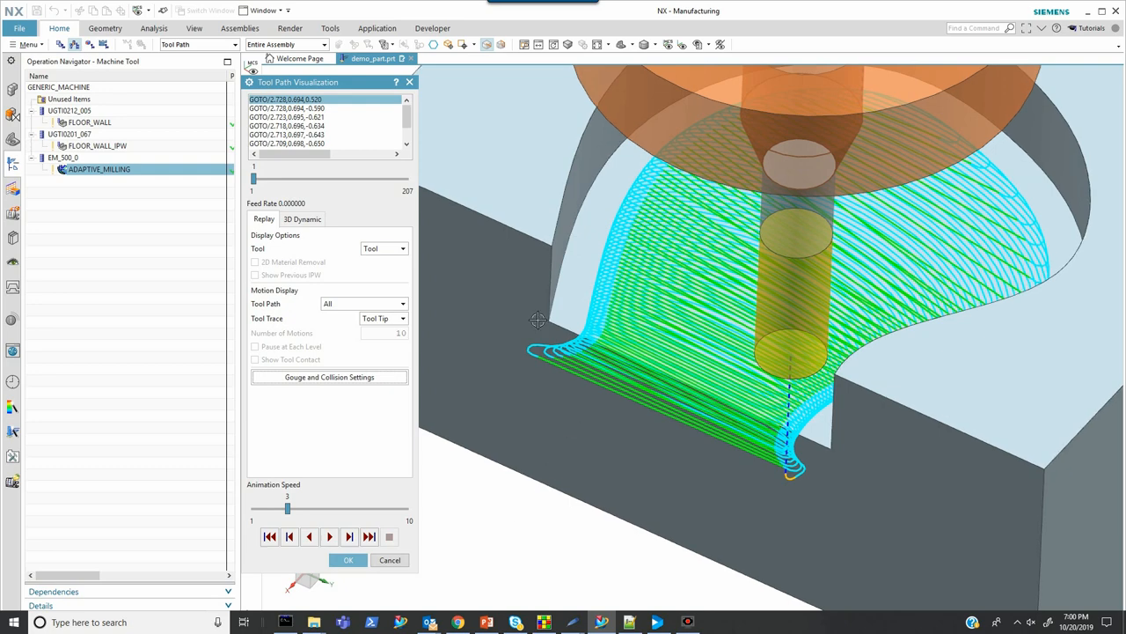
# Play the 3D Dynamic material-removal simulation of the adaptive milling to its final motion and confirm
pyautogui.click(301, 218)
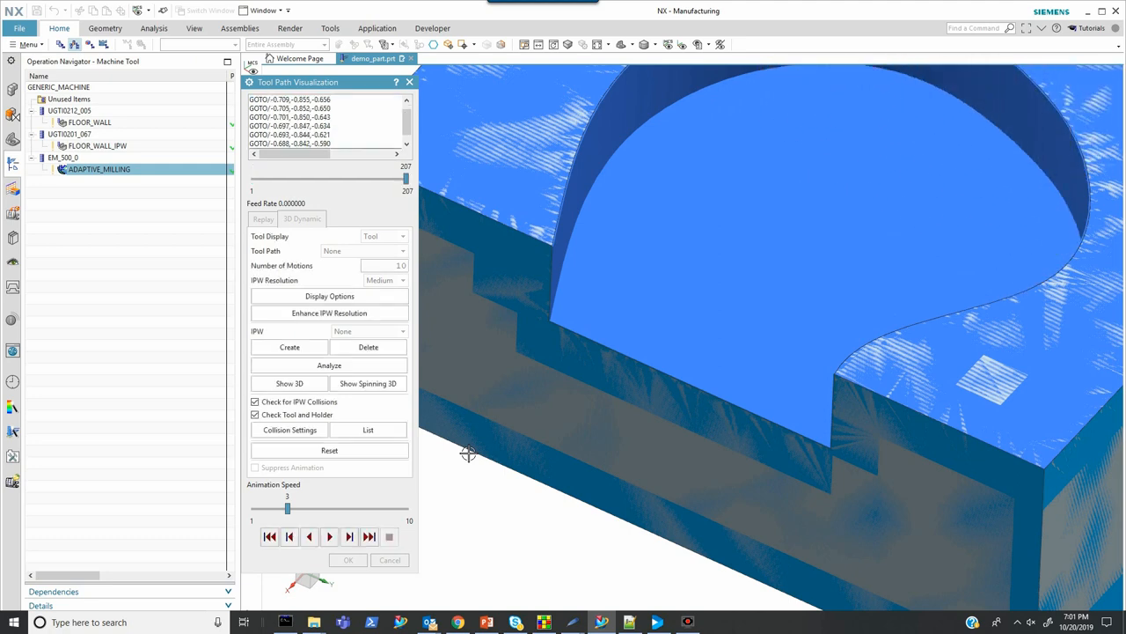
pyautogui.click(302, 218)
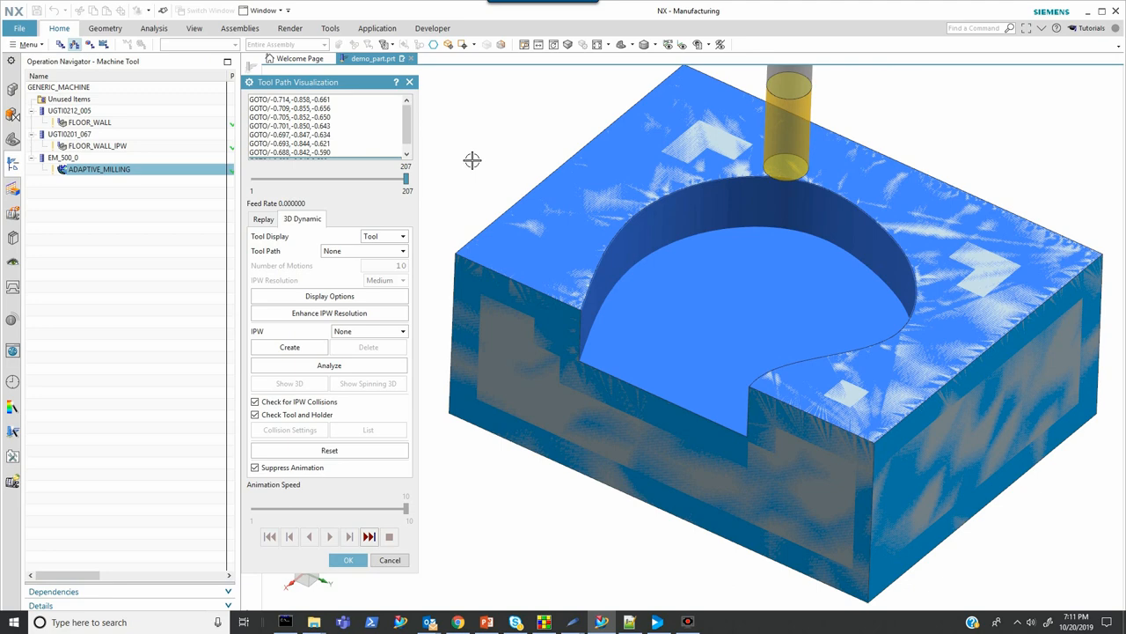
pyautogui.click(347, 559)
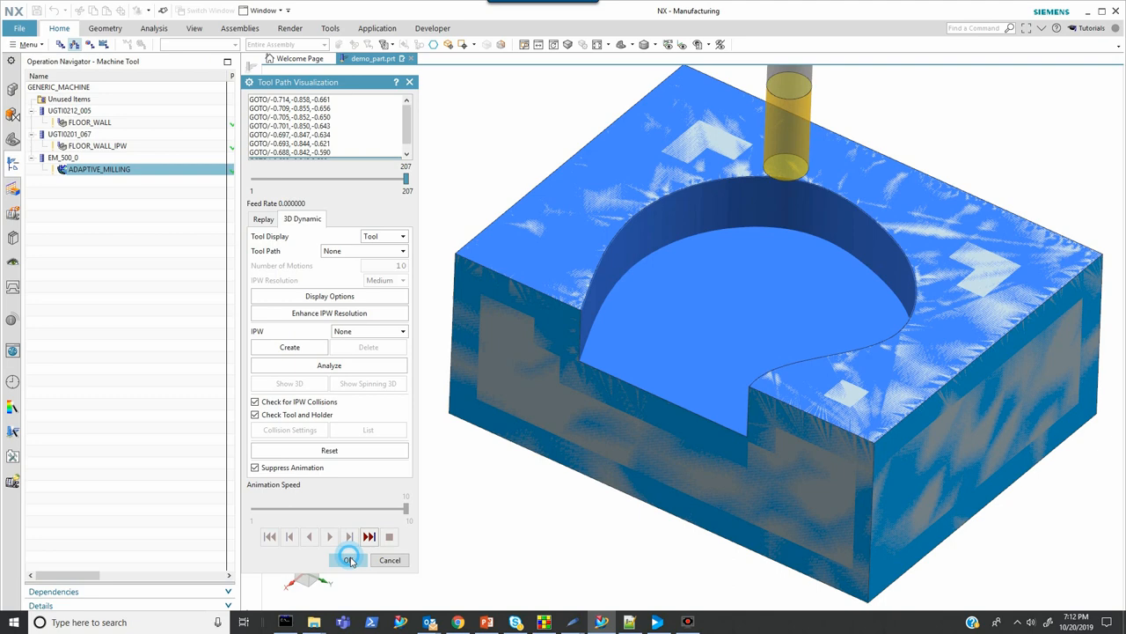
# Close the toolpath visualization and display the FLOOR_WALL operation's toolpath
pyautogui.click(349, 560)
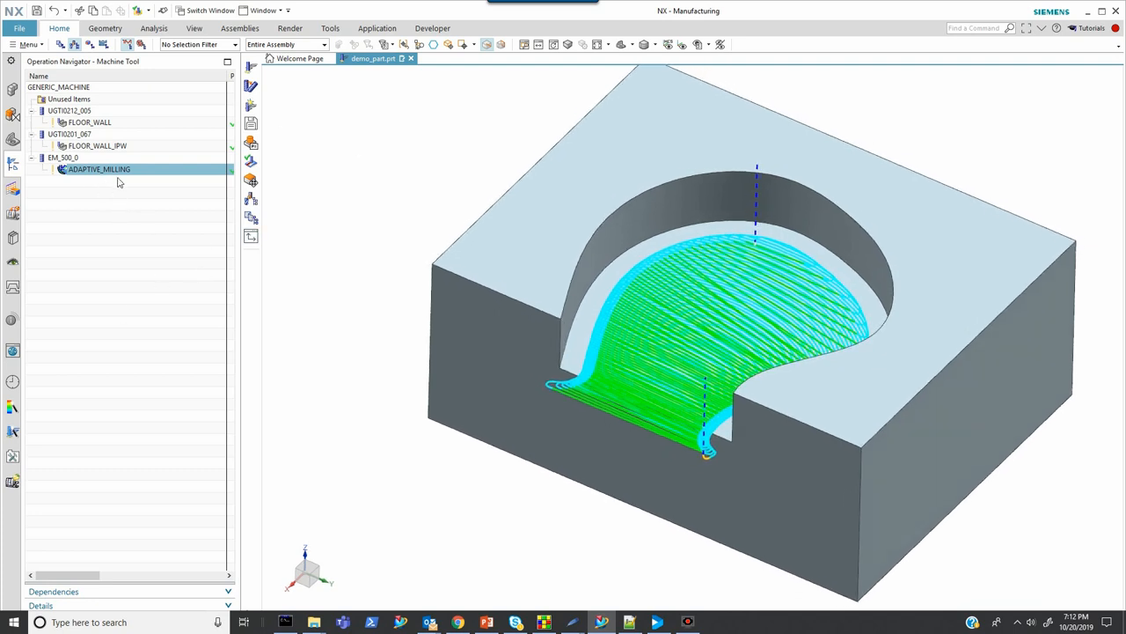
pyautogui.moveTo(79, 159)
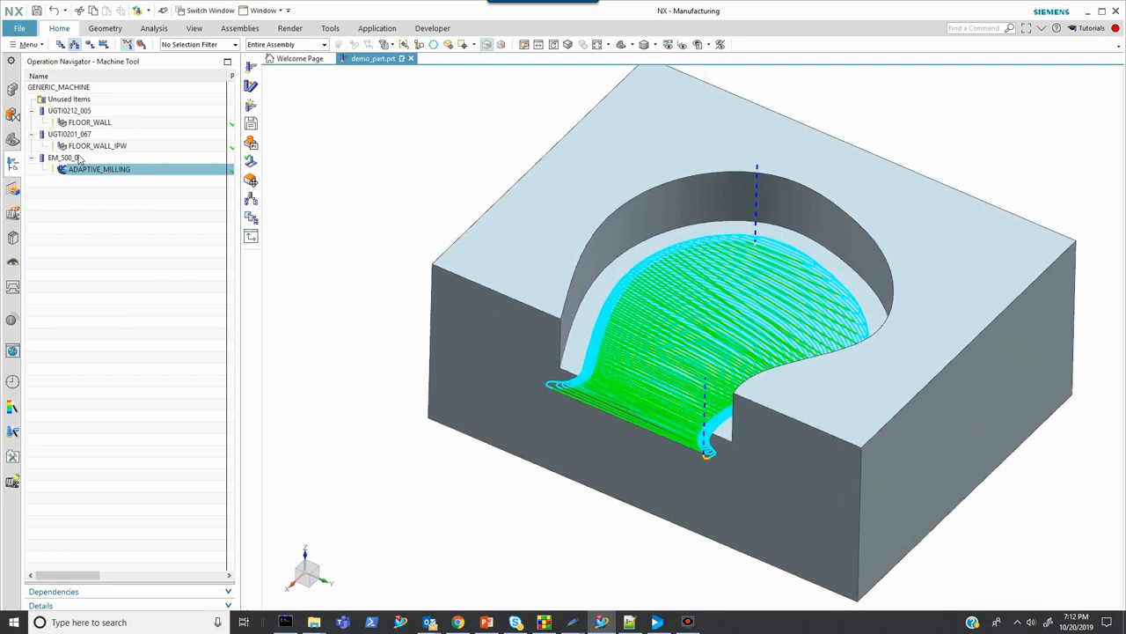
pyautogui.click(89, 121)
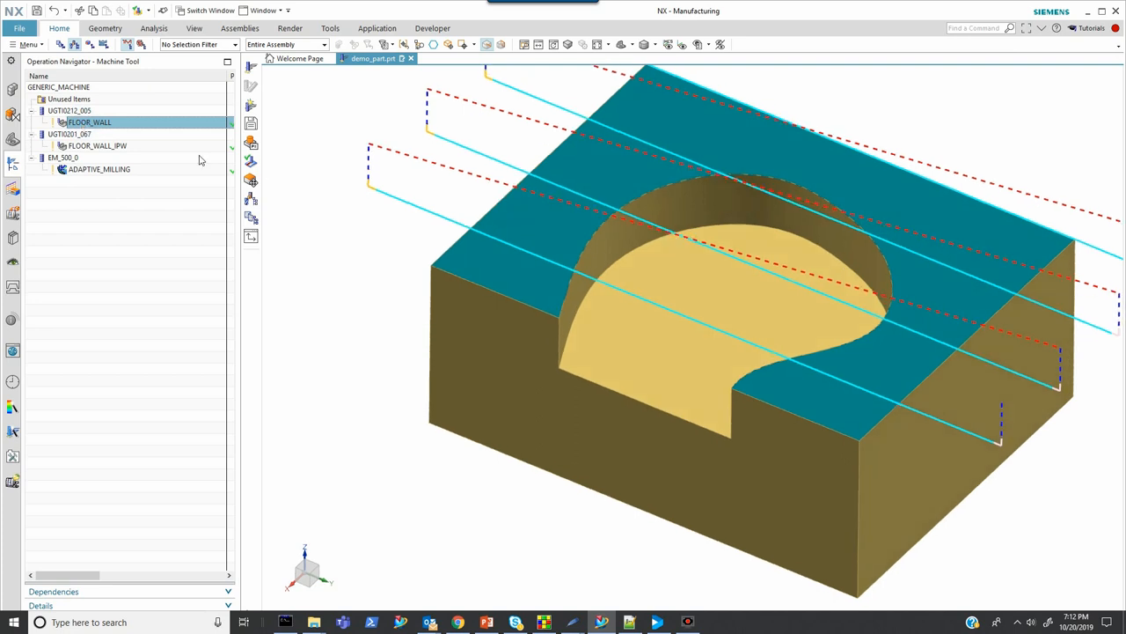
pyautogui.moveTo(117, 139)
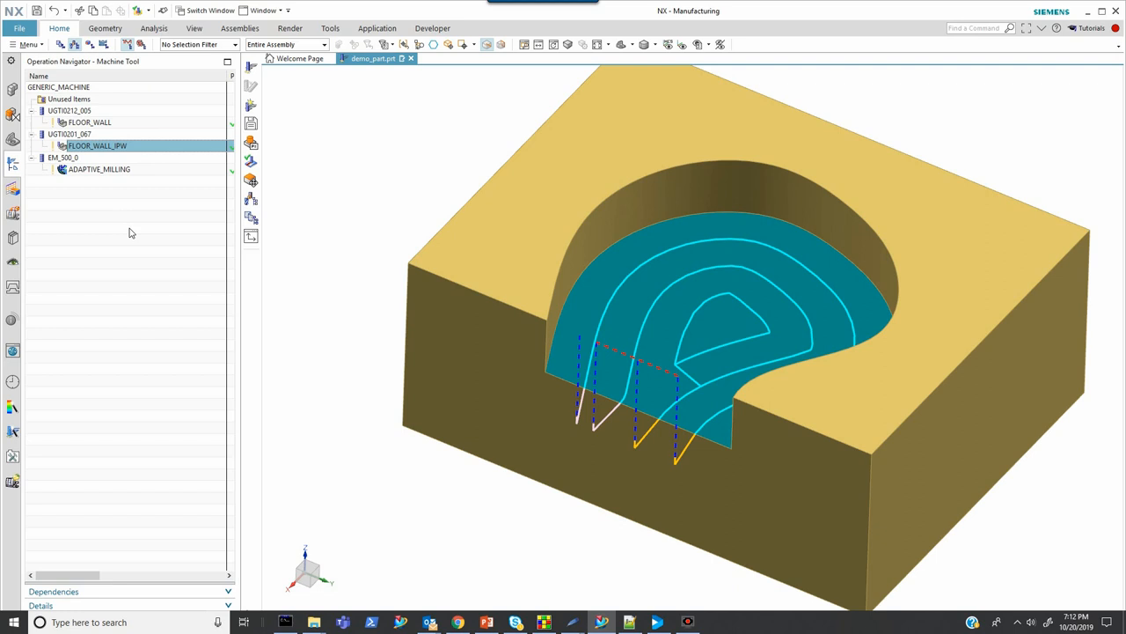
pyautogui.moveTo(80, 238)
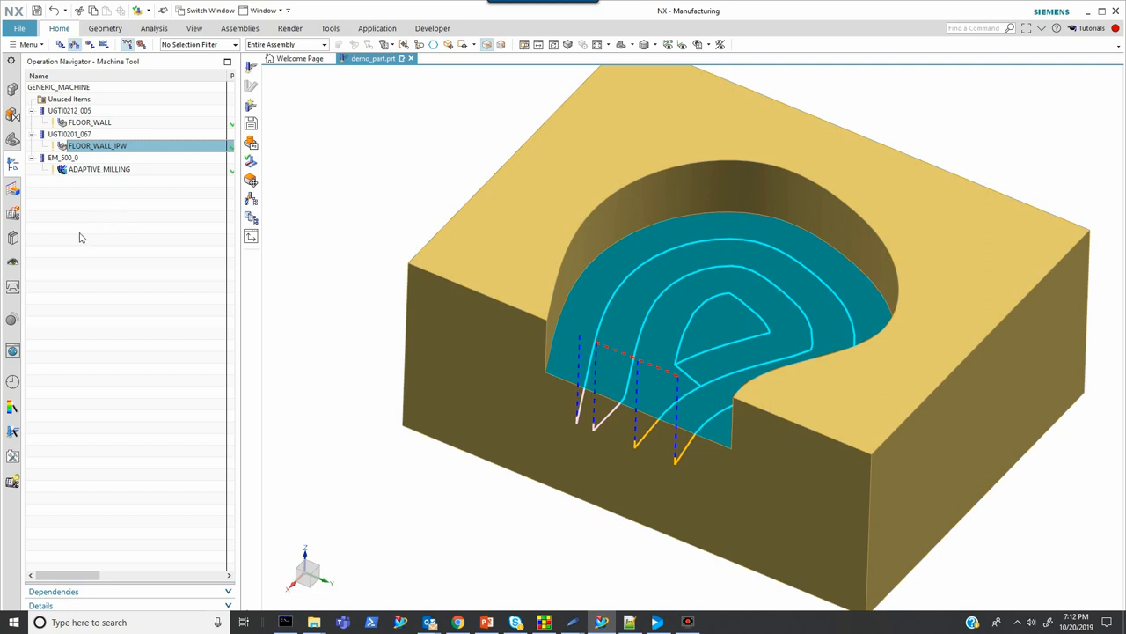
pyautogui.moveTo(83, 278)
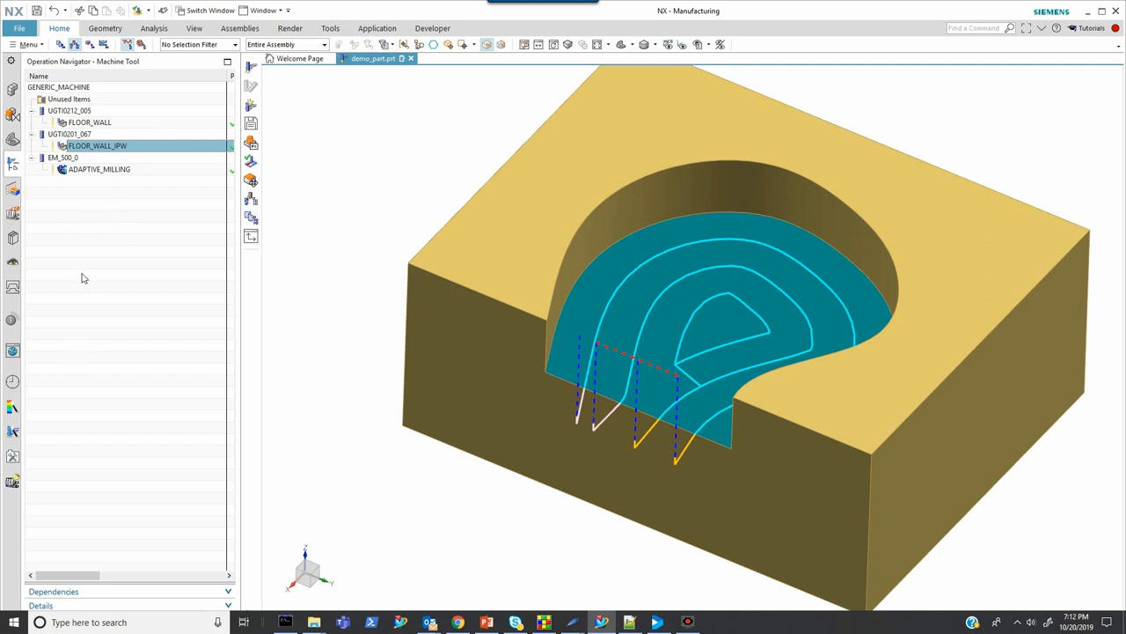
pyautogui.moveTo(105, 224)
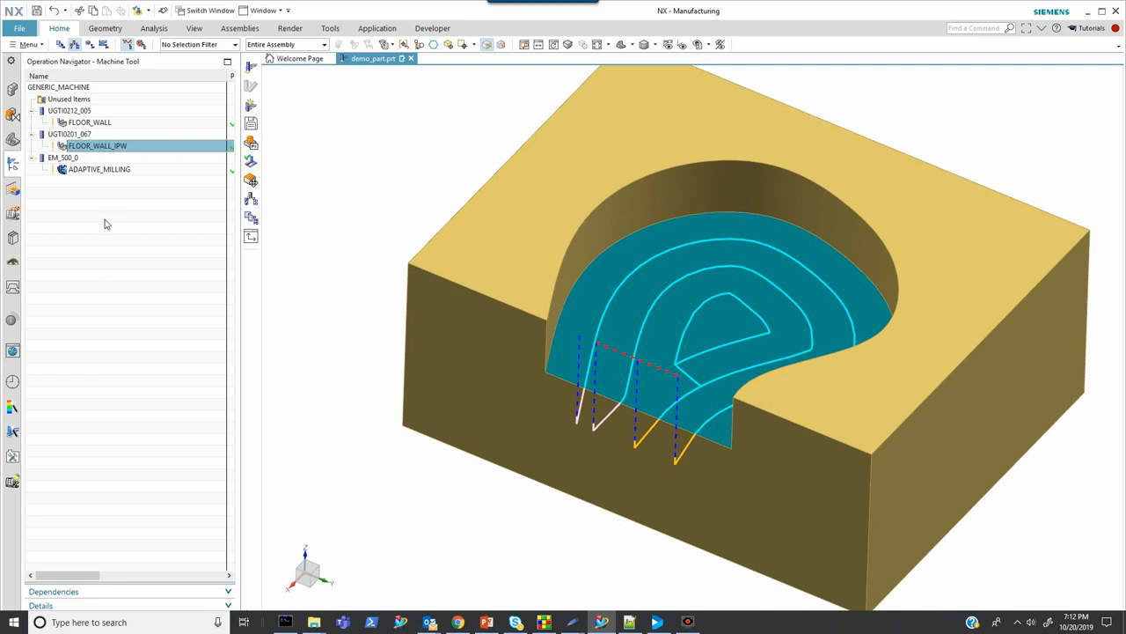
pyautogui.moveTo(100, 220)
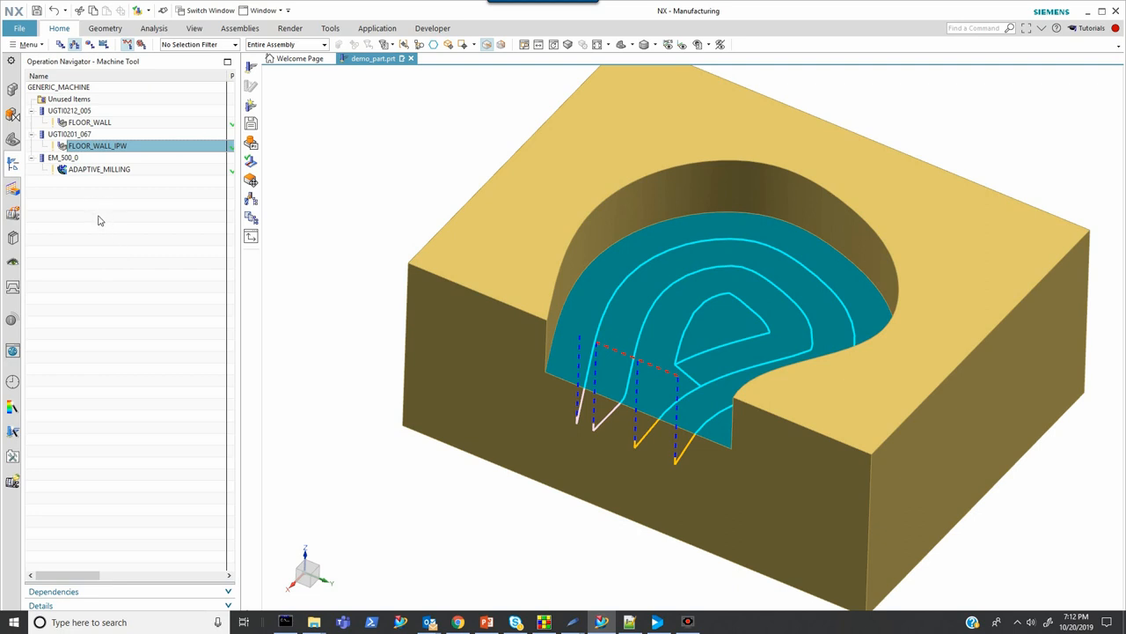
pyautogui.moveTo(99, 211)
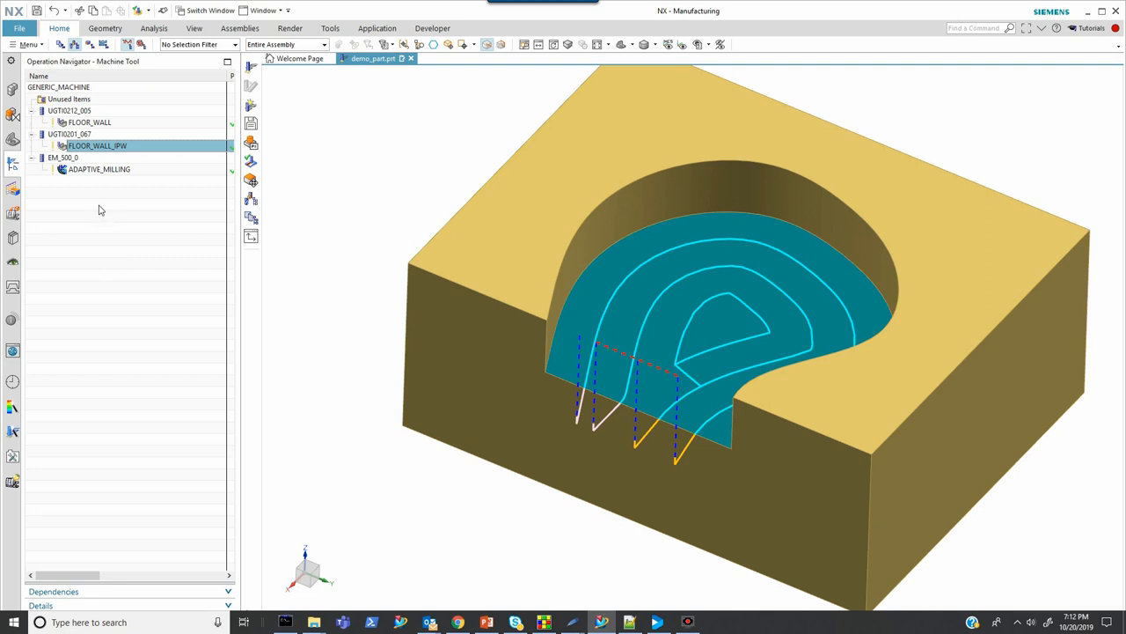
pyautogui.moveTo(121, 119)
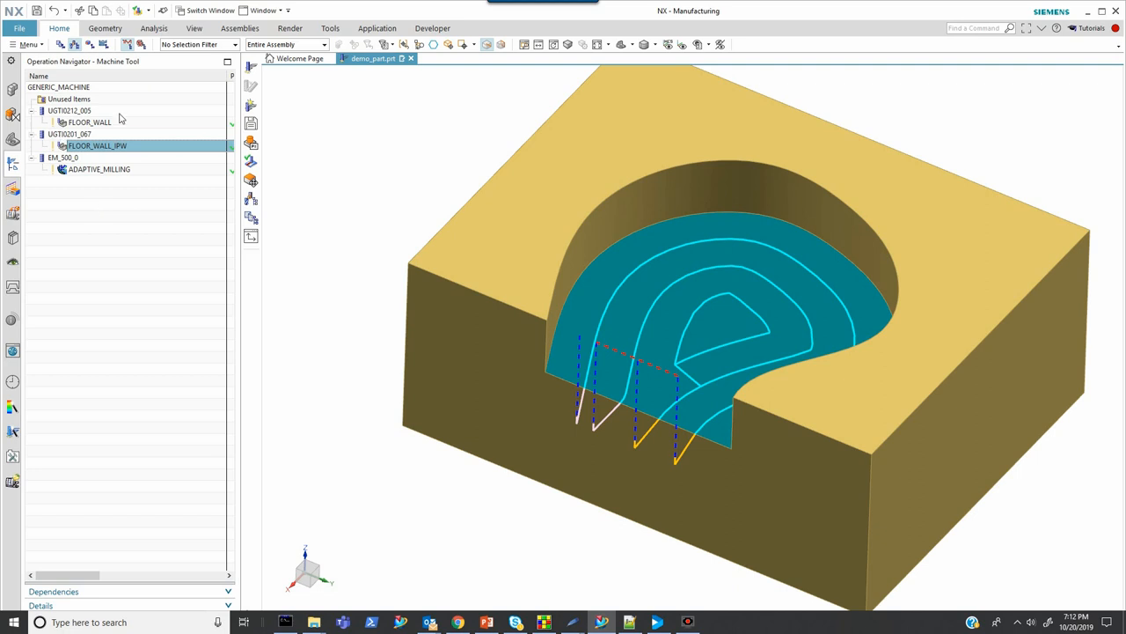
# Start Regrind Tool Group and choose EM_500_0 as the nominal tool
pyautogui.click(59, 28)
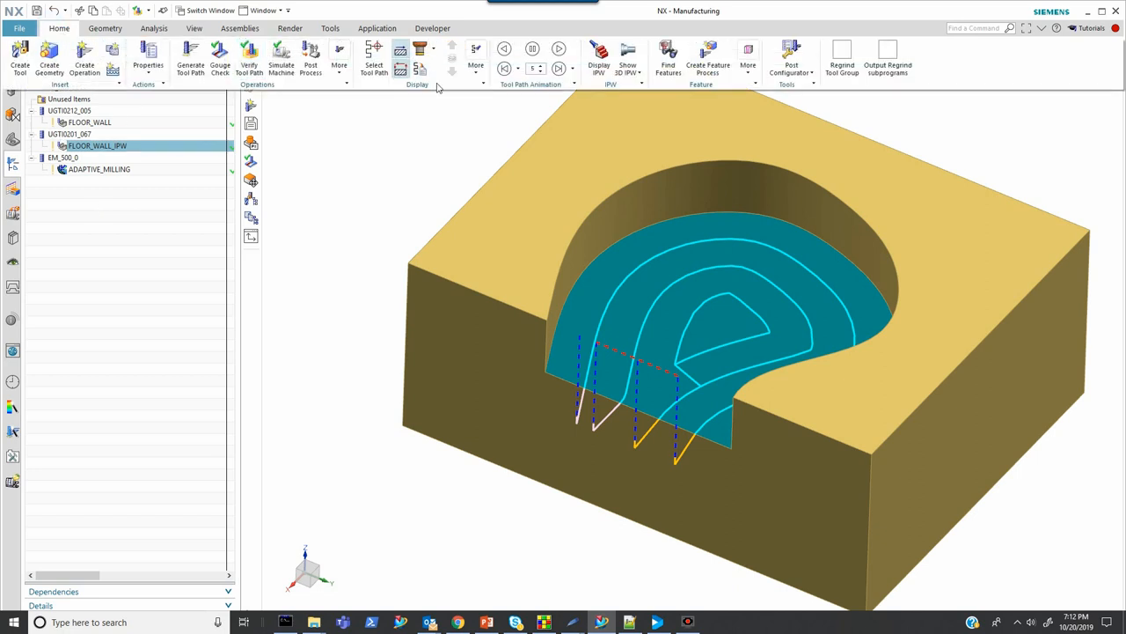
pyautogui.moveTo(841, 57)
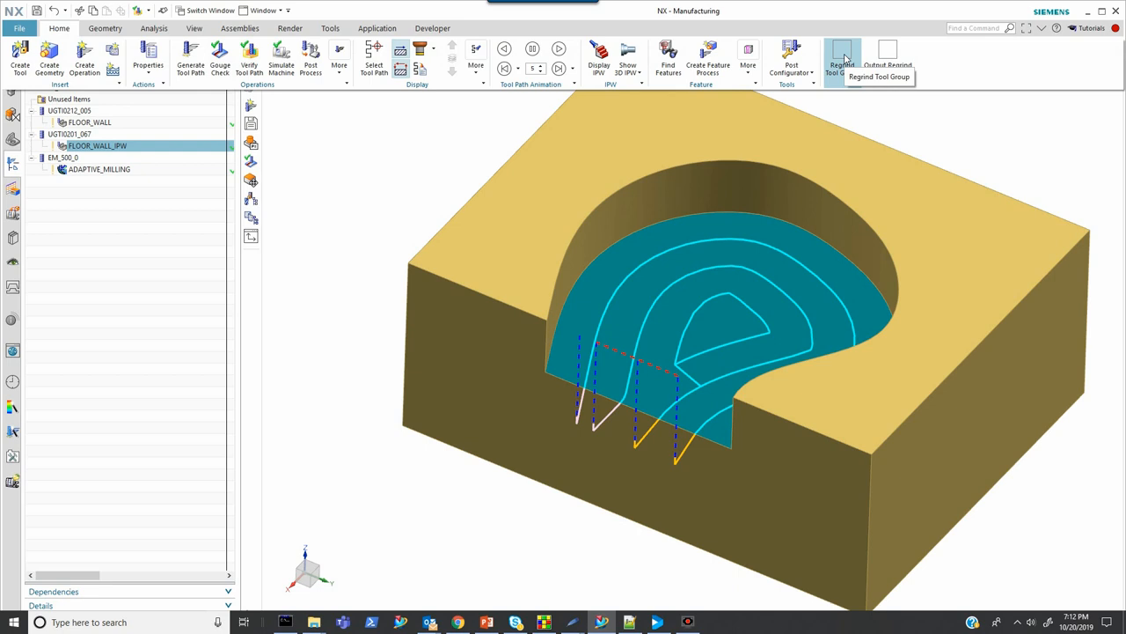
pyautogui.click(842, 53)
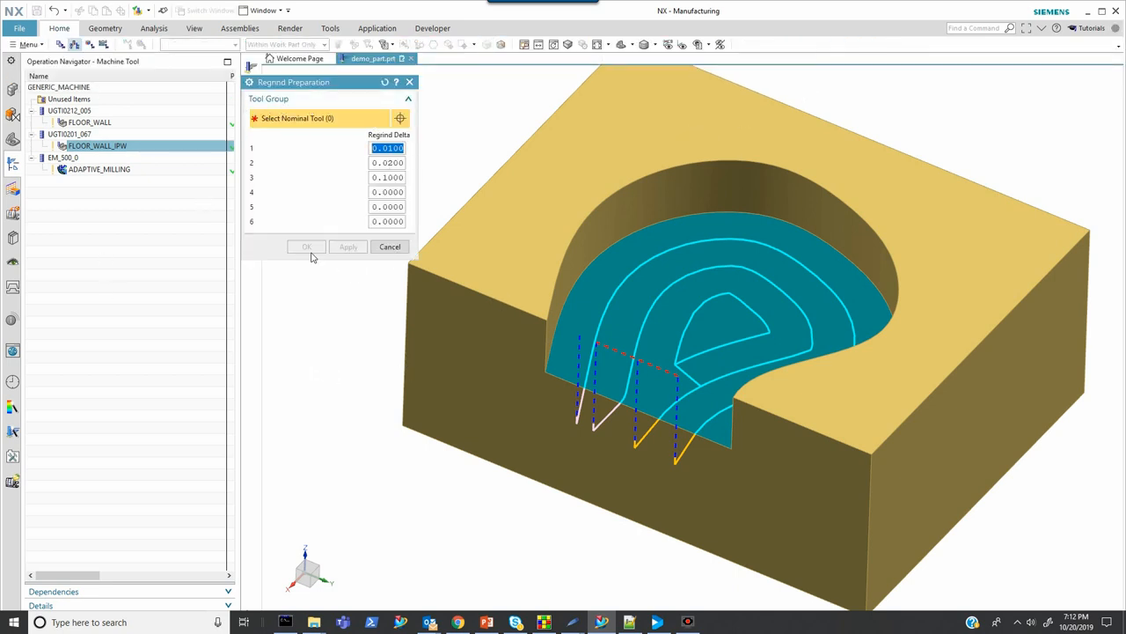
pyautogui.moveTo(297, 185)
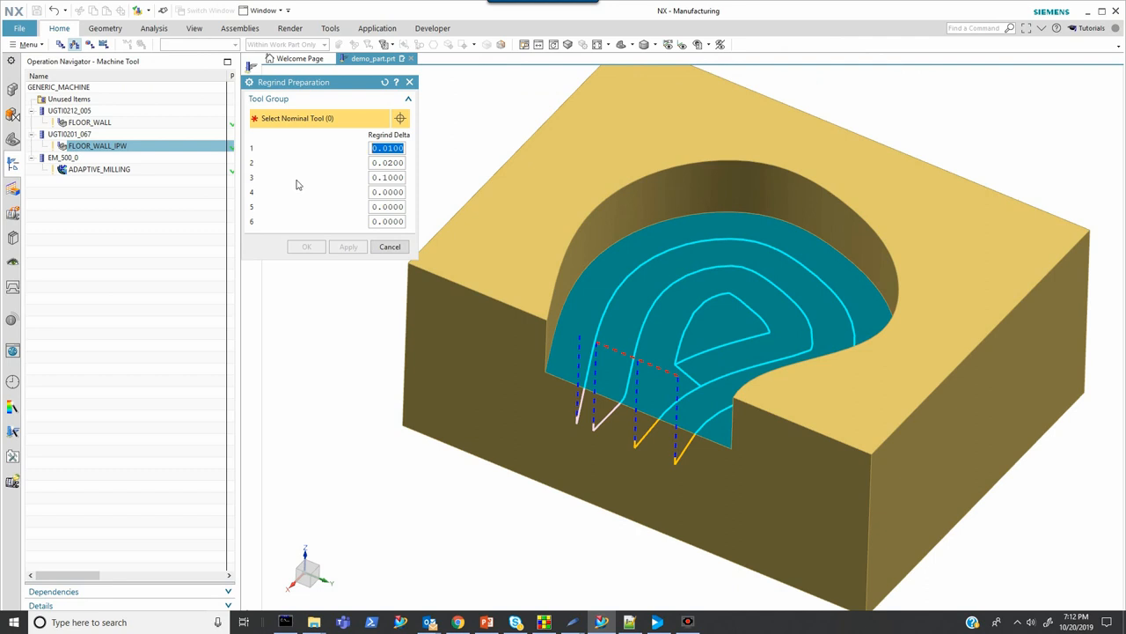
pyautogui.moveTo(281, 166)
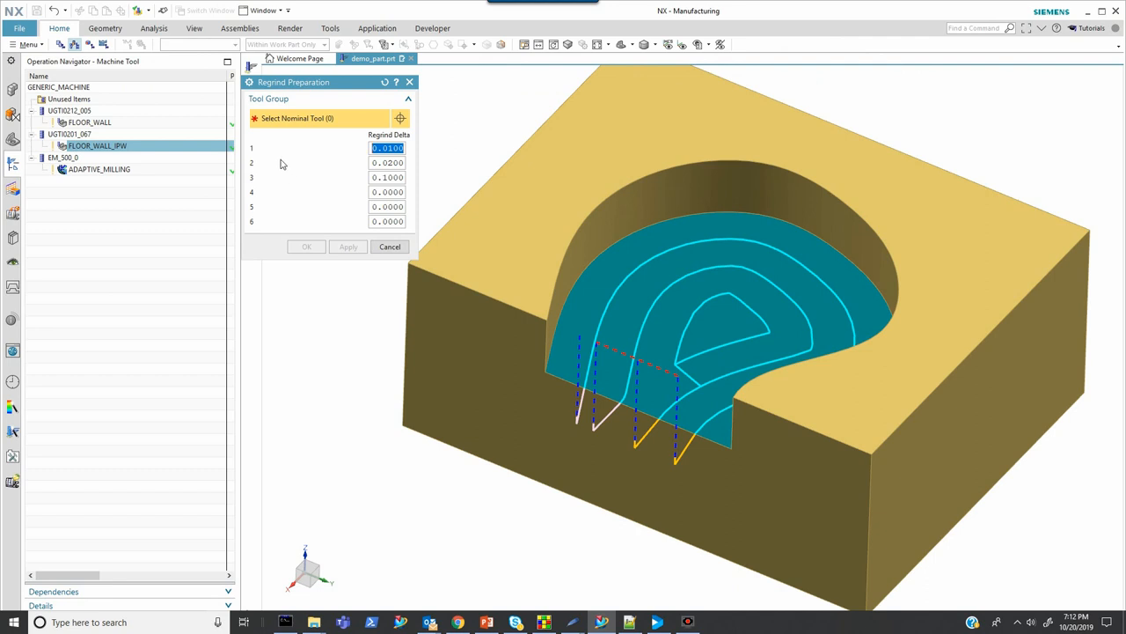
pyautogui.moveTo(71, 176)
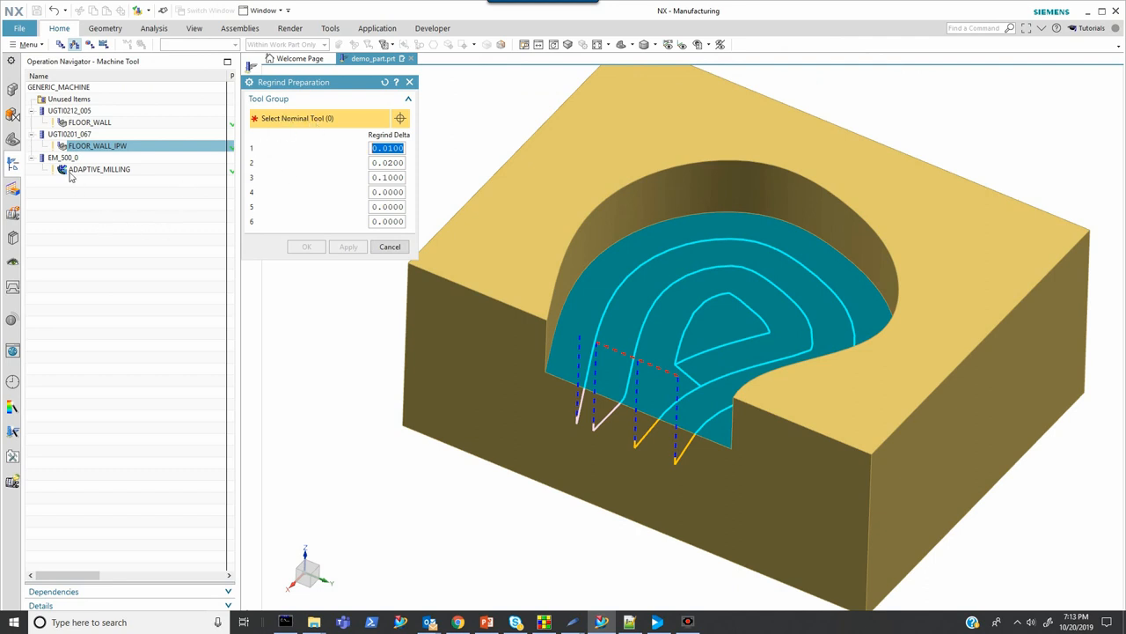
pyautogui.click(62, 157)
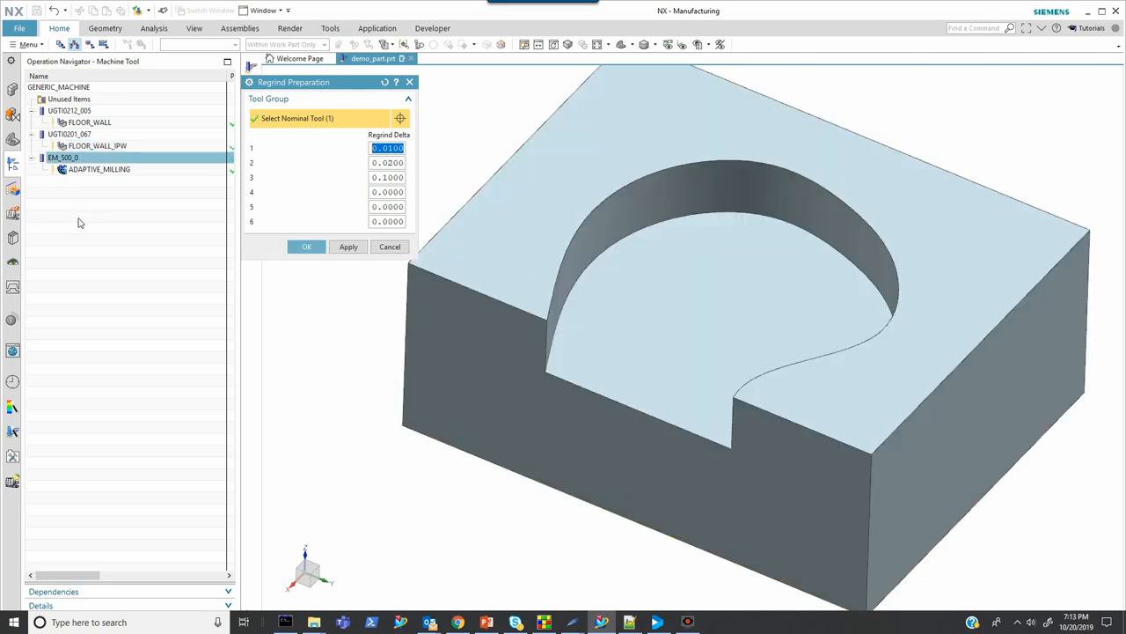
pyautogui.moveTo(391, 190)
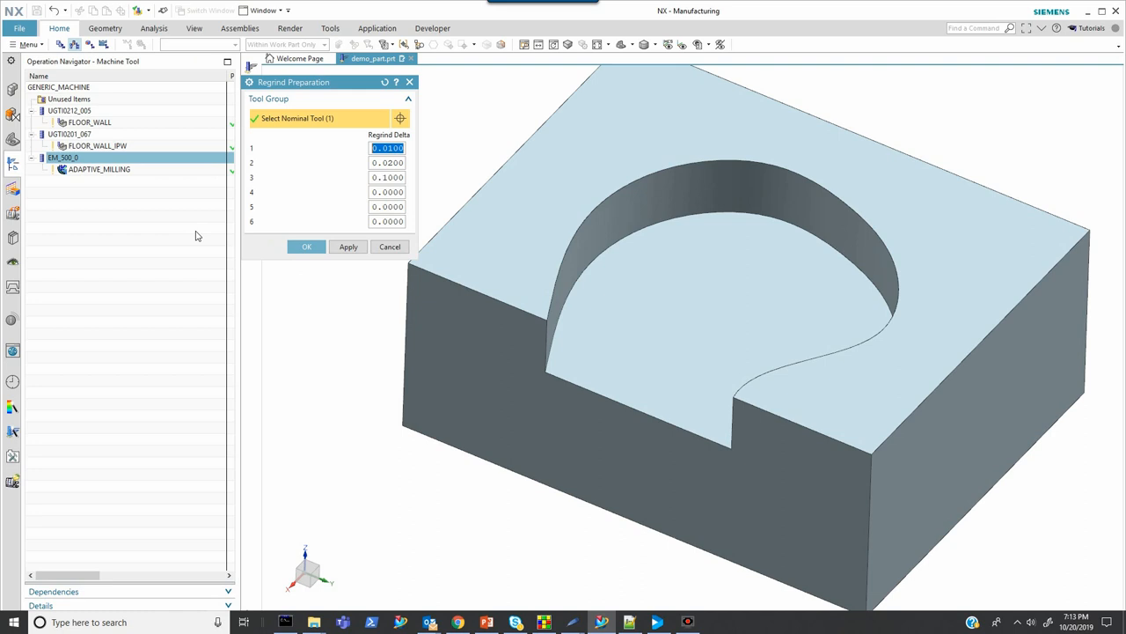
pyautogui.moveTo(306, 247)
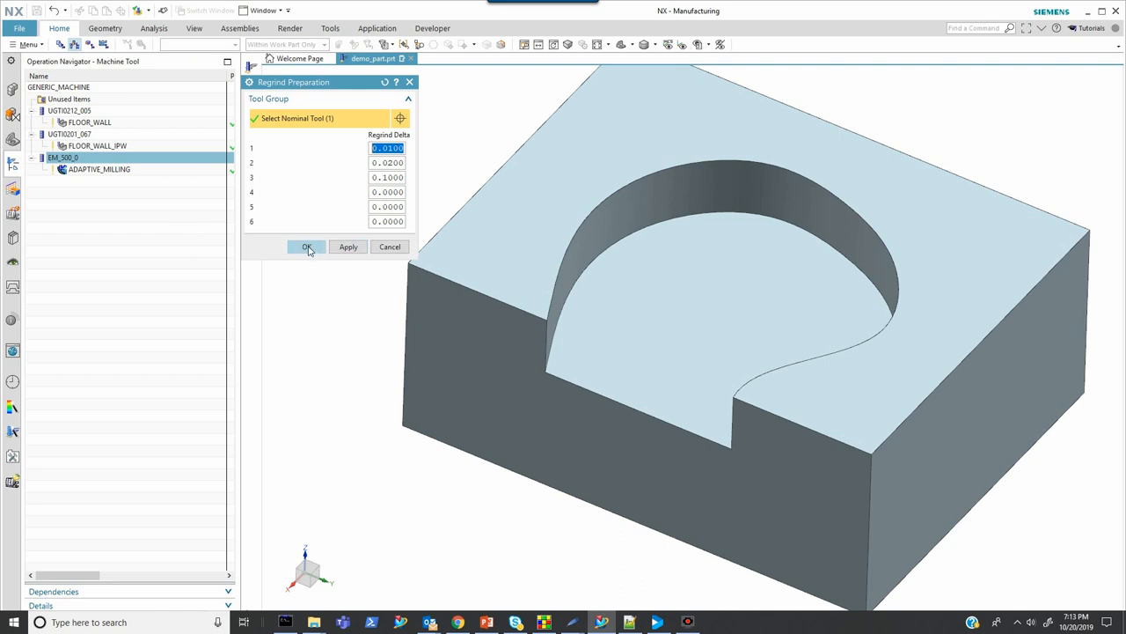
pyautogui.click(307, 247)
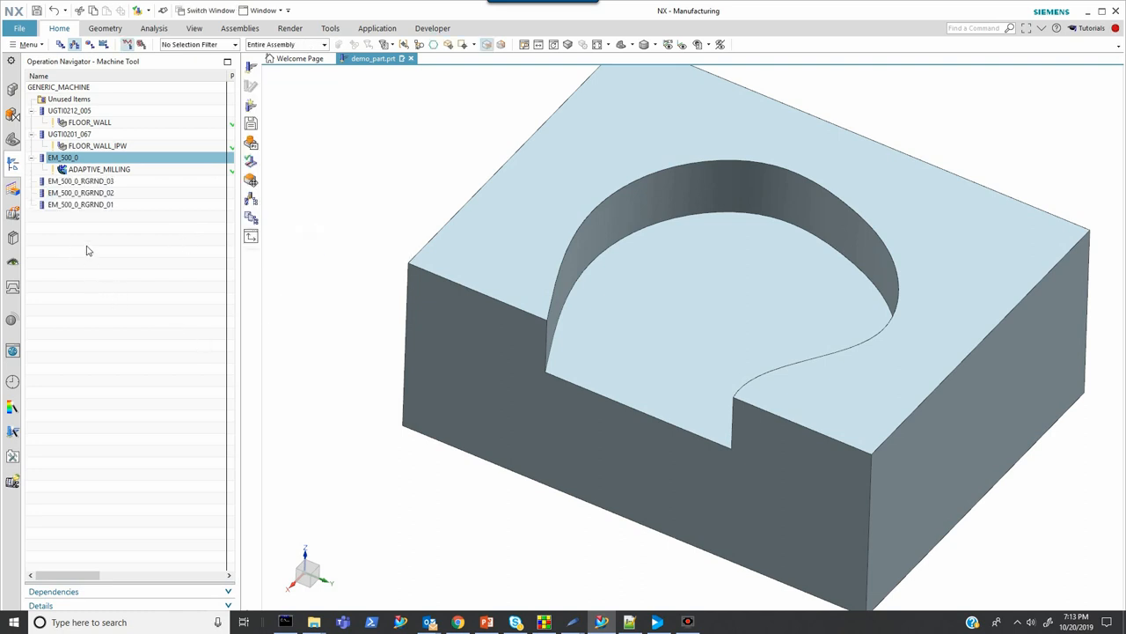
pyautogui.moveTo(91, 227)
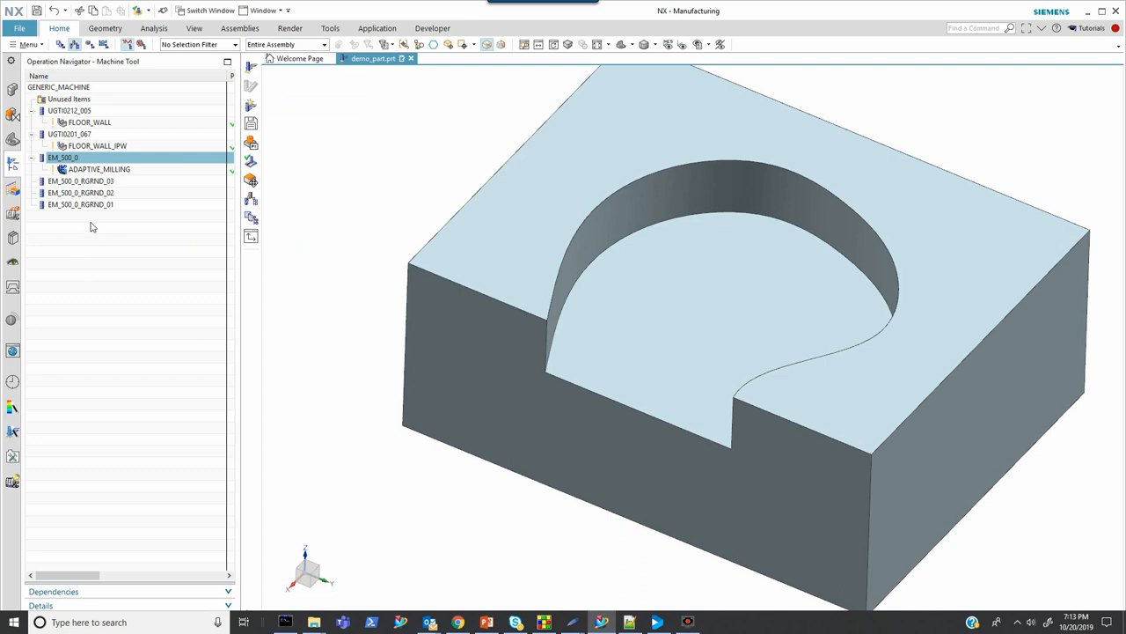
pyautogui.moveTo(88, 201)
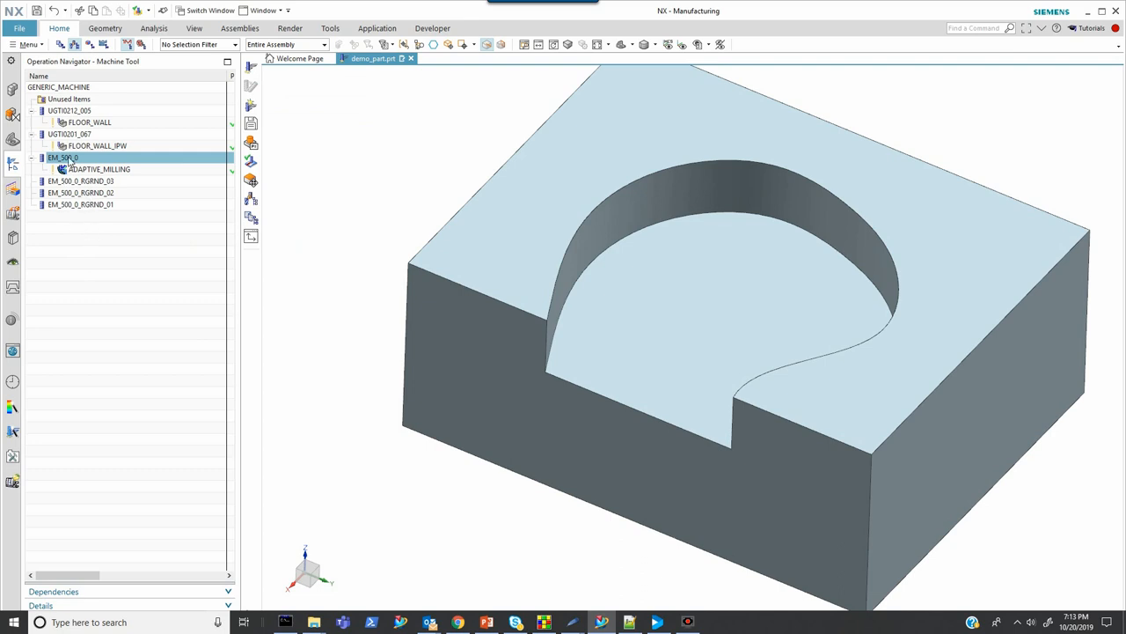
pyautogui.doubleClick(61, 157)
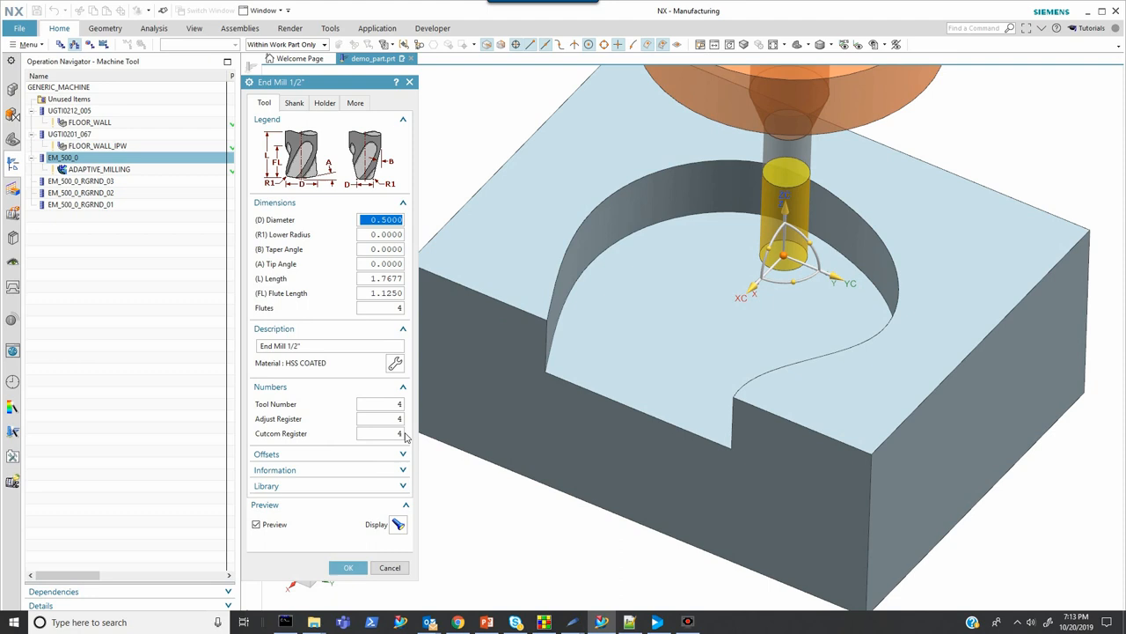
pyautogui.moveTo(431, 431)
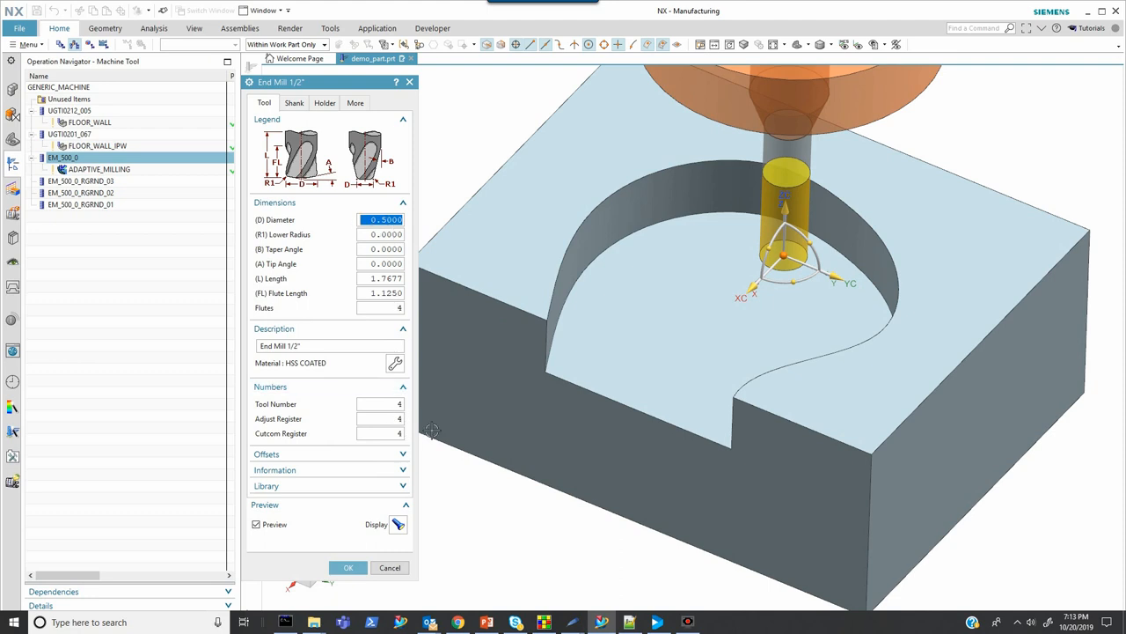
pyautogui.click(347, 567)
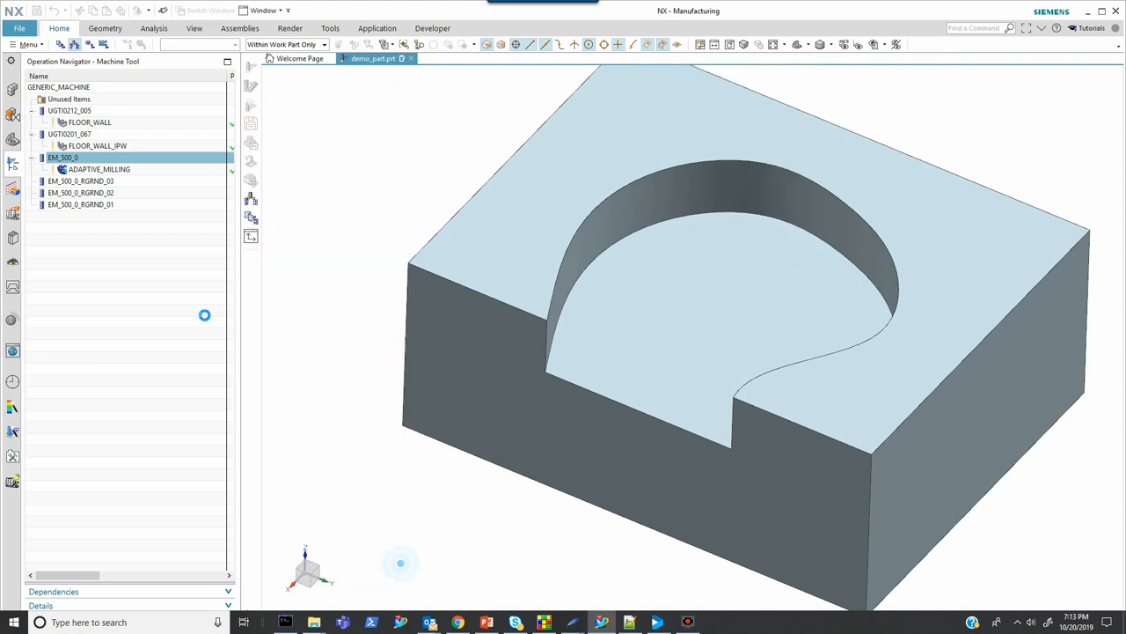
pyautogui.click(80, 204)
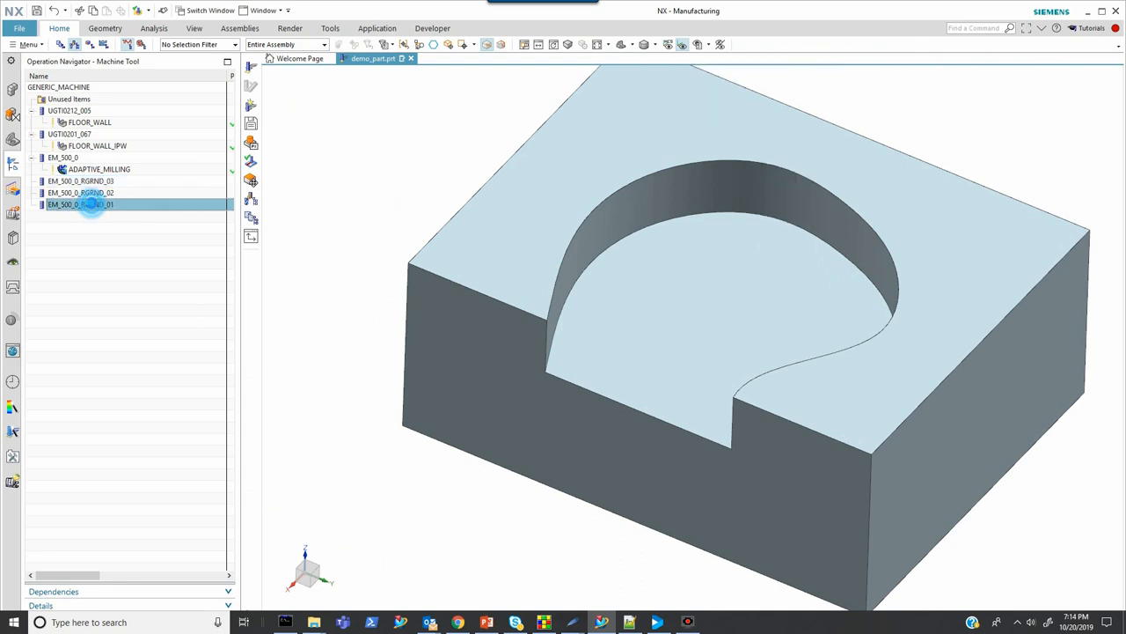
pyautogui.doubleClick(79, 204)
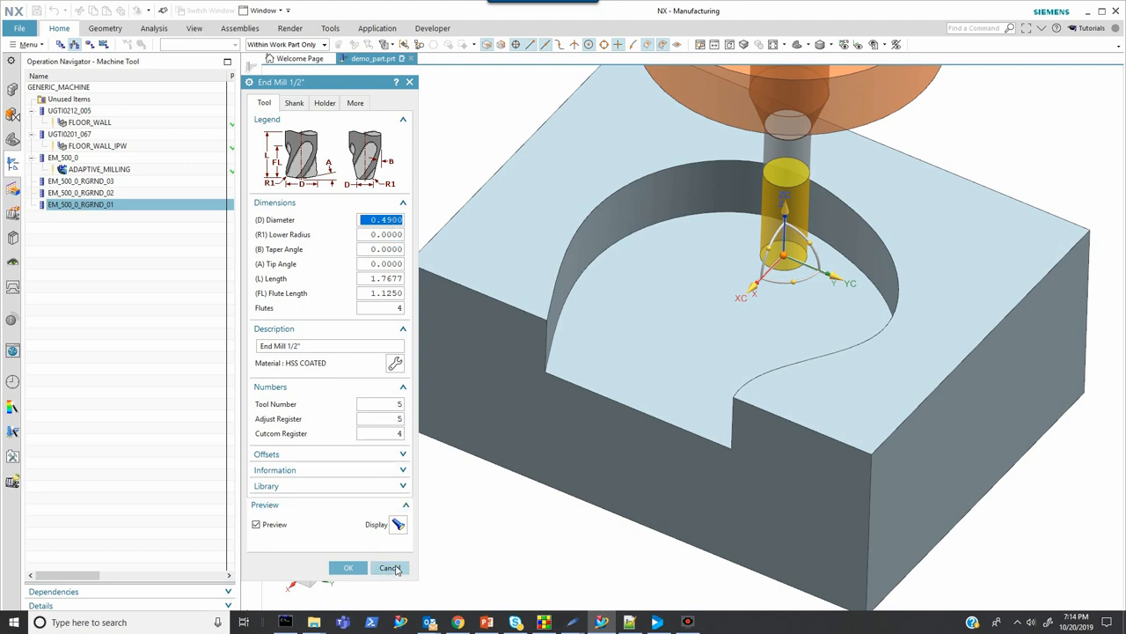
pyautogui.click(389, 567)
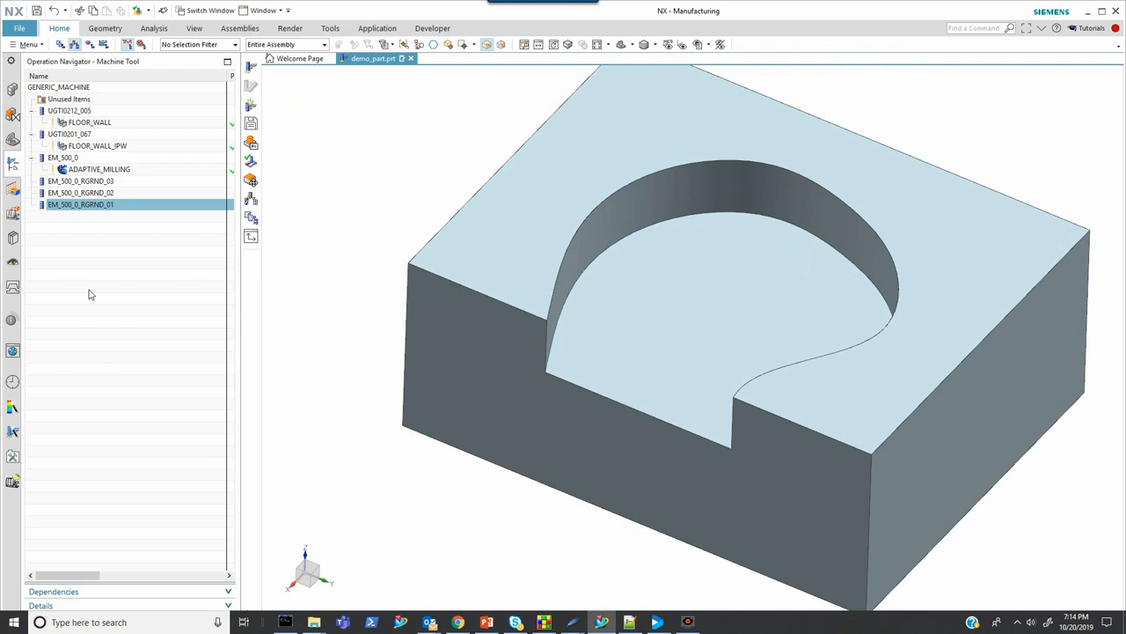
pyautogui.moveTo(91, 265)
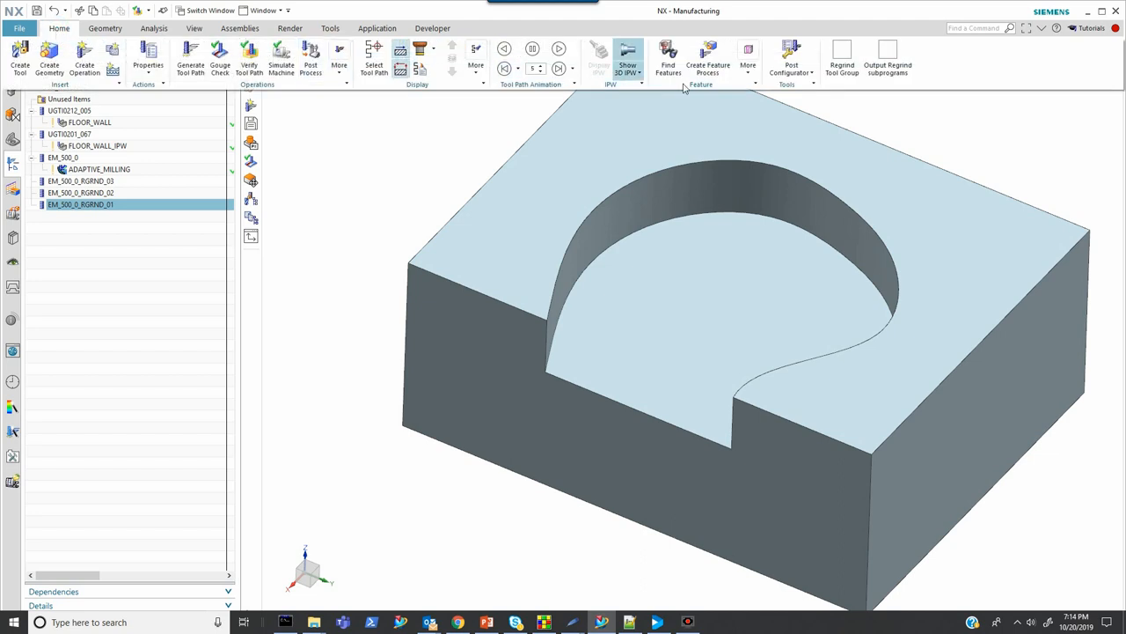
pyautogui.moveTo(888, 54)
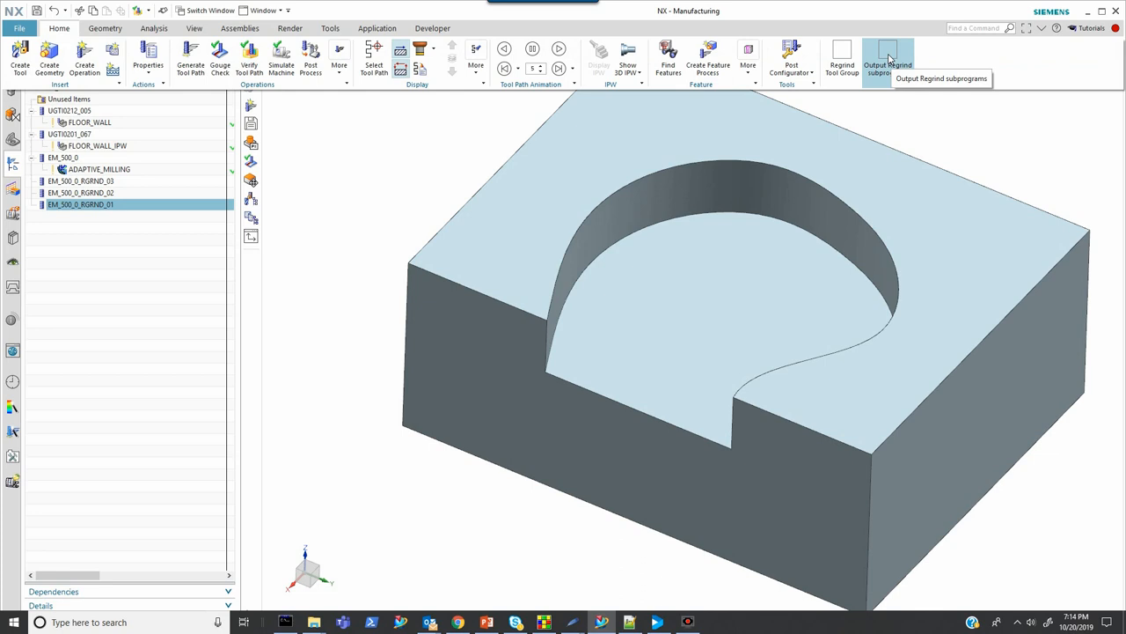
# Select PROGRAM, ADAPTIVE_MILLING and the four EM_500_0 end mills for the regrind group
pyautogui.click(887, 53)
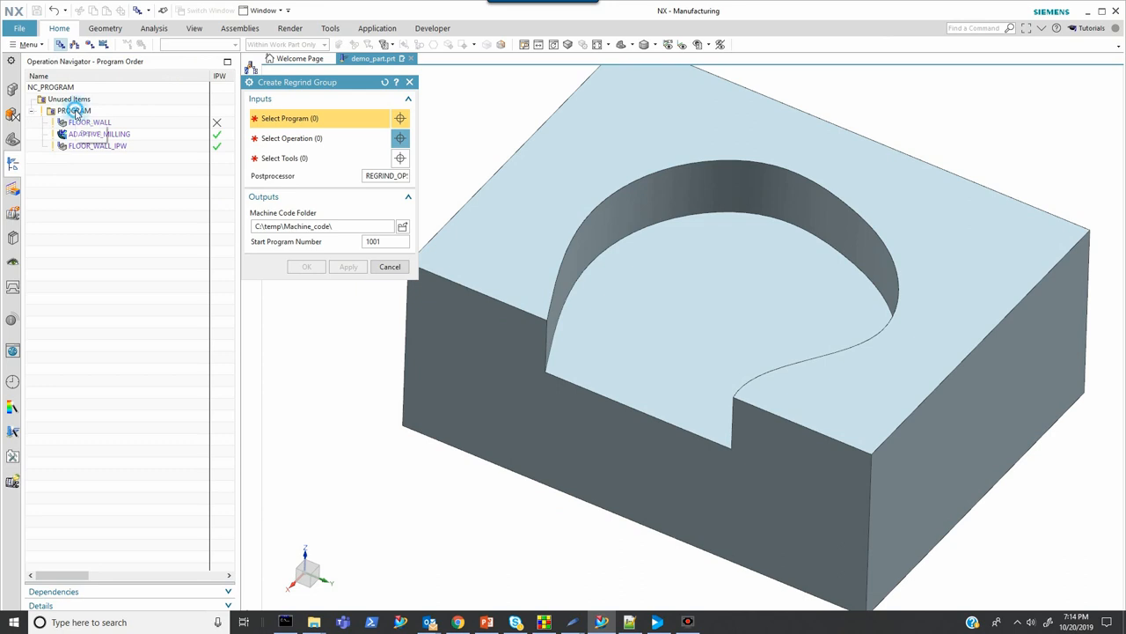
pyautogui.click(74, 110)
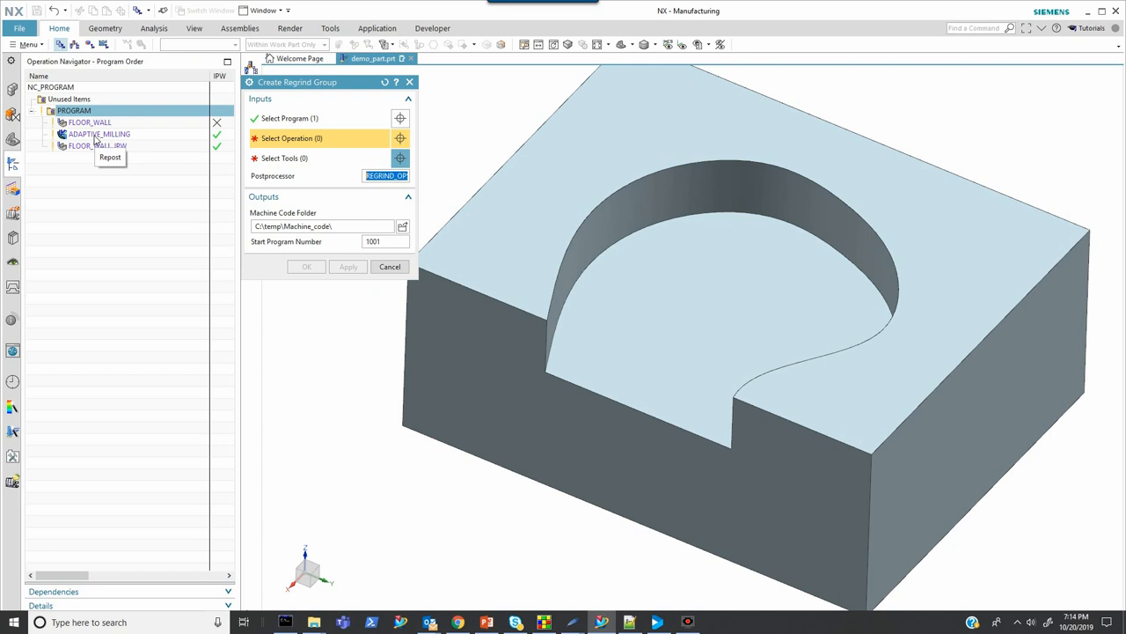
pyautogui.click(98, 133)
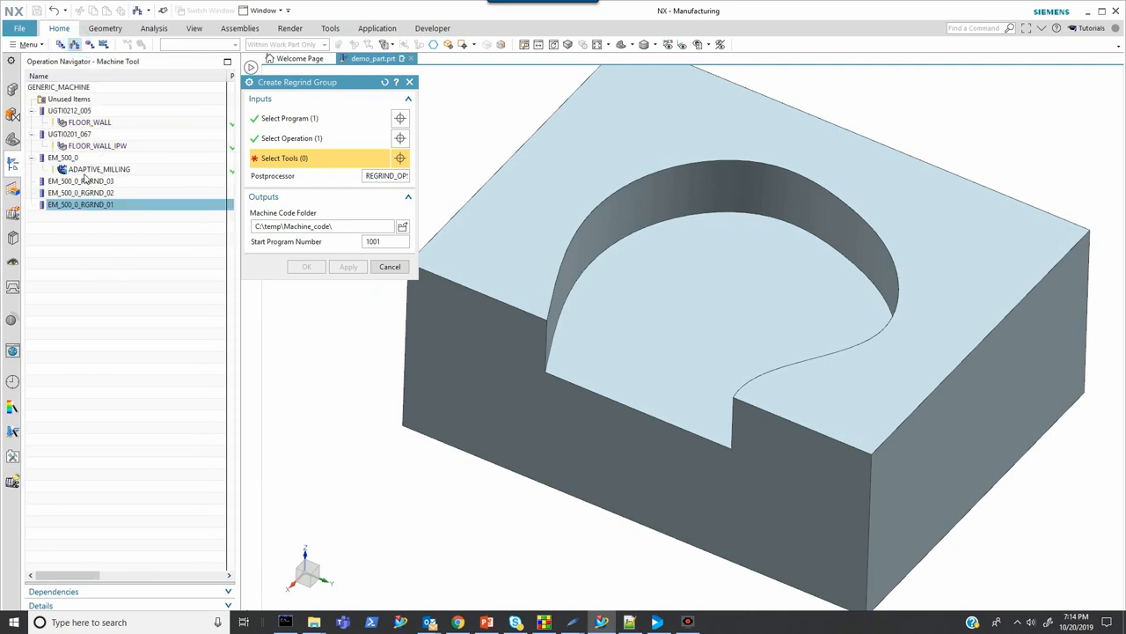
pyautogui.moveTo(85, 182)
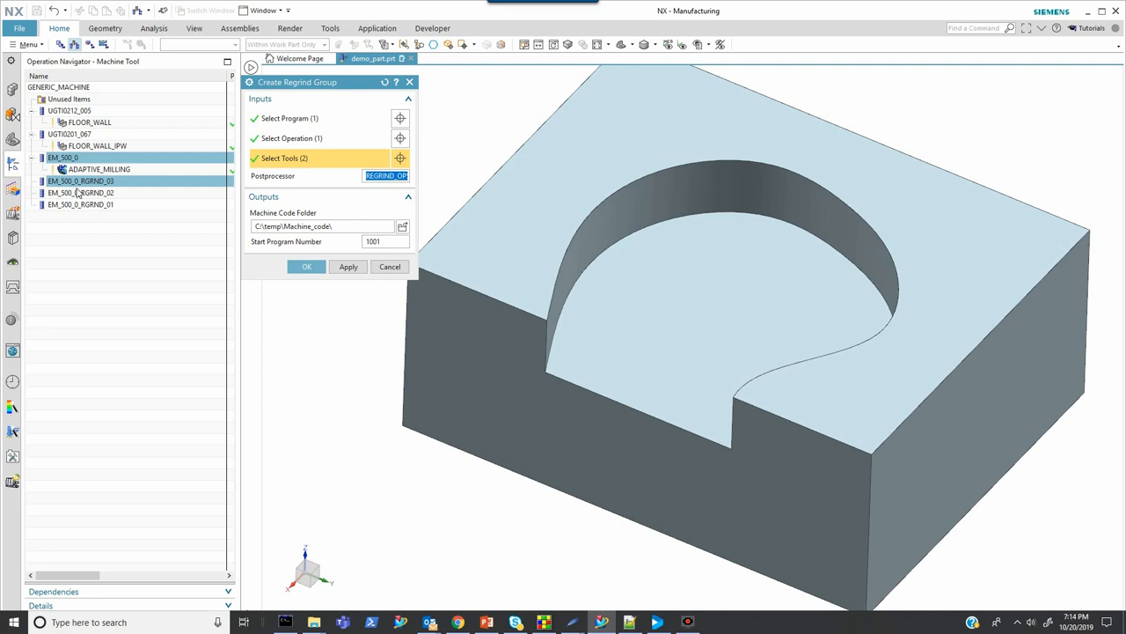
pyautogui.click(79, 192)
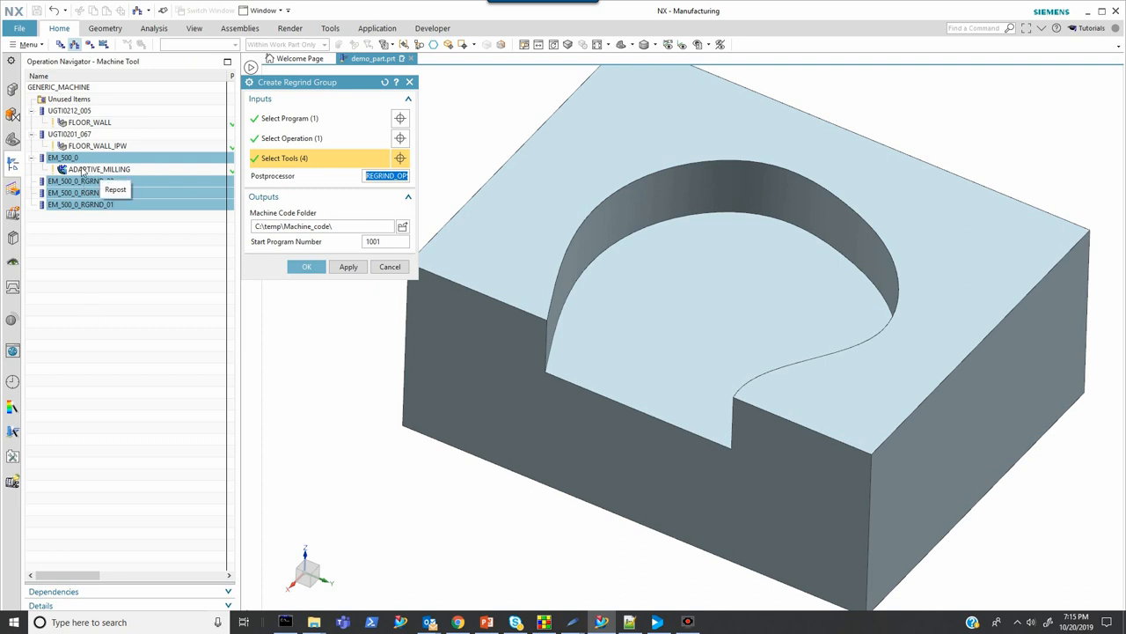
pyautogui.moveTo(136, 261)
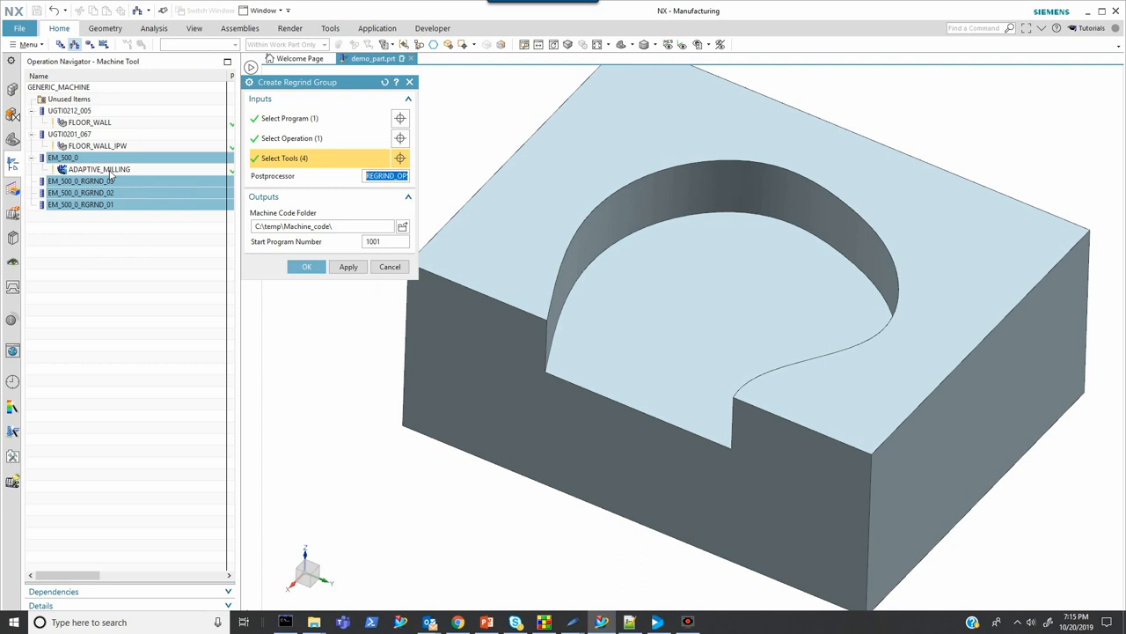
pyautogui.moveTo(155, 244)
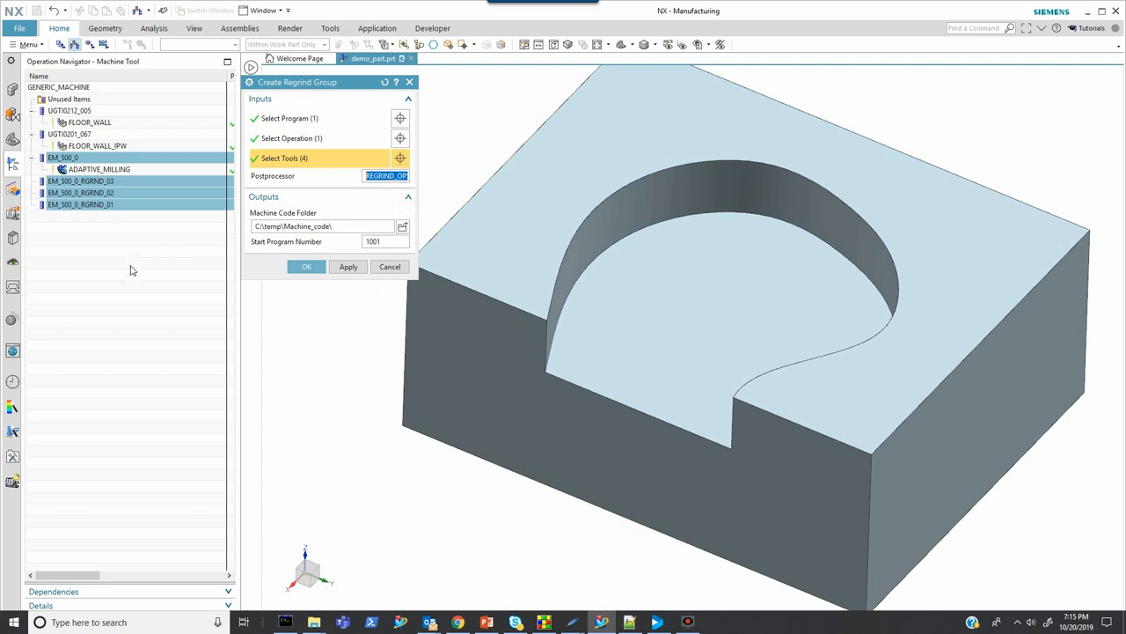
pyautogui.moveTo(387, 175)
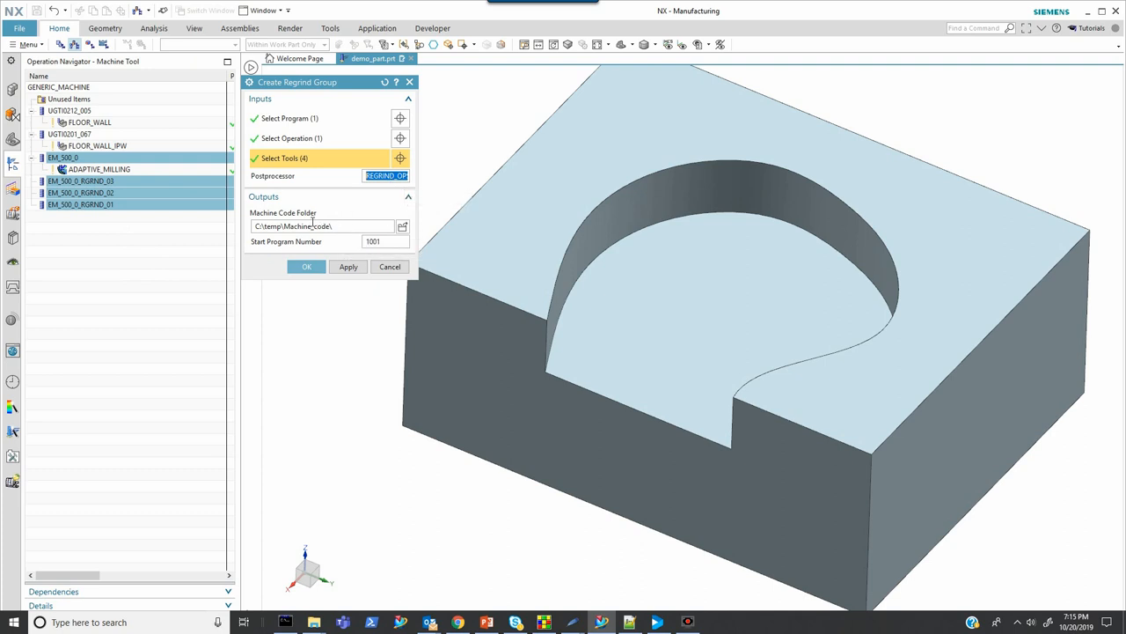
pyautogui.moveTo(388, 241)
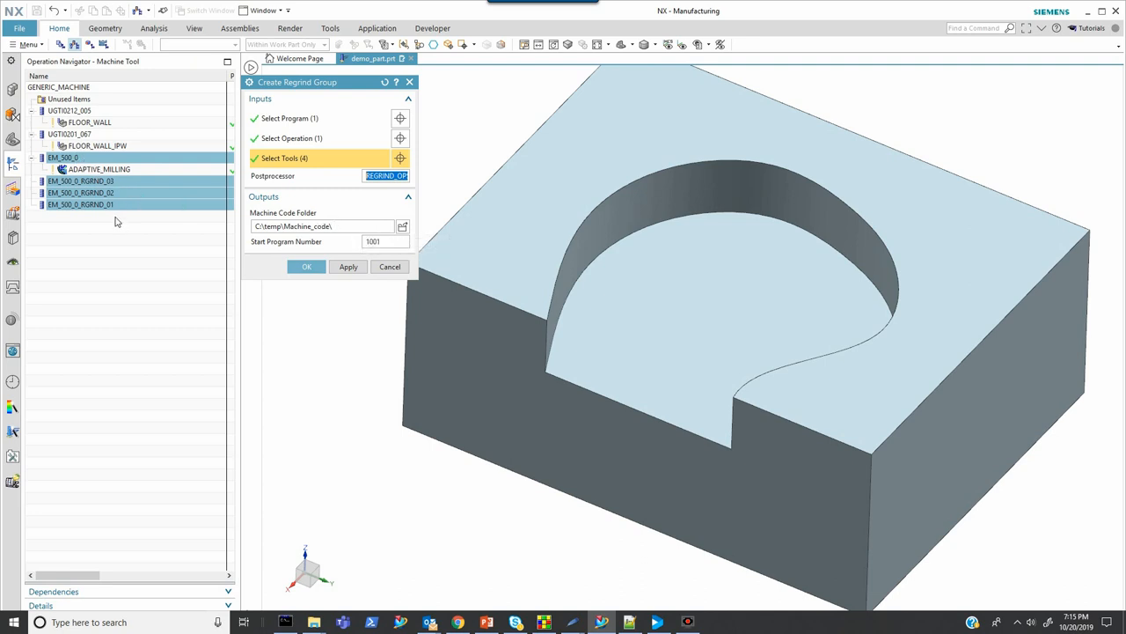
pyautogui.moveTo(271, 277)
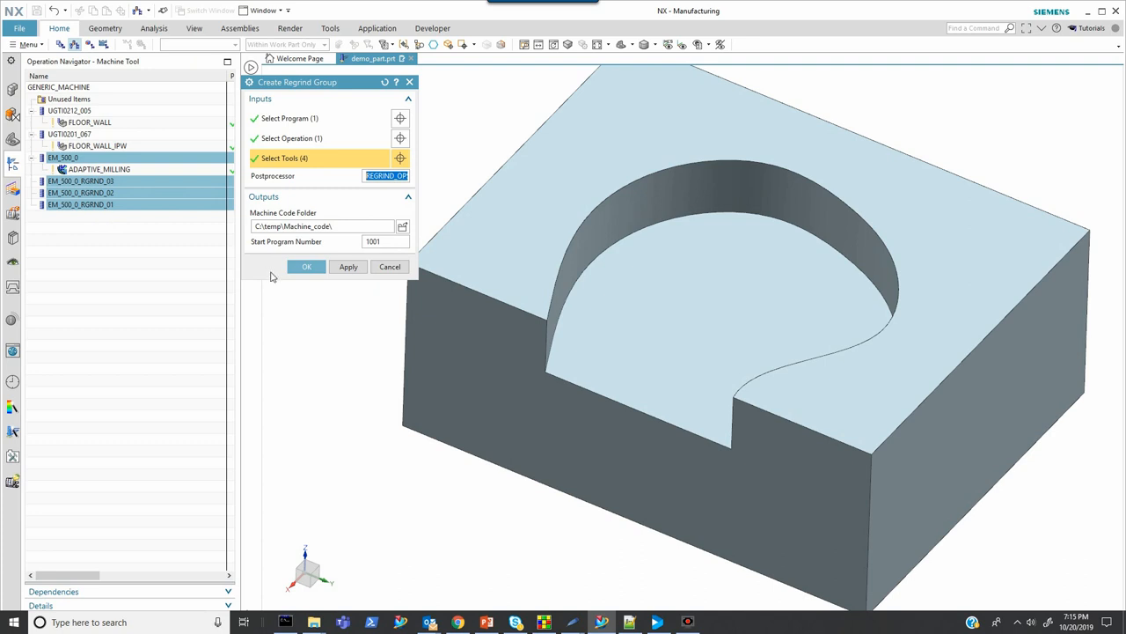
pyautogui.moveTo(383, 251)
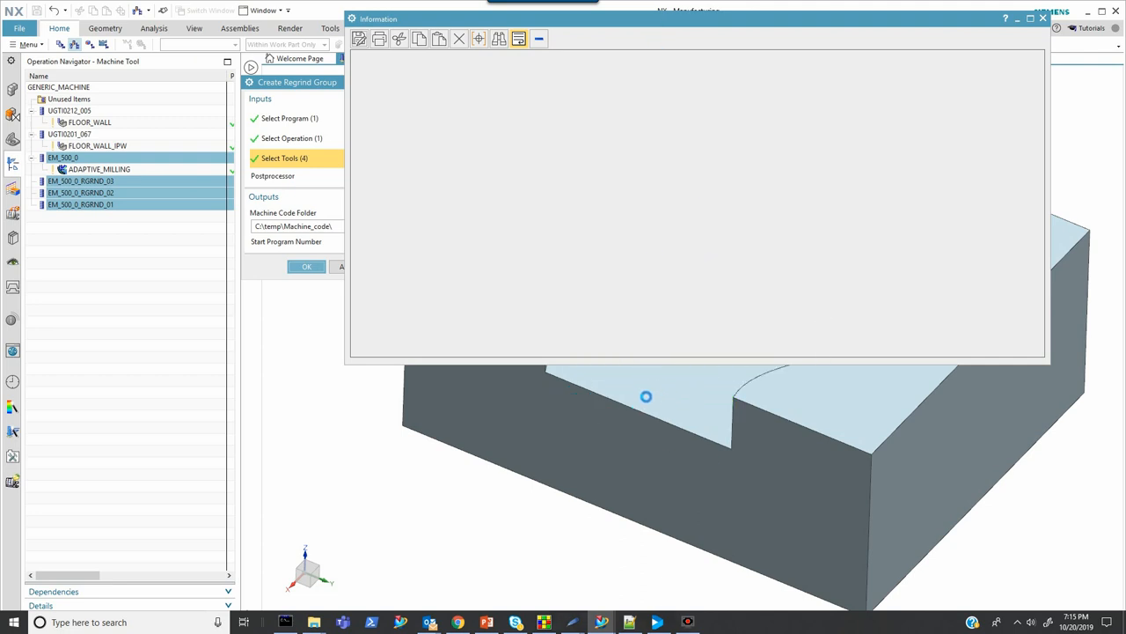
# Review the report listing O1001.nc to O1004.nc, then close it
pyautogui.click(306, 267)
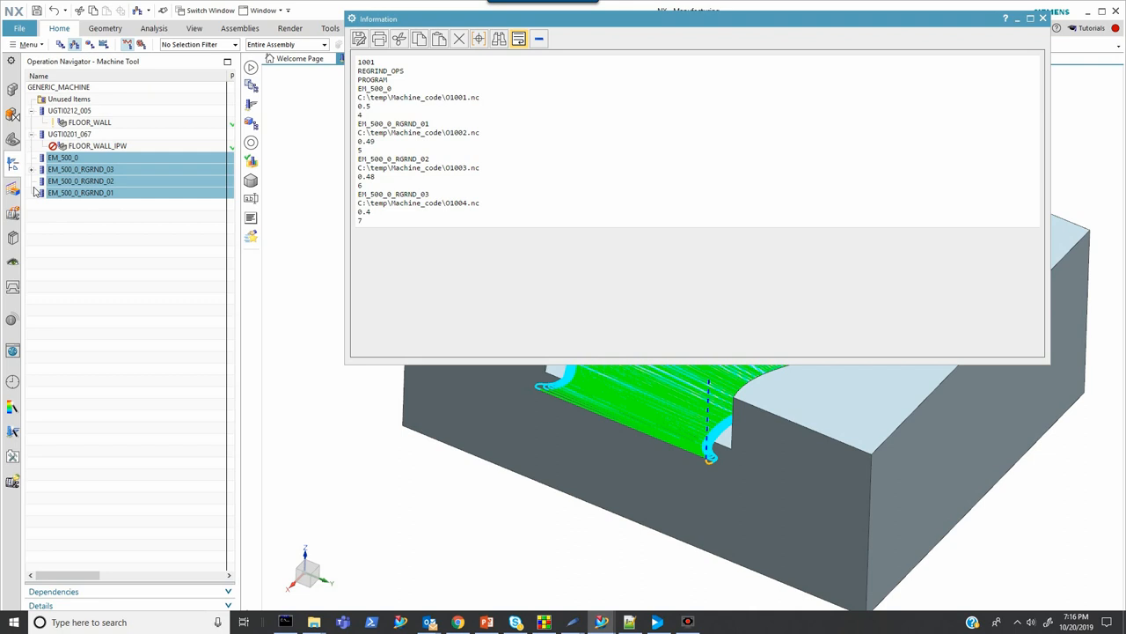
pyautogui.moveTo(1031, 19)
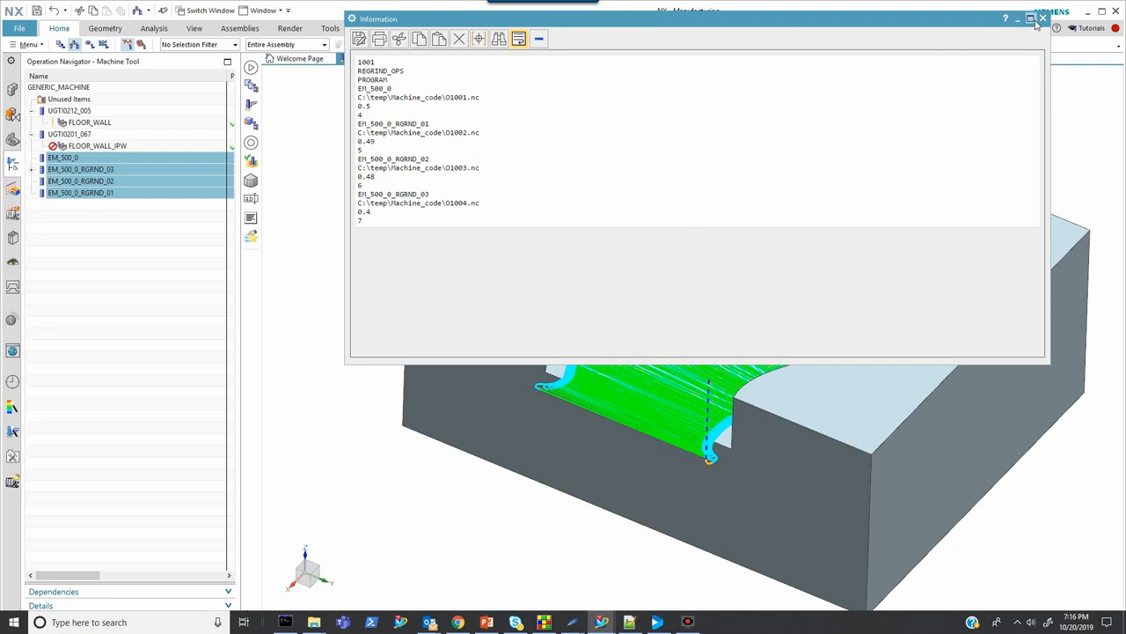
pyautogui.click(1043, 18)
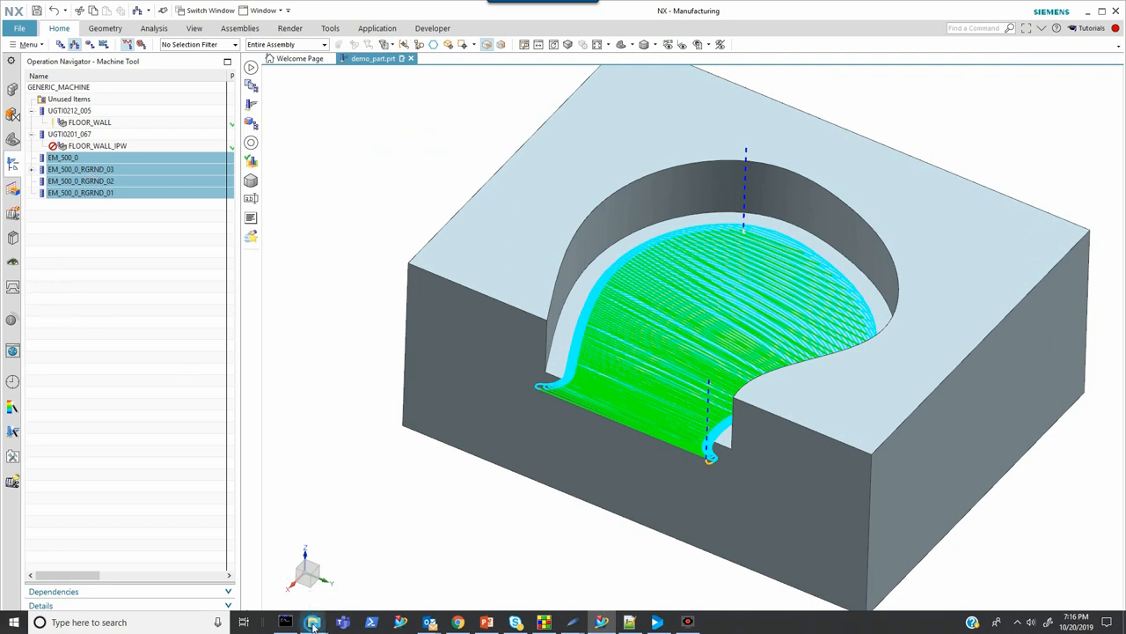
# Check C:\temp\Machine_code for O1001–O1004.nc, then minimize File Explorer
pyautogui.click(314, 622)
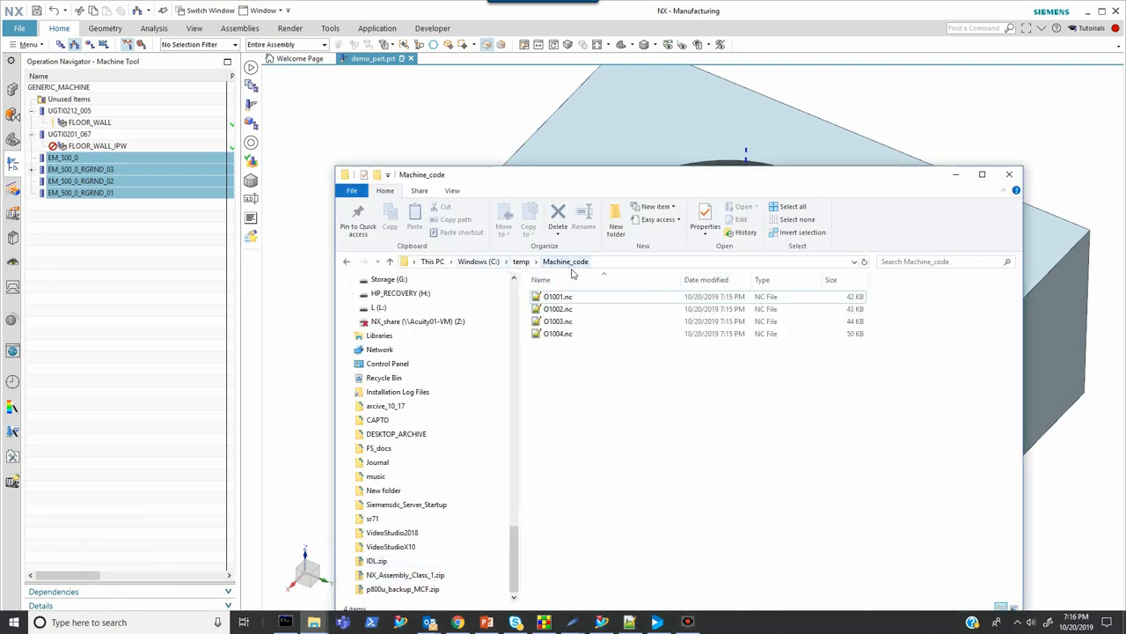
pyautogui.moveTo(686, 337)
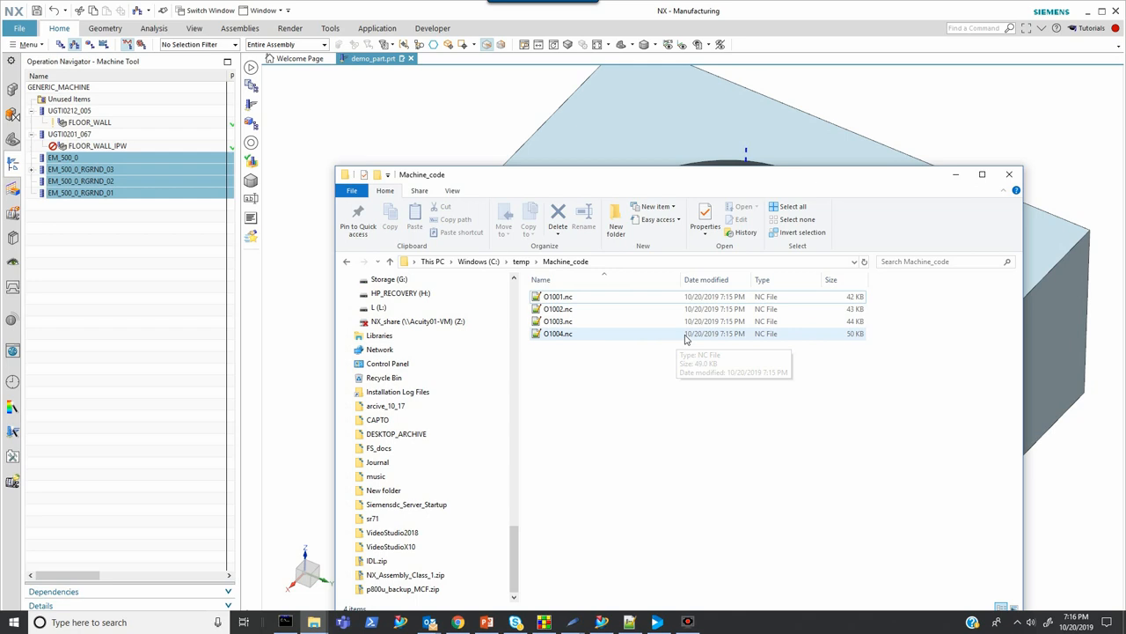
pyautogui.moveTo(565, 337)
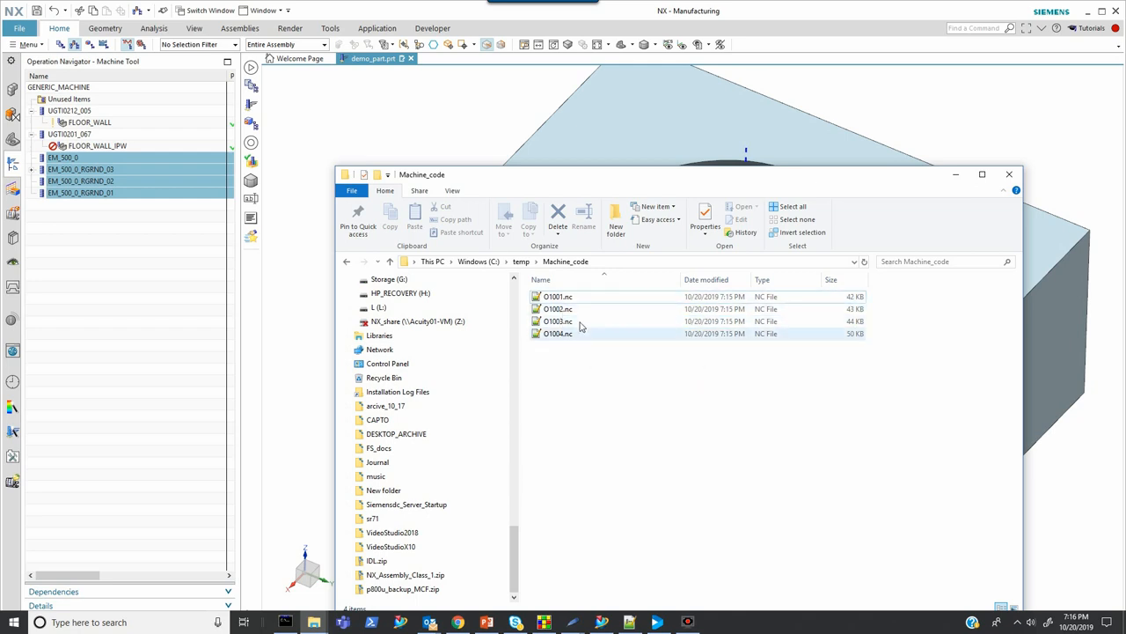
pyautogui.moveTo(557, 338)
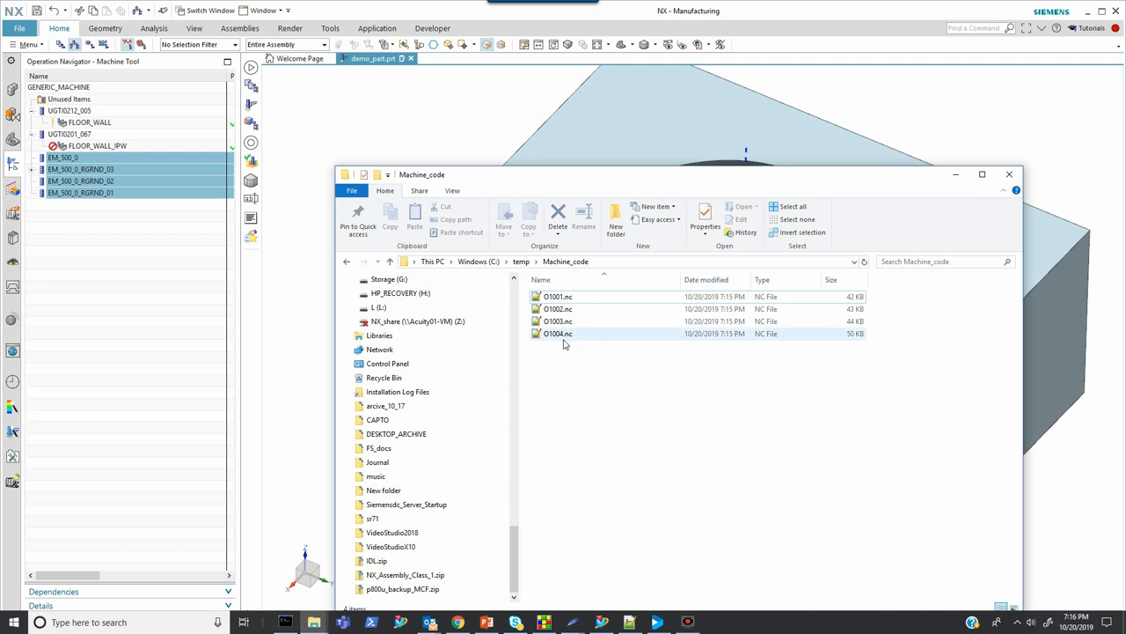
pyautogui.moveTo(558, 334)
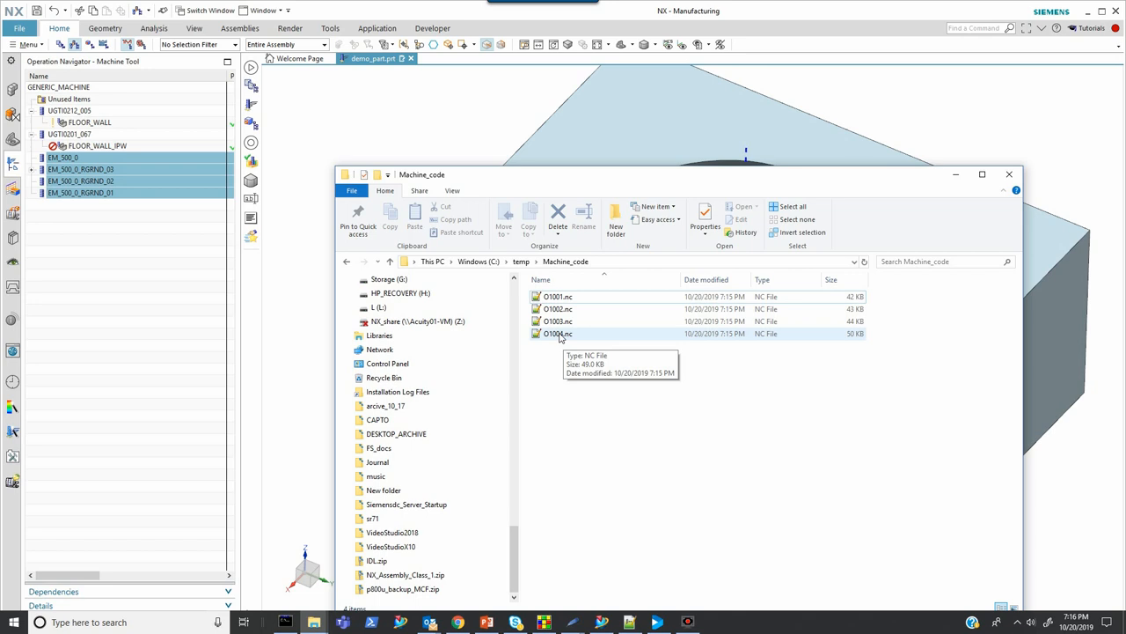
pyautogui.moveTo(669, 386)
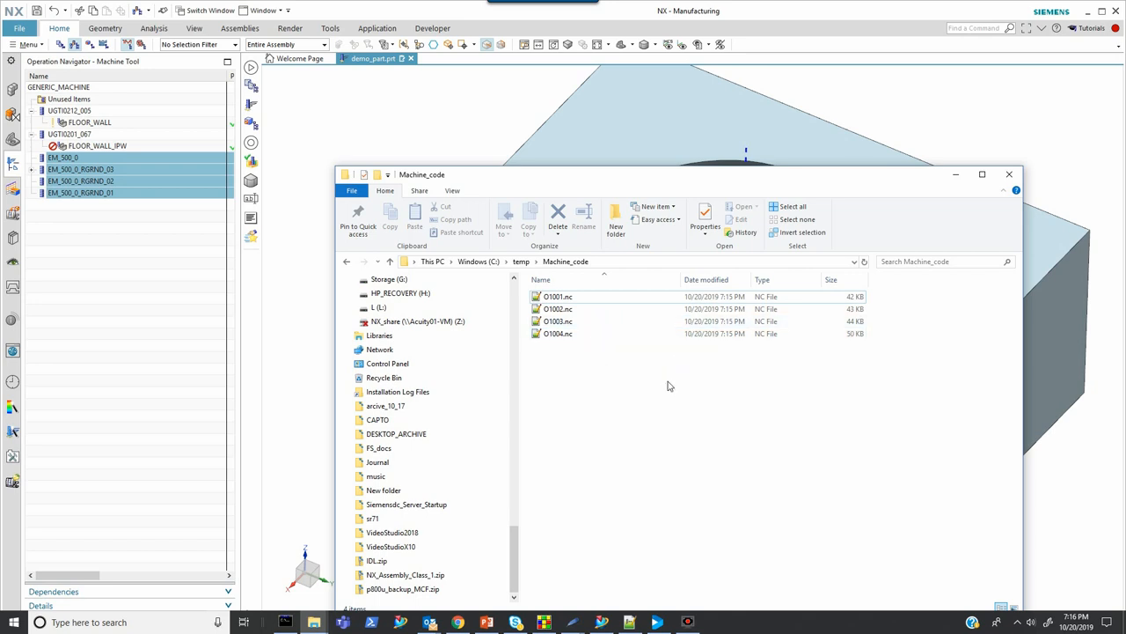
pyautogui.moveTo(613, 380)
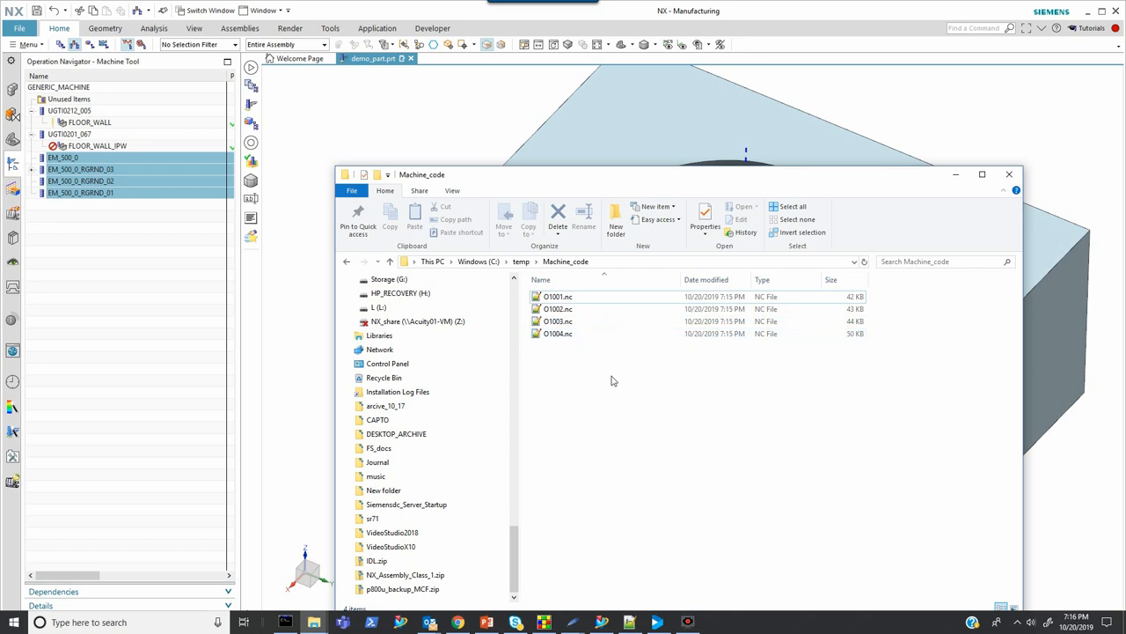
pyautogui.moveTo(624, 399)
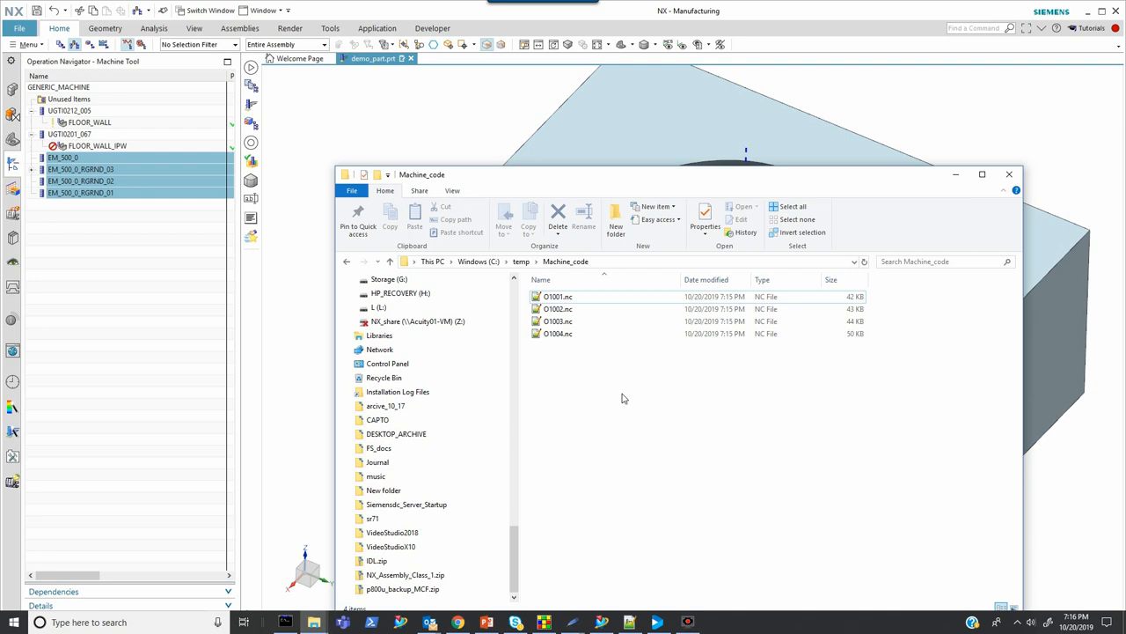
pyautogui.moveTo(858, 240)
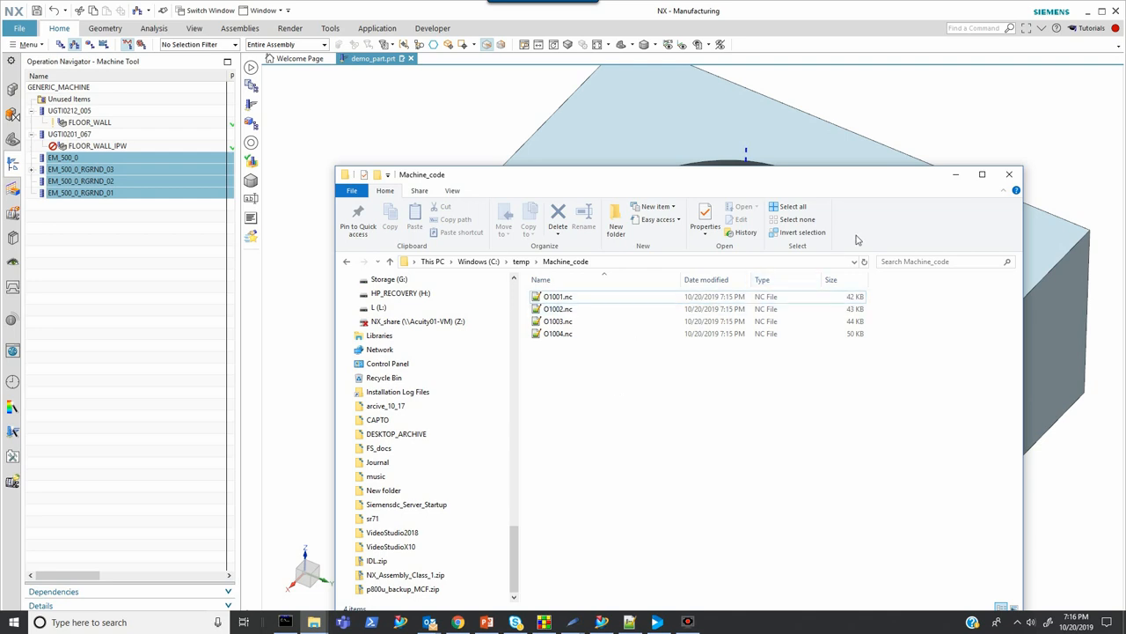
pyautogui.moveTo(956, 174)
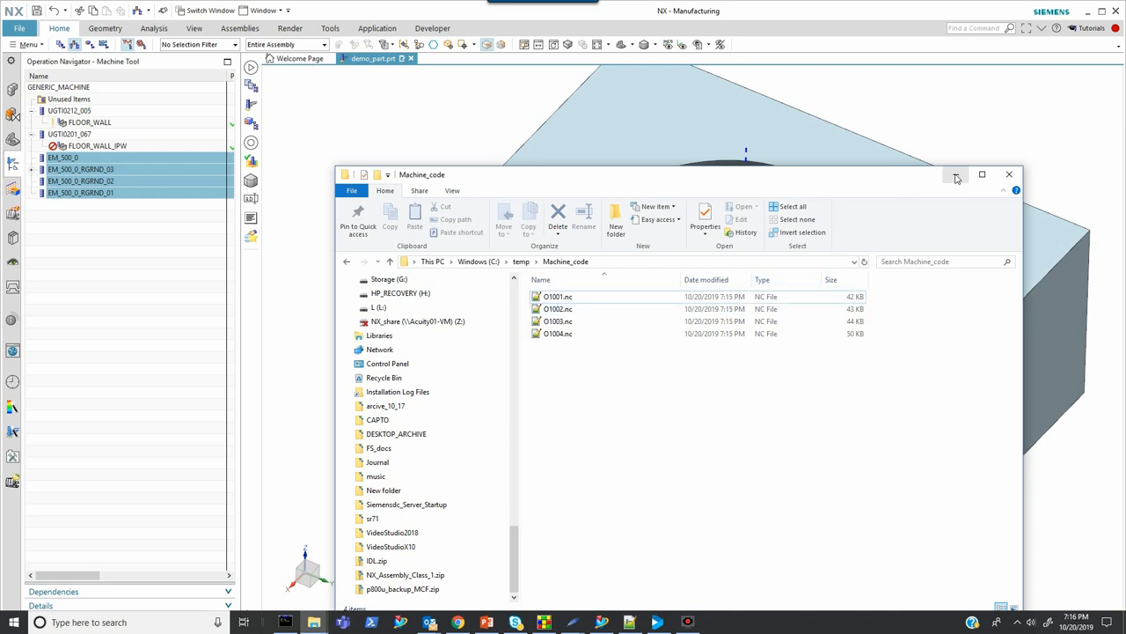
pyautogui.click(1009, 174)
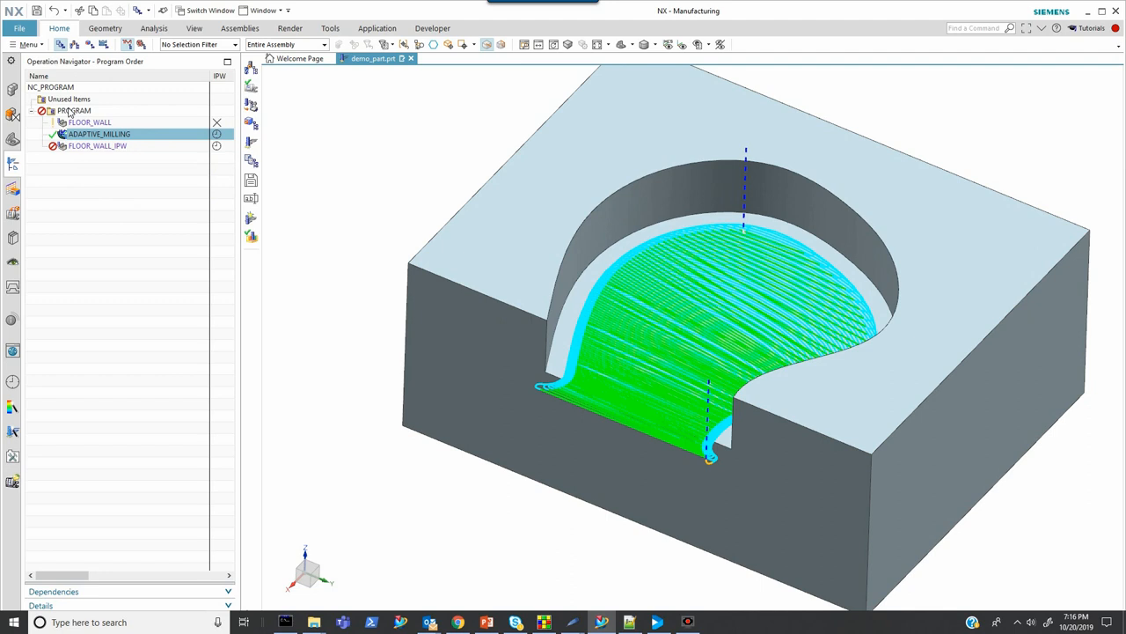
# Select the PROGRAM group node in the Program Order view
pyautogui.click(74, 110)
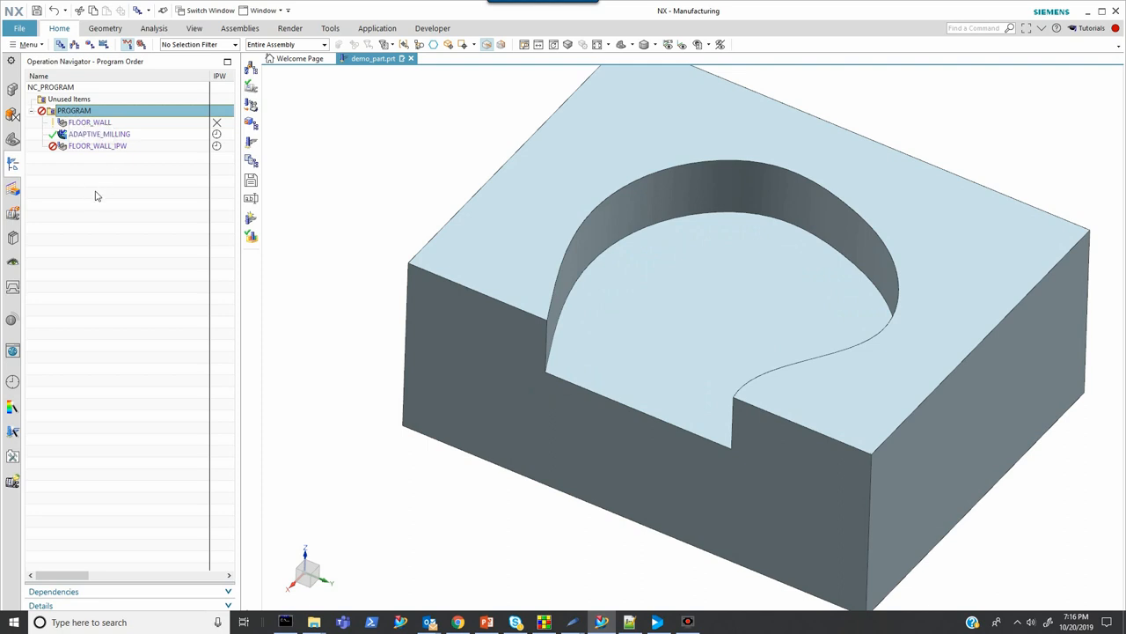
pyautogui.moveTo(113, 230)
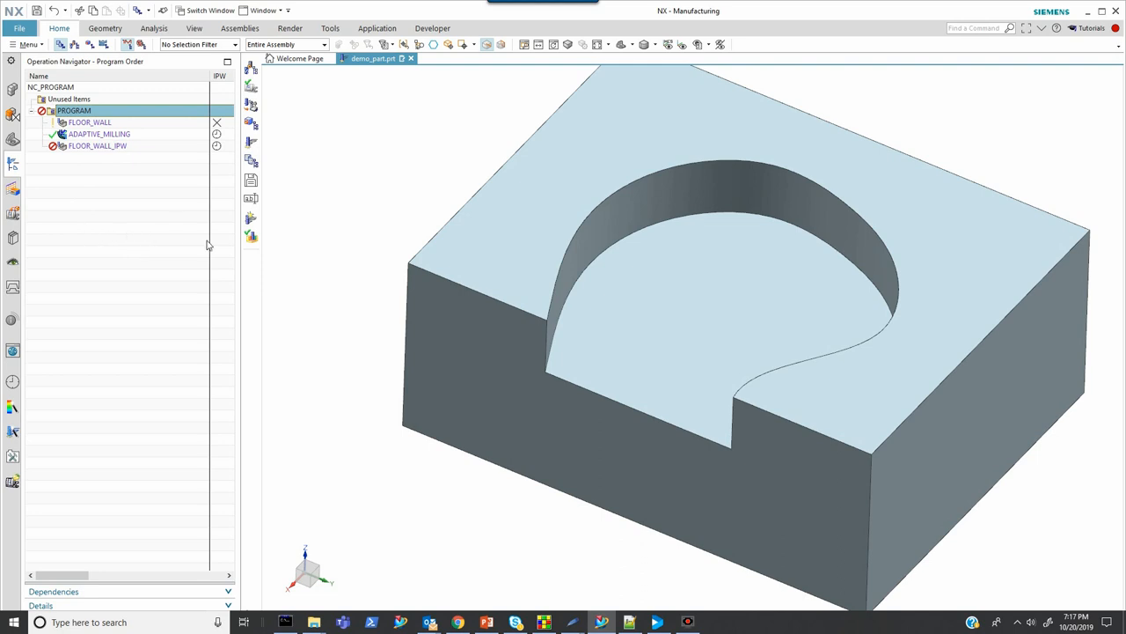
pyautogui.moveTo(332, 197)
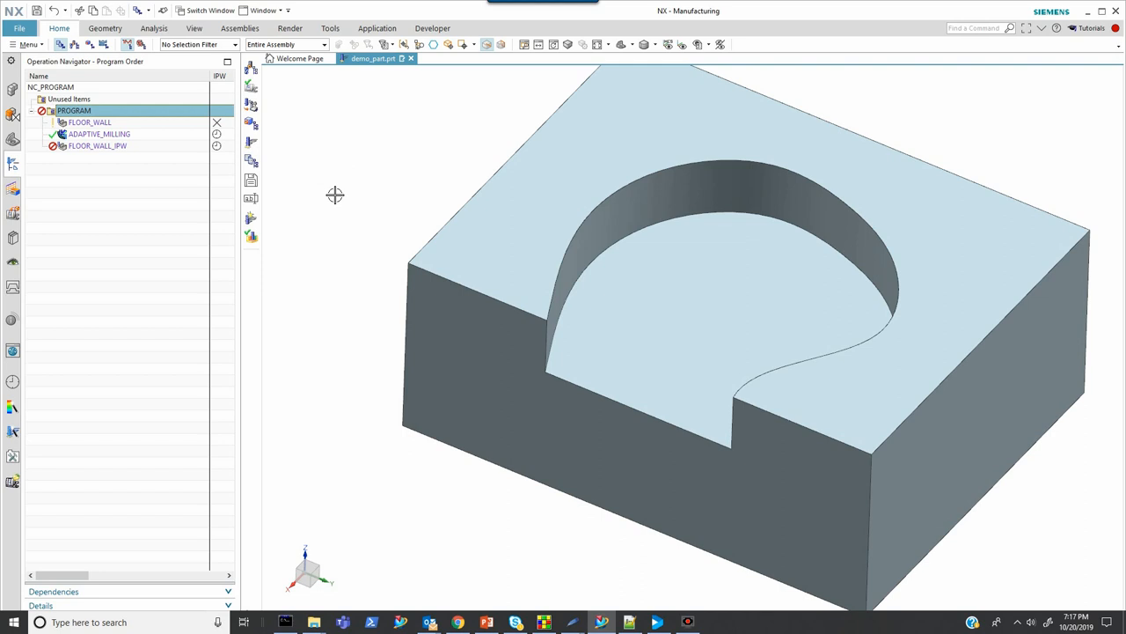
pyautogui.moveTo(331, 174)
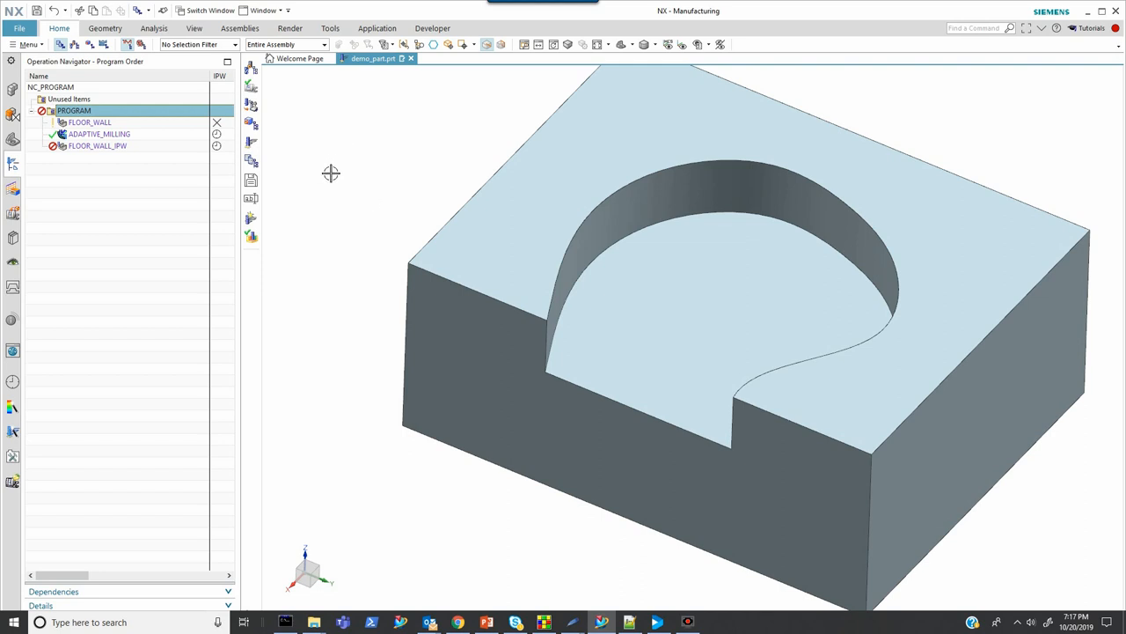
pyautogui.moveTo(316, 172)
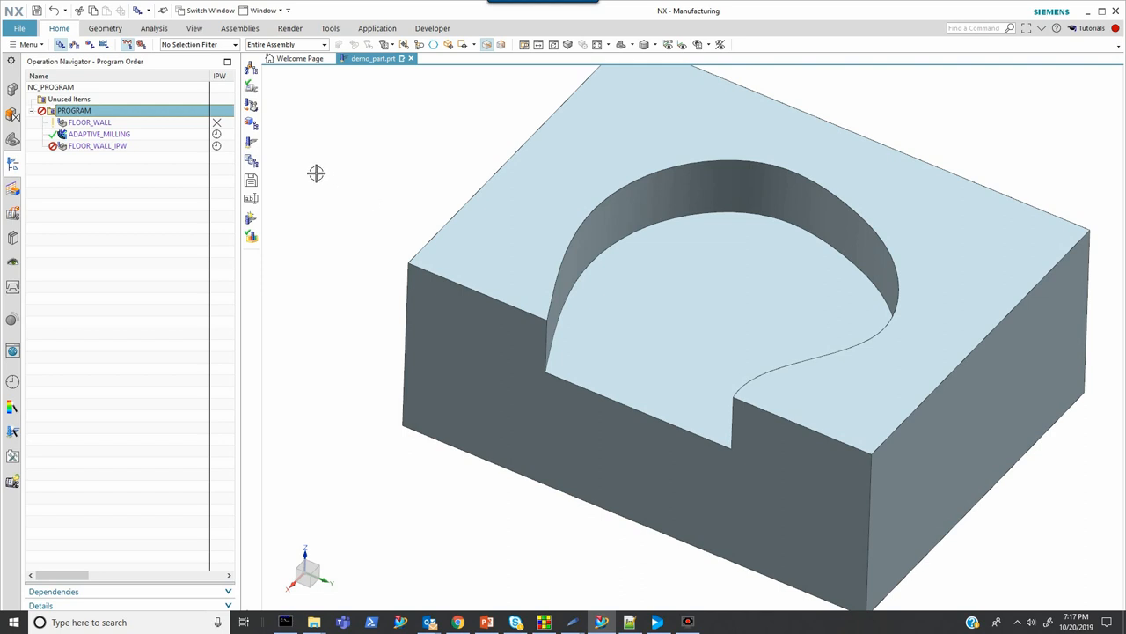
pyautogui.moveTo(70, 121)
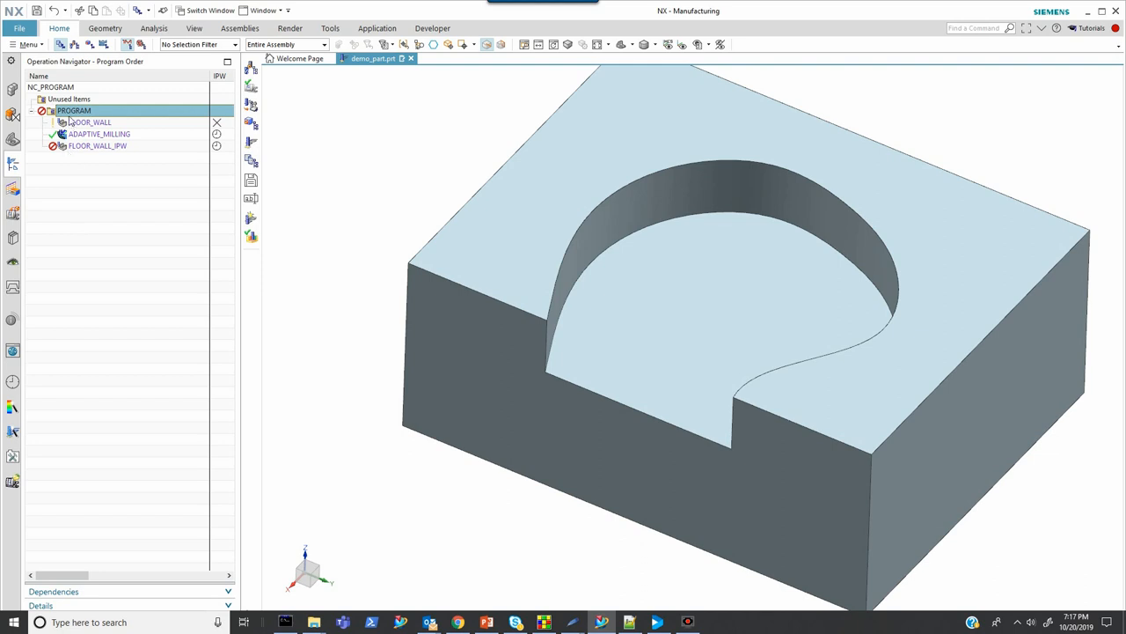
pyautogui.rightClick(74, 110)
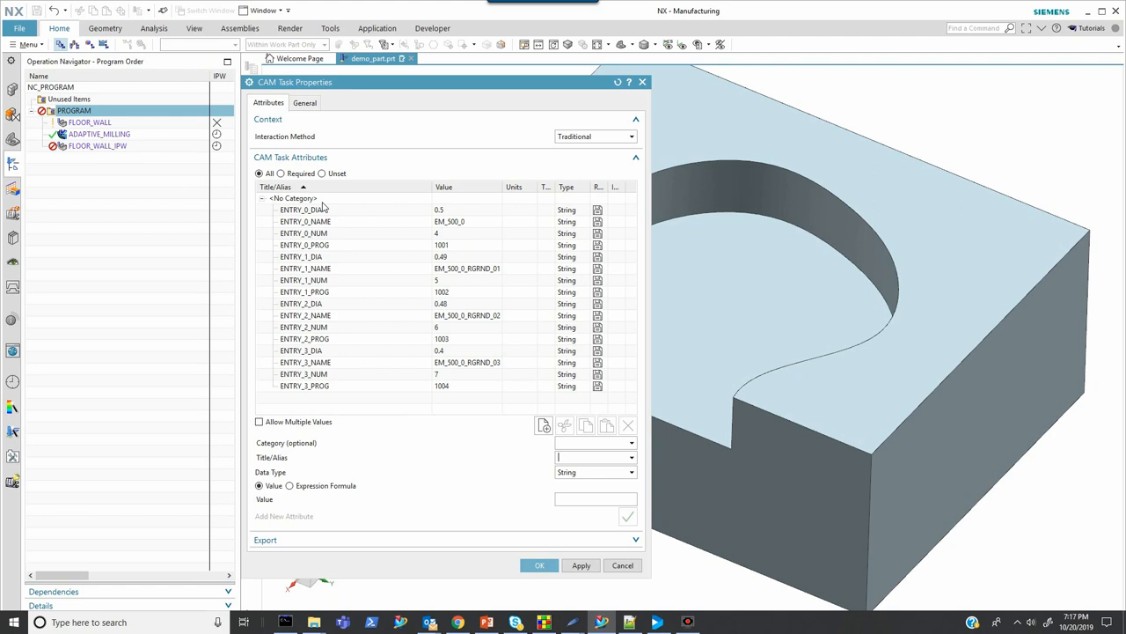
pyautogui.moveTo(327, 255)
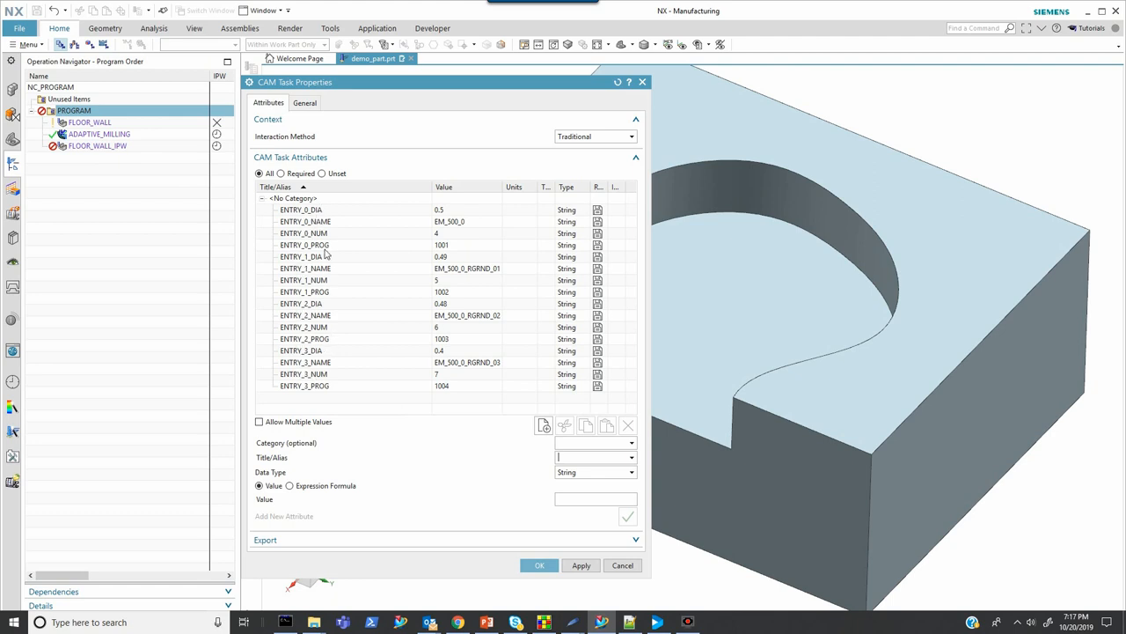
pyautogui.moveTo(430, 247)
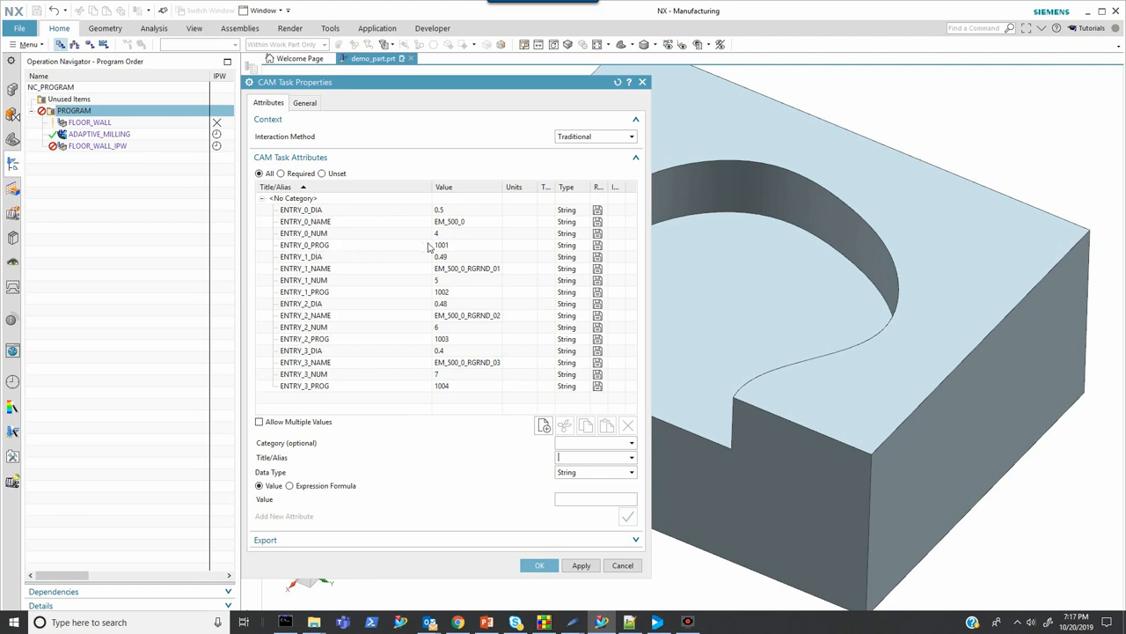
pyautogui.moveTo(322, 221)
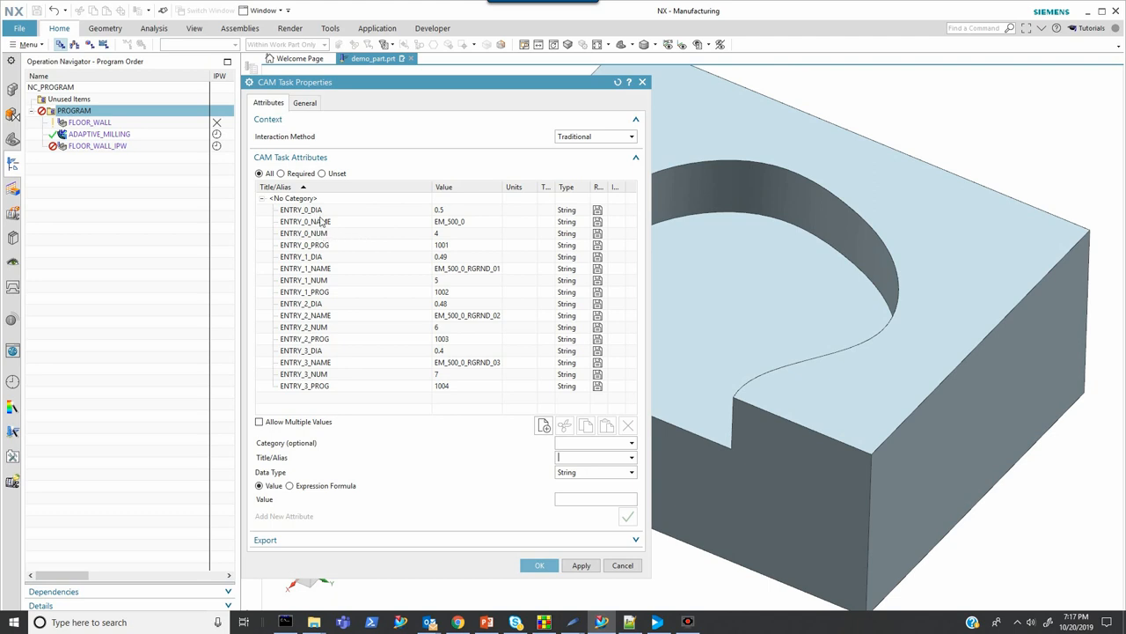
pyautogui.moveTo(328, 274)
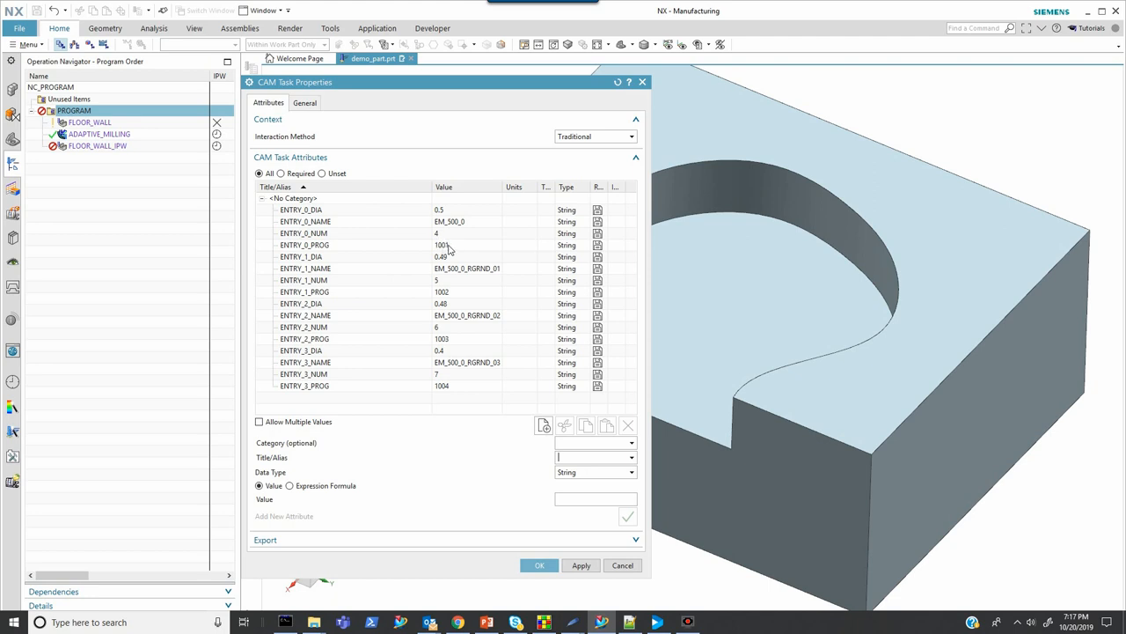
pyautogui.moveTo(446, 200)
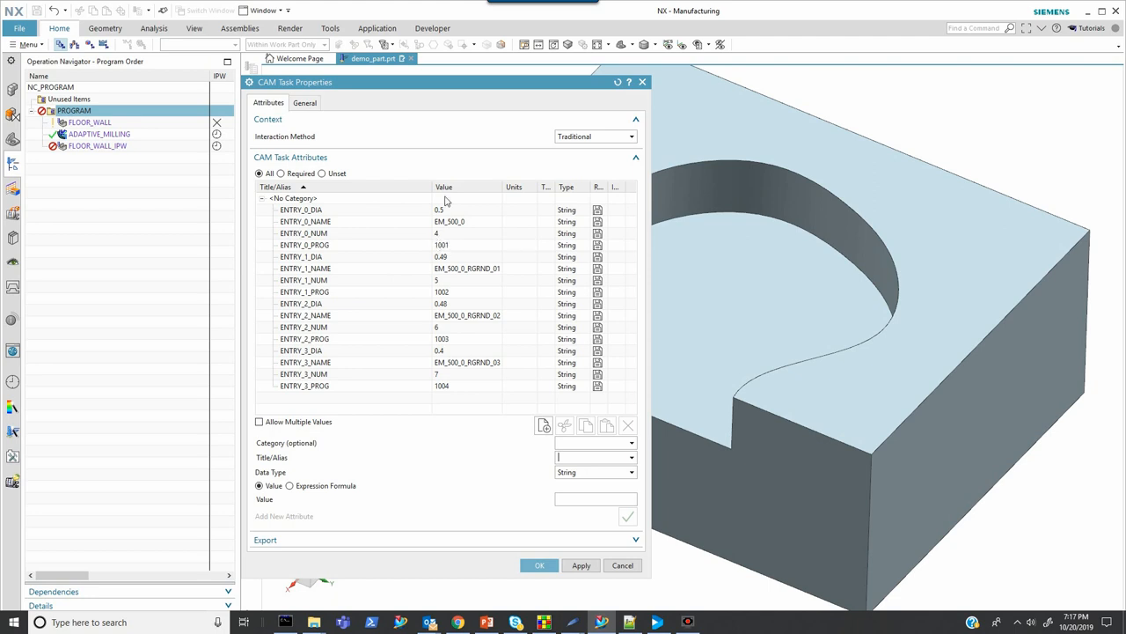
pyautogui.moveTo(451, 284)
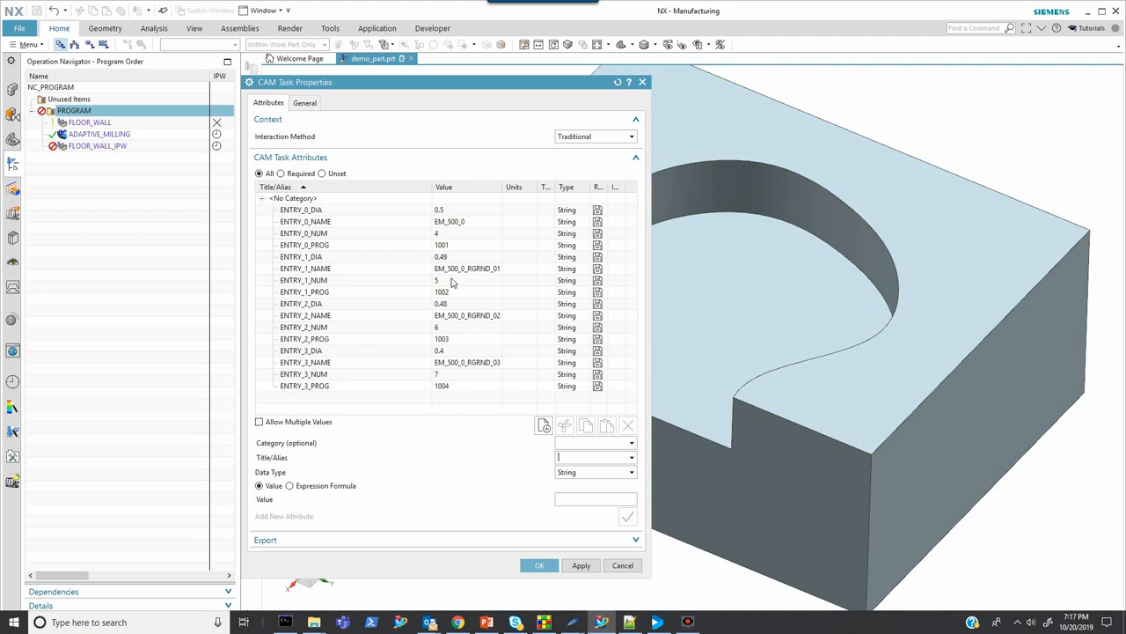
pyautogui.moveTo(616, 556)
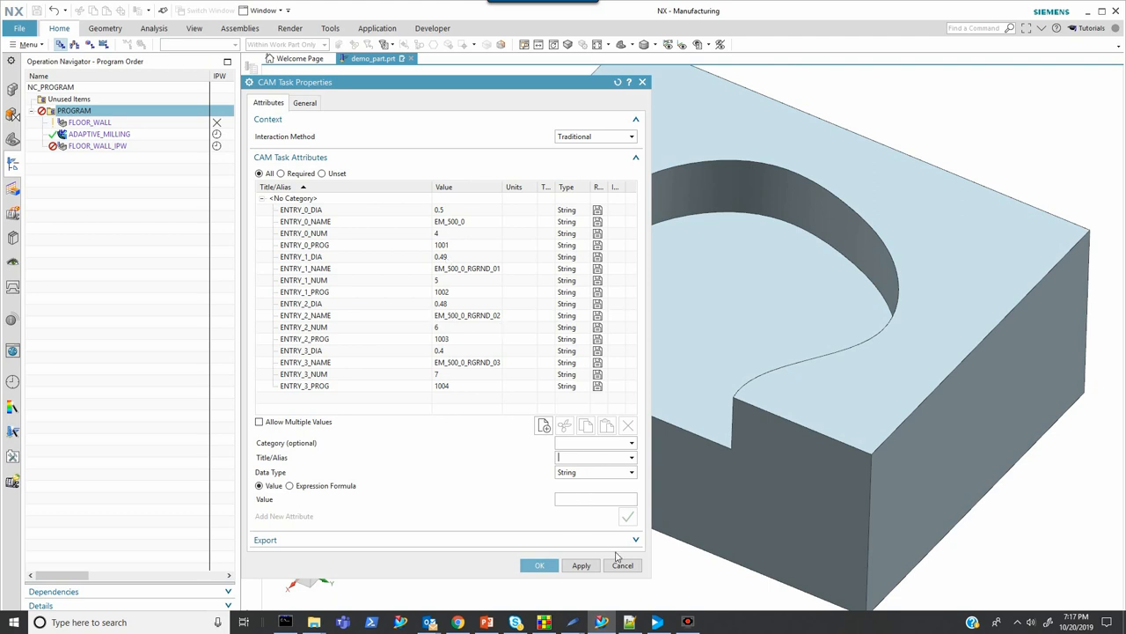
pyautogui.click(622, 565)
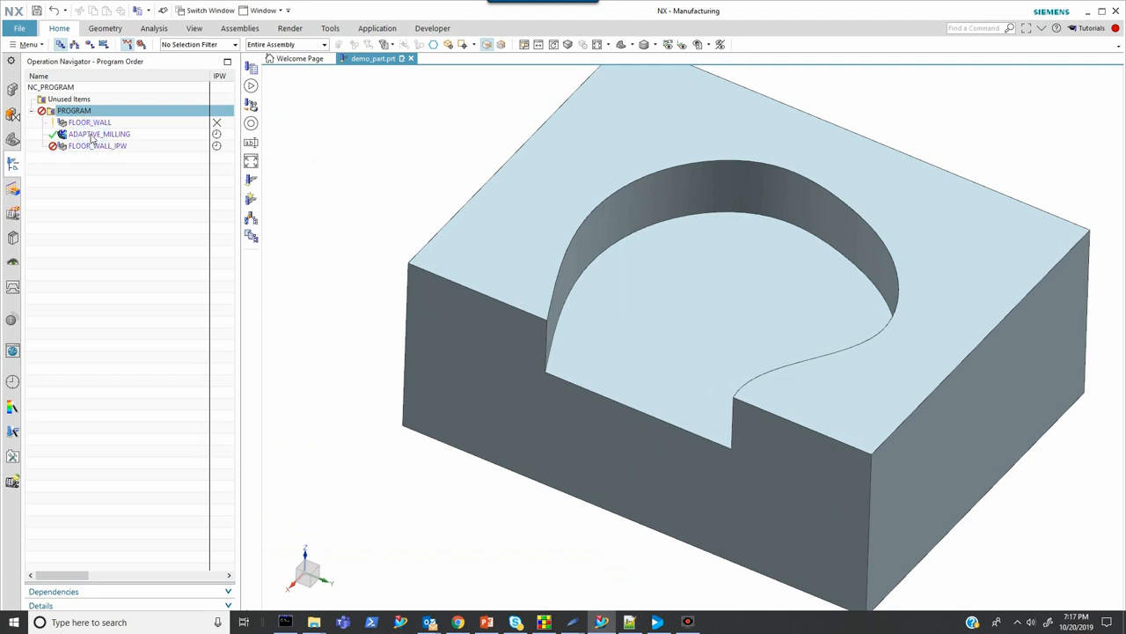
# Open ADAPTIVE_MILLING's Properties to view its REGRIND_OP = TRUE attribute
pyautogui.rightClick(98, 134)
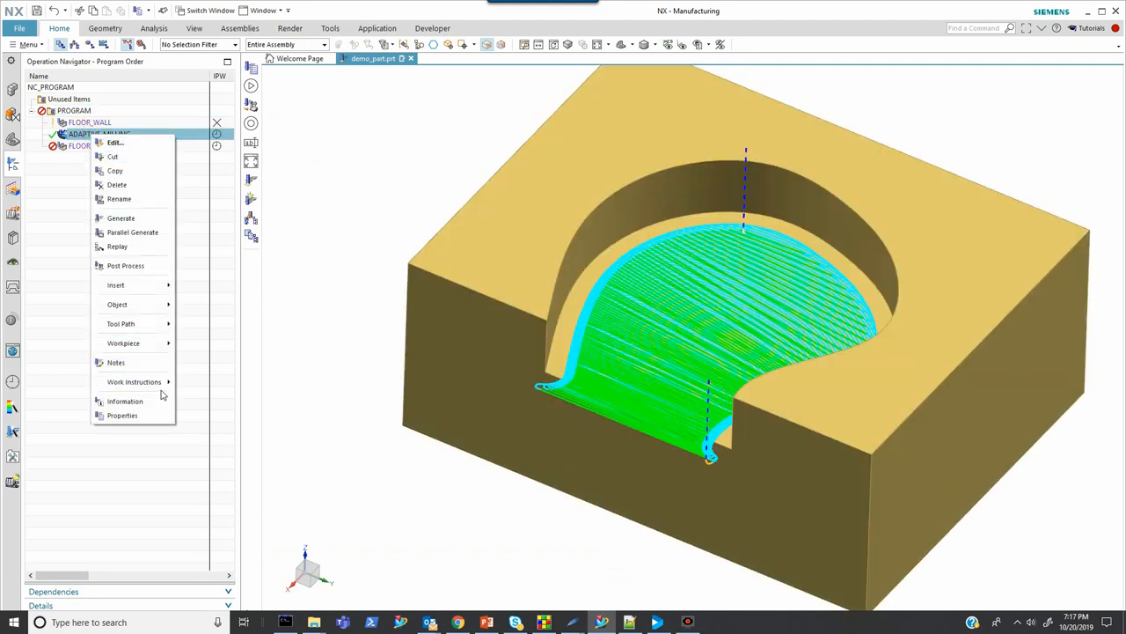
pyautogui.click(123, 415)
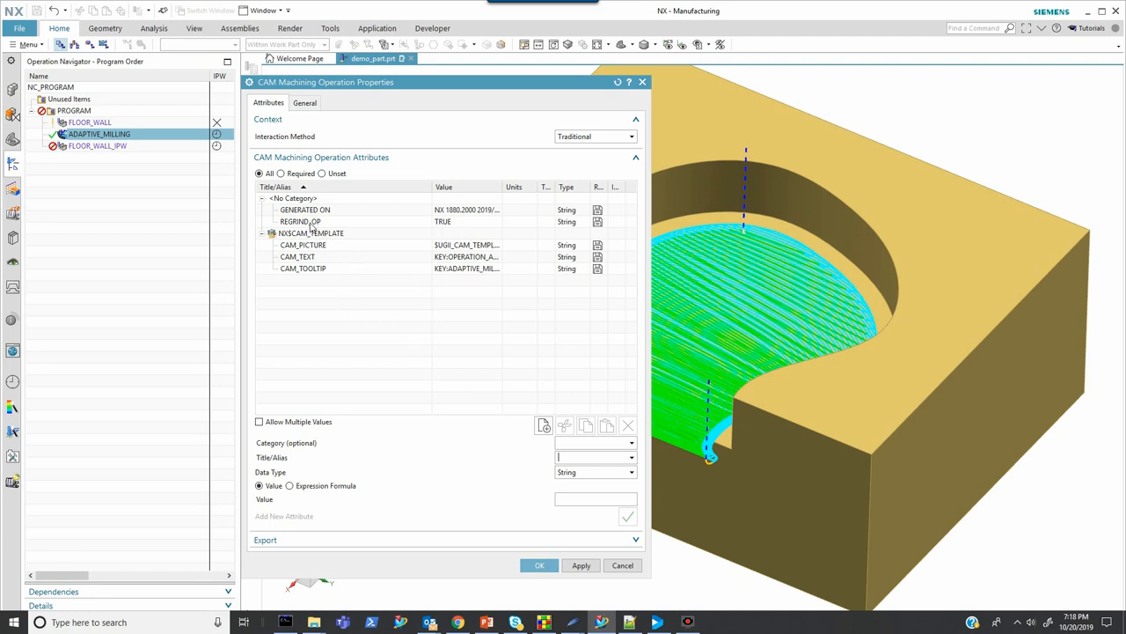
pyautogui.moveTo(104, 241)
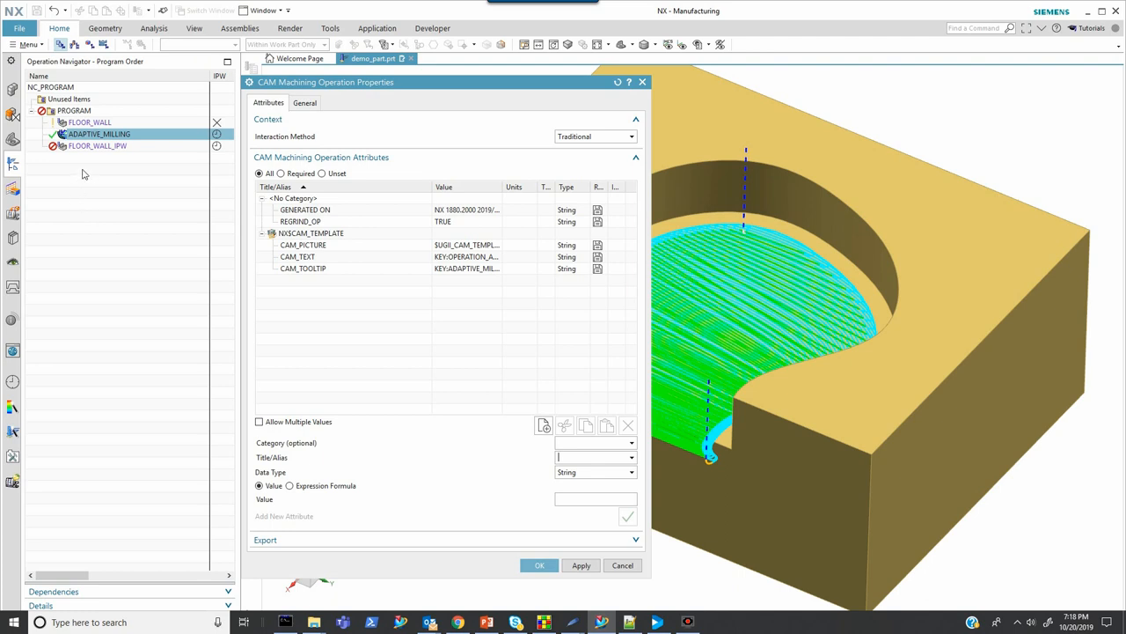
pyautogui.moveTo(315, 231)
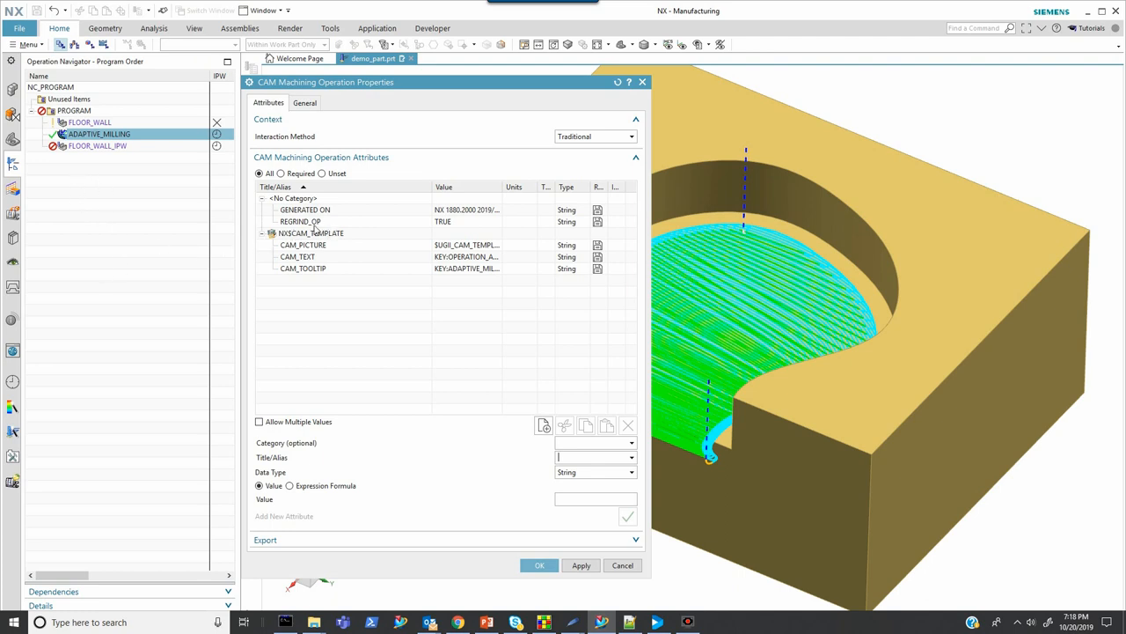
pyautogui.moveTo(328, 229)
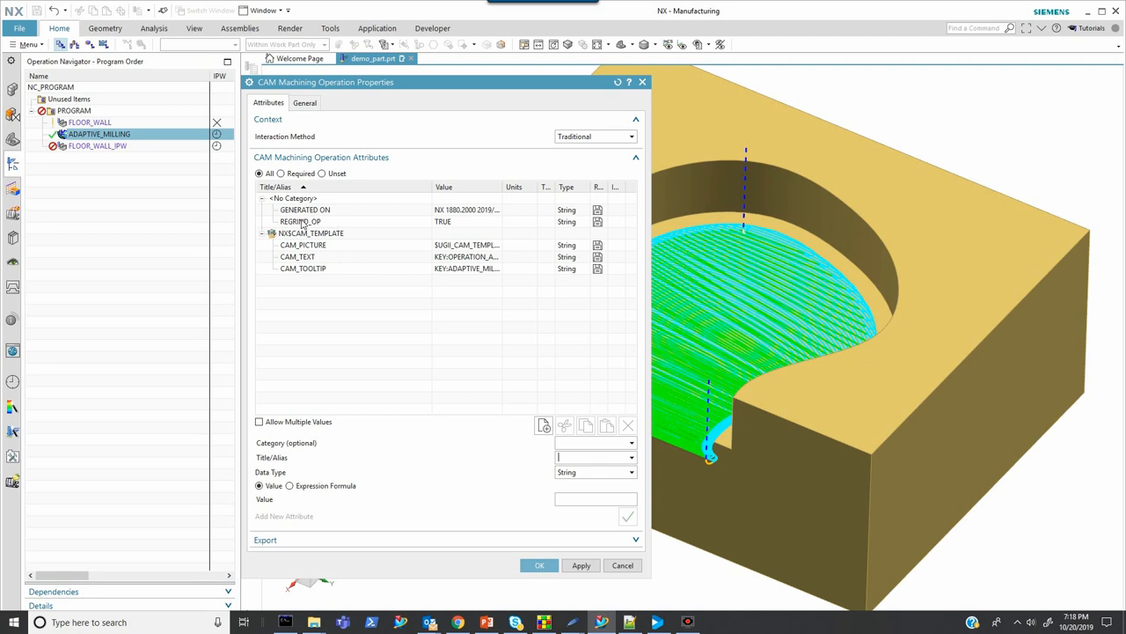
pyautogui.moveTo(358, 227)
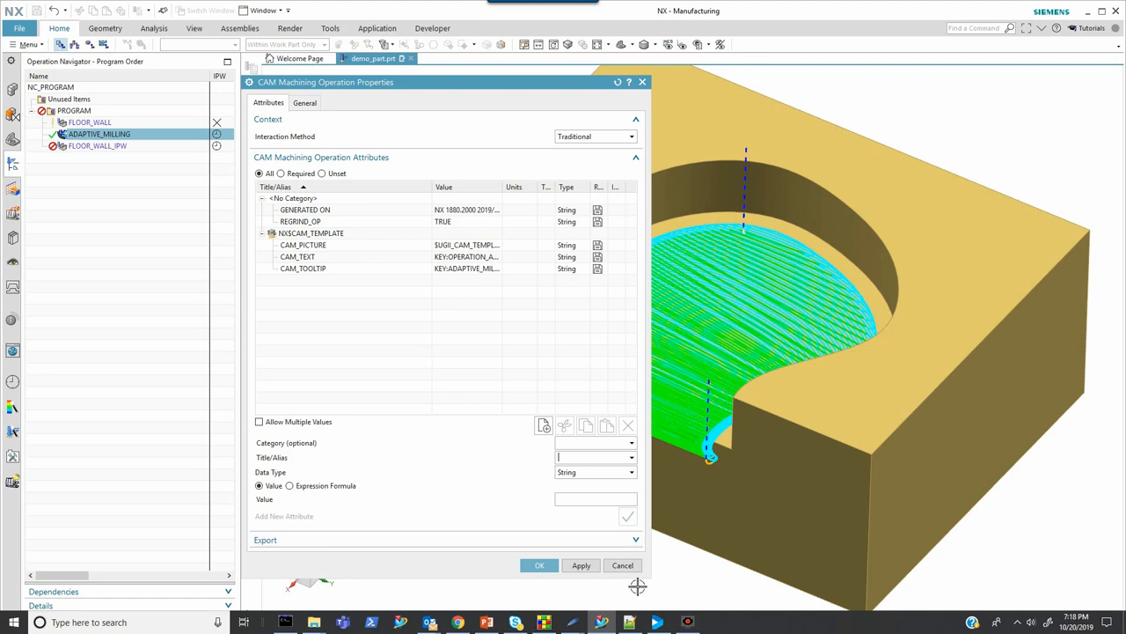
# Close the CAM Machining Operation Properties and bring up the PROGRAM group's actions
pyautogui.click(539, 565)
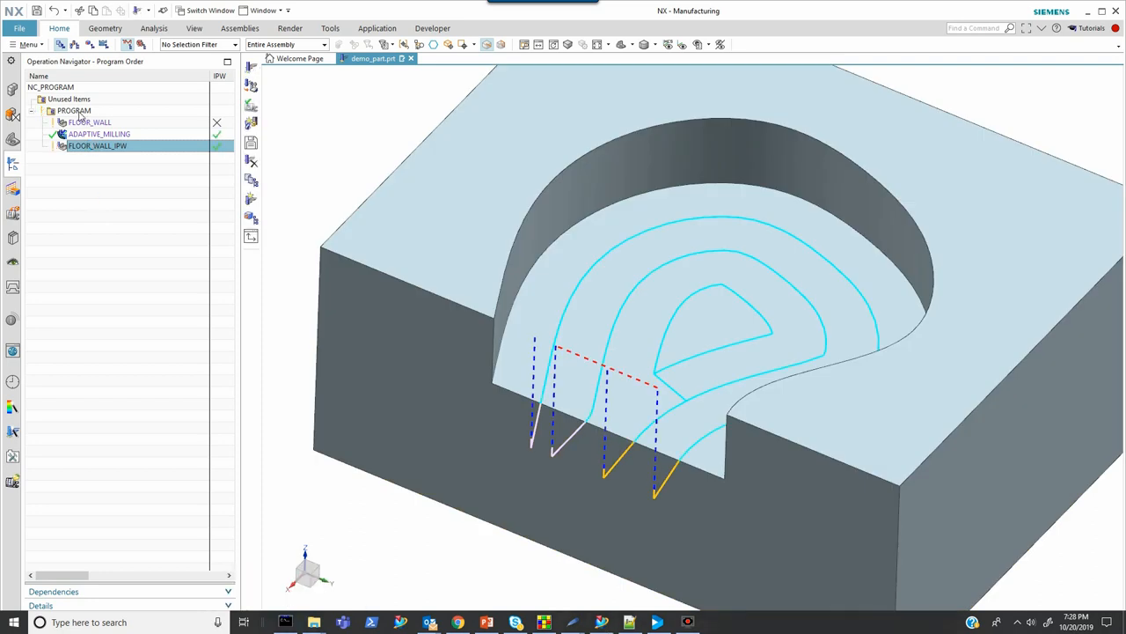
pyautogui.rightClick(72, 110)
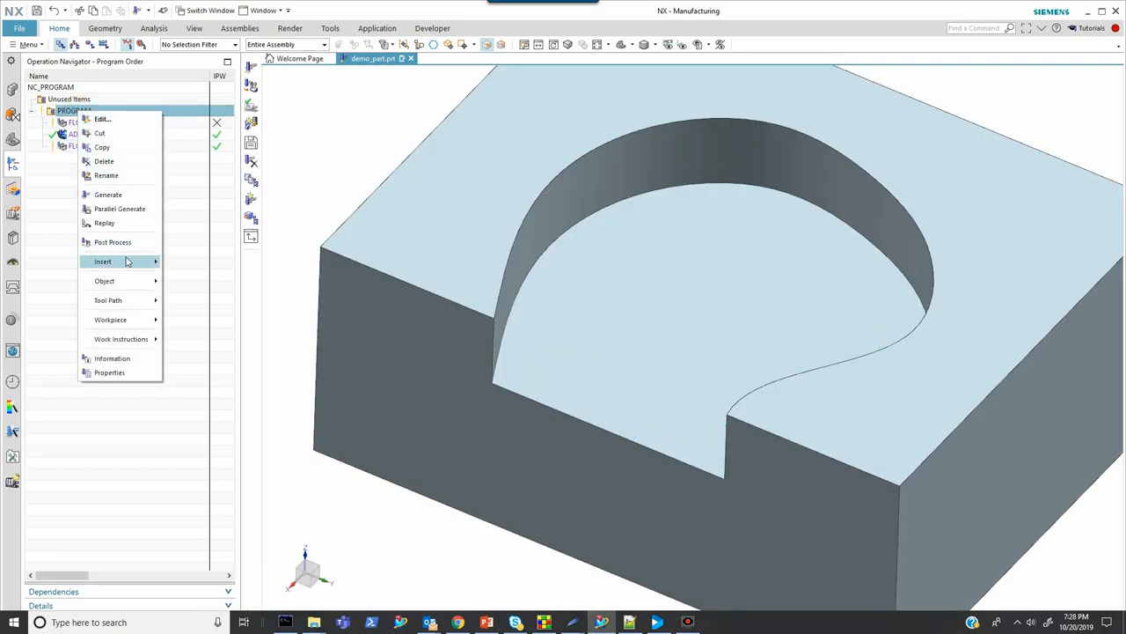
# Post-process PROGRAM with sim01_mill_3ax_fanuc_in, overwriting demo_part.ptp
pyautogui.click(112, 242)
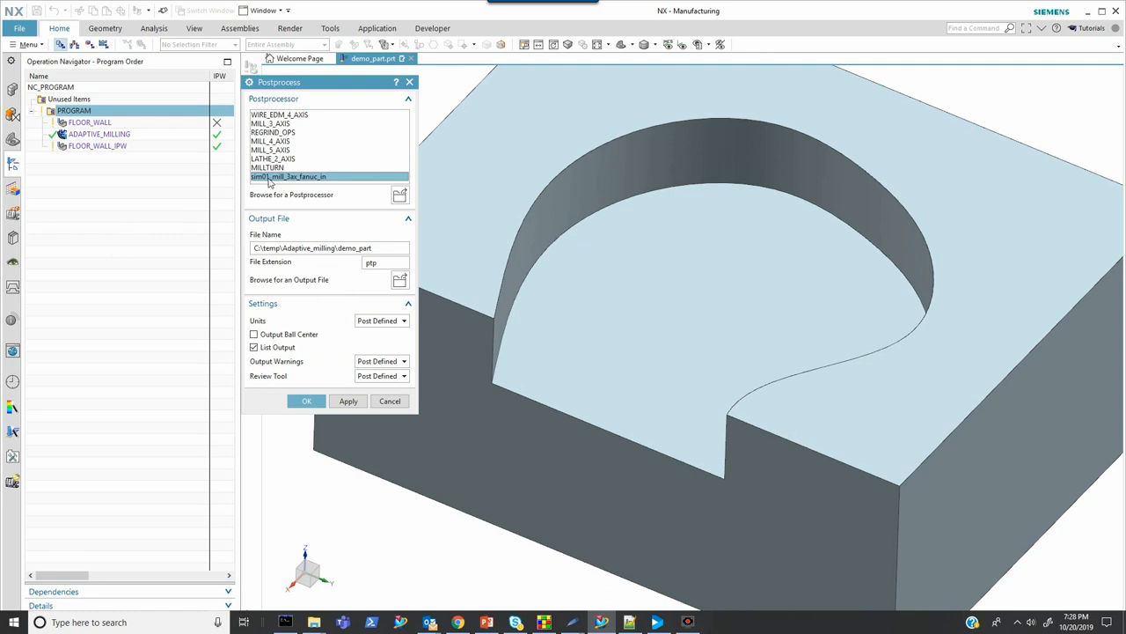
pyautogui.moveTo(302, 182)
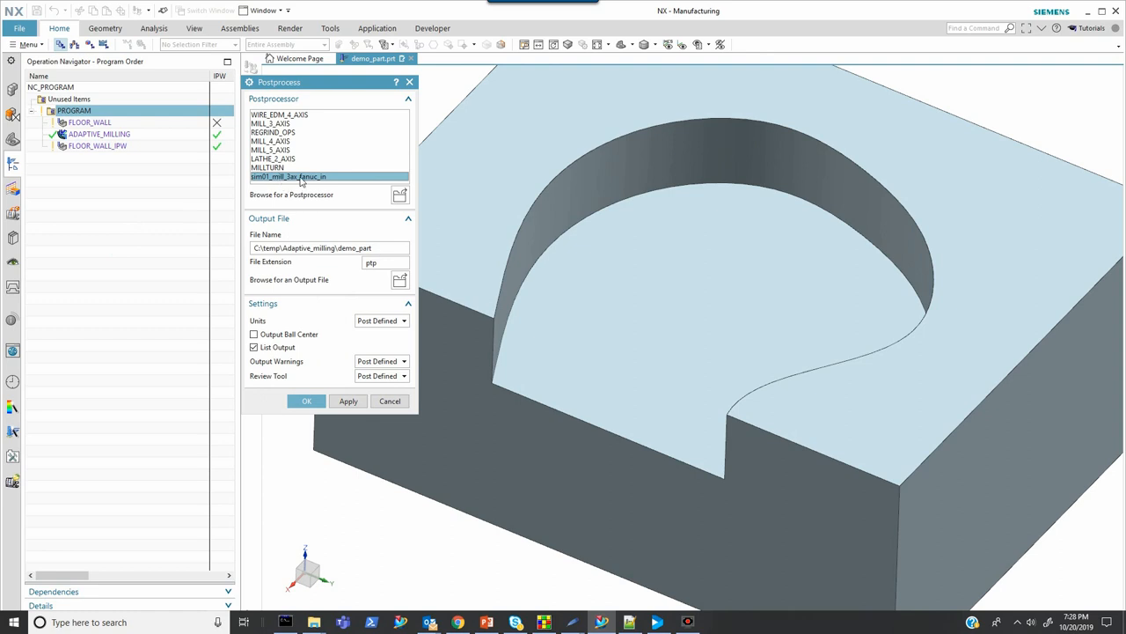
pyautogui.moveTo(326, 396)
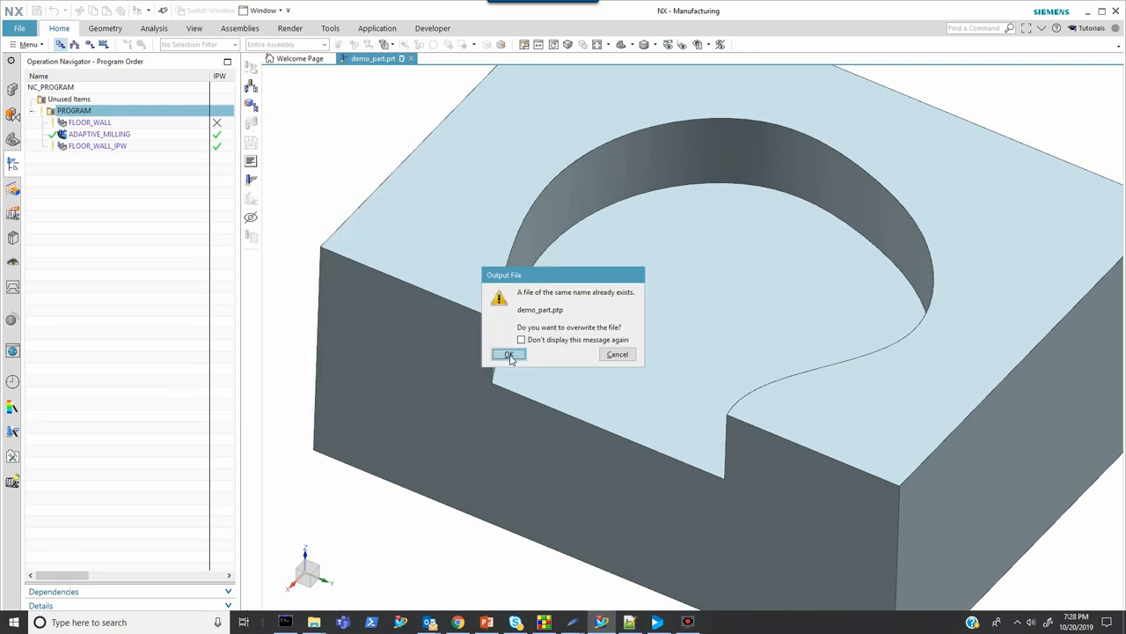
pyautogui.click(509, 354)
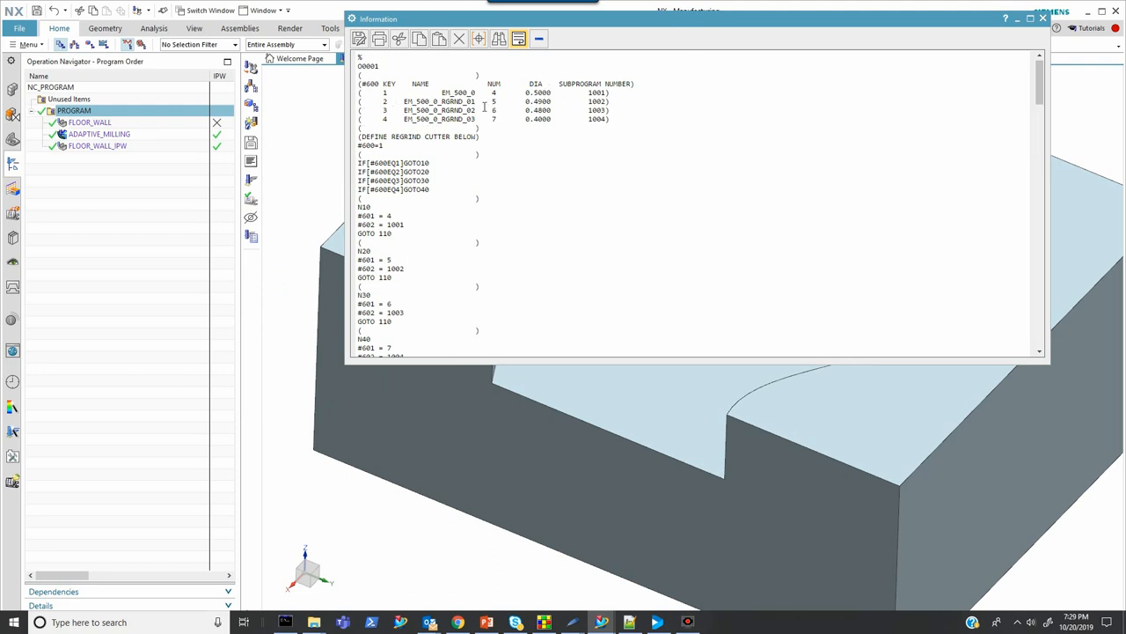
# Scroll through the O0001 listing's #600 regrind table and IF/GOTO jump to N110
pyautogui.scroll(3)
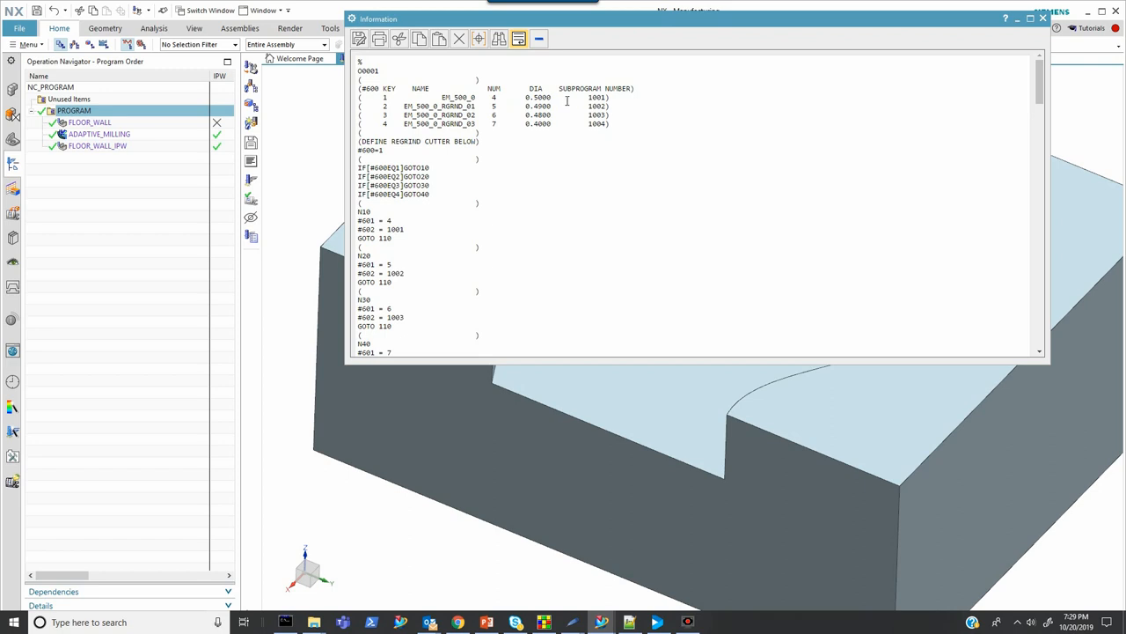
pyautogui.moveTo(570, 134)
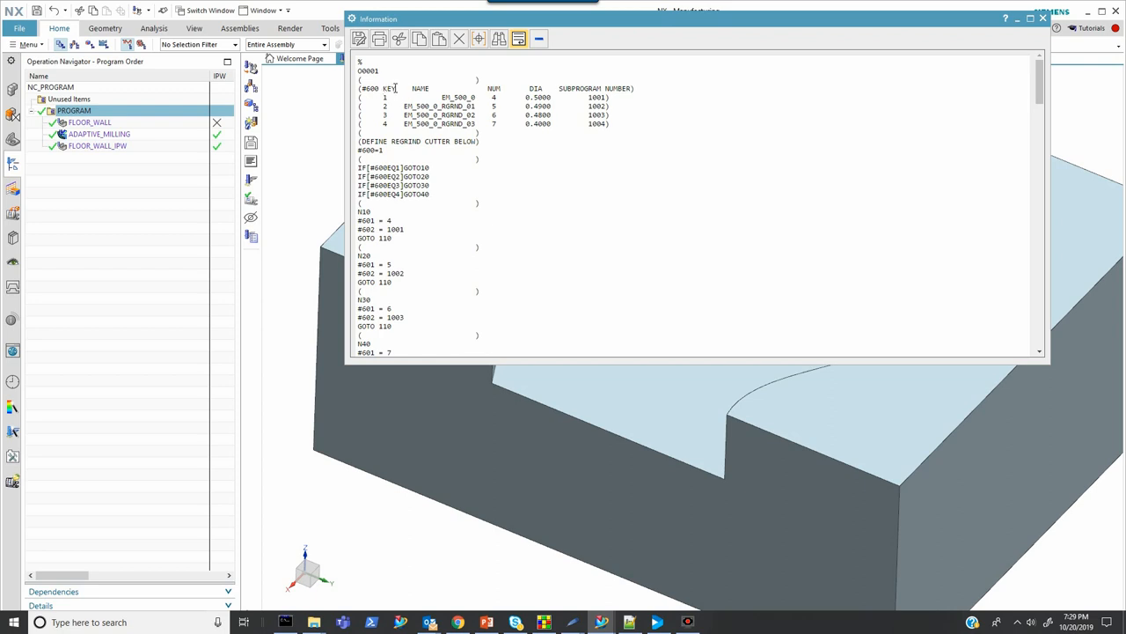
pyautogui.moveTo(593, 98)
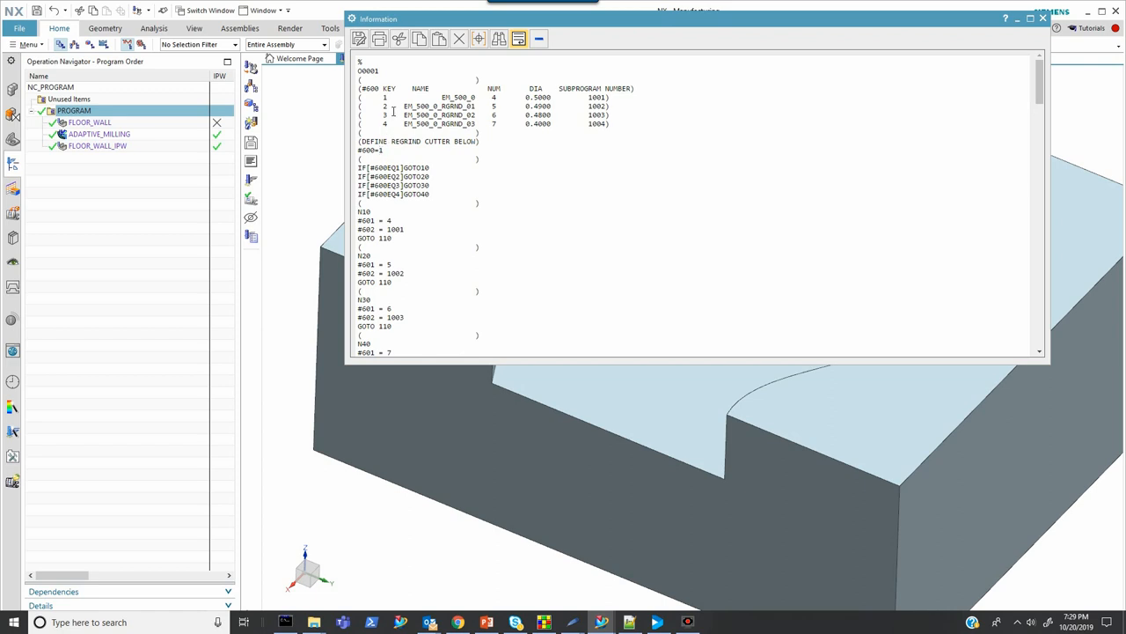
pyautogui.moveTo(444, 98)
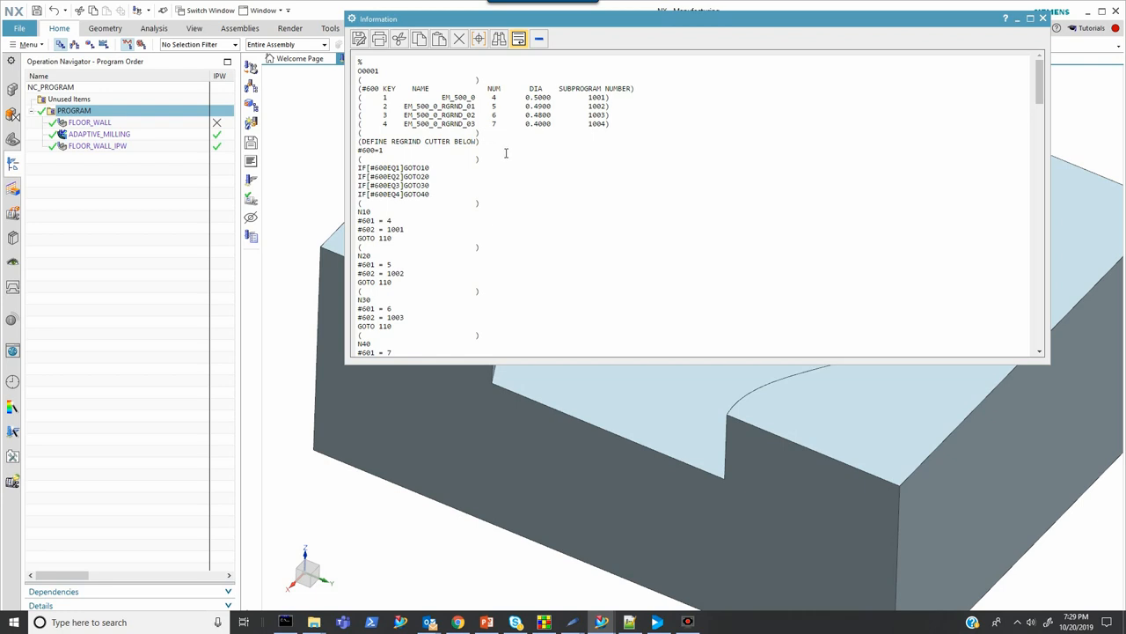
pyautogui.scroll(-3)
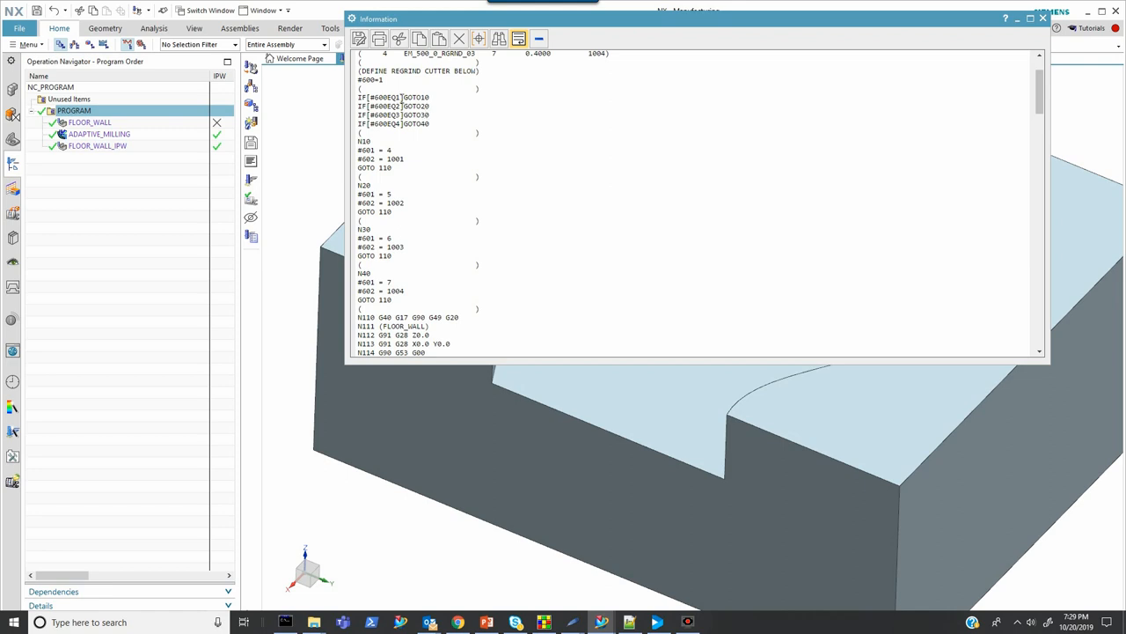
pyautogui.moveTo(429, 101)
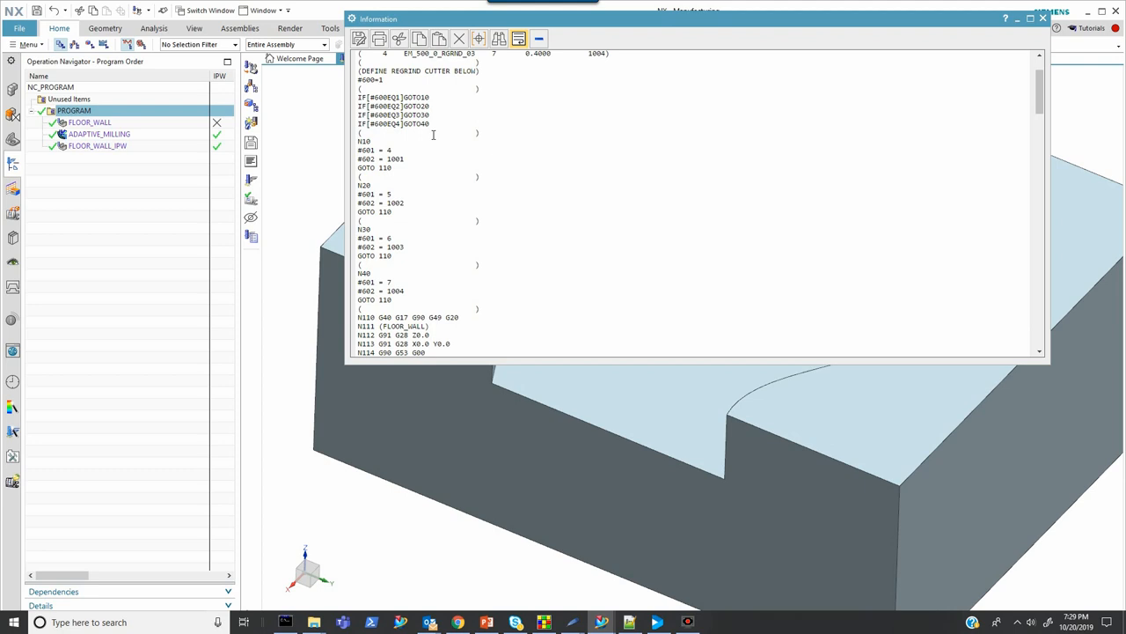
pyautogui.scroll(3)
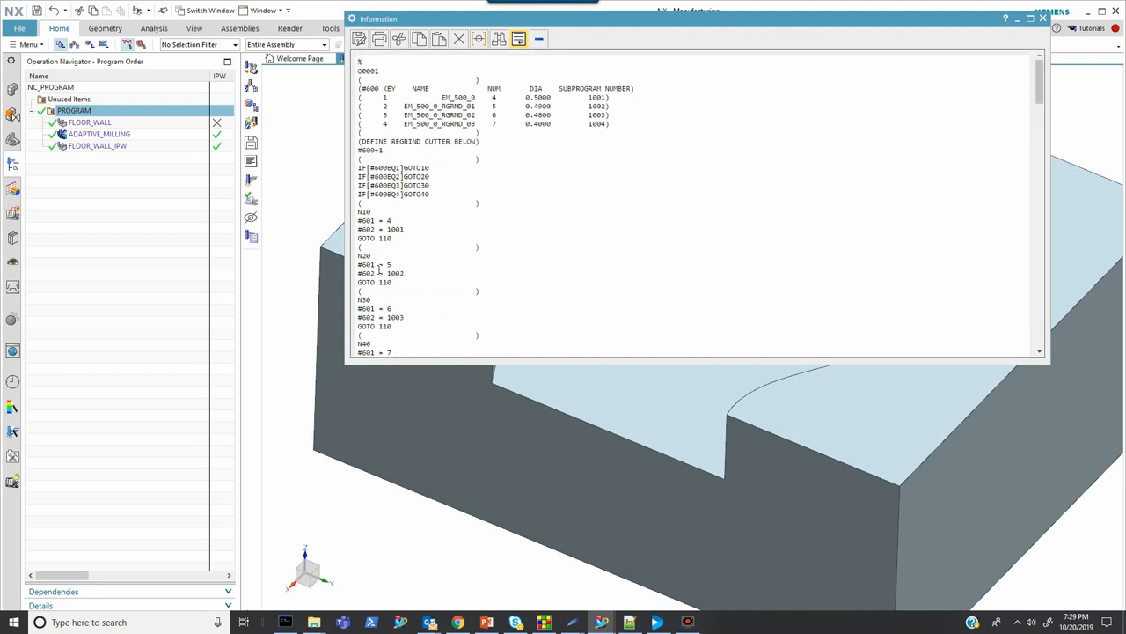
pyautogui.moveTo(491, 164)
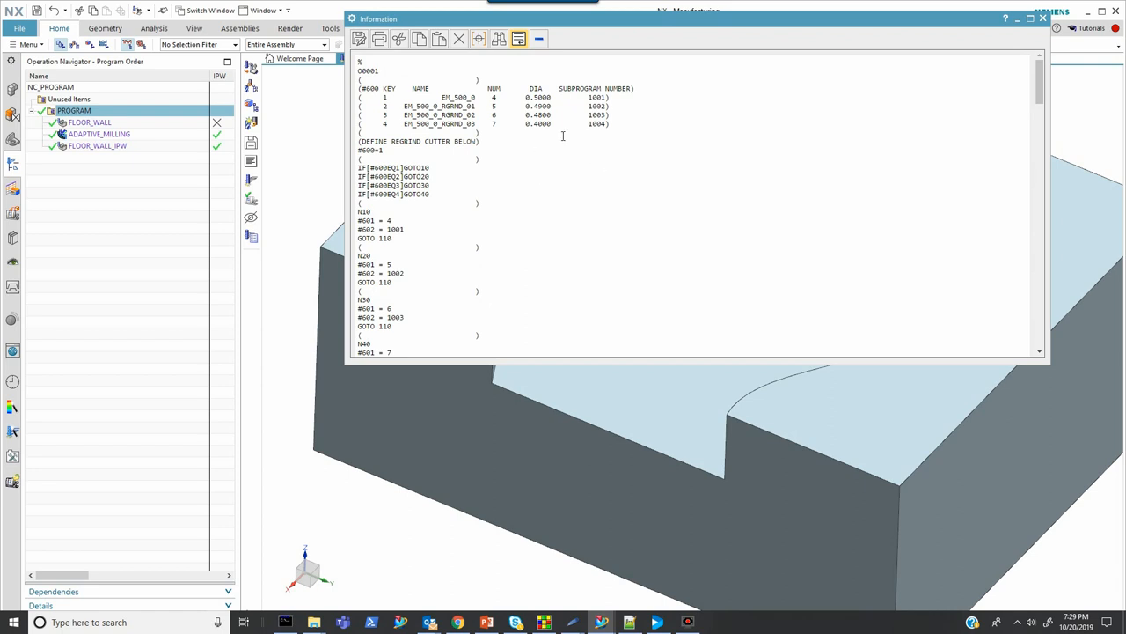
pyautogui.moveTo(487, 190)
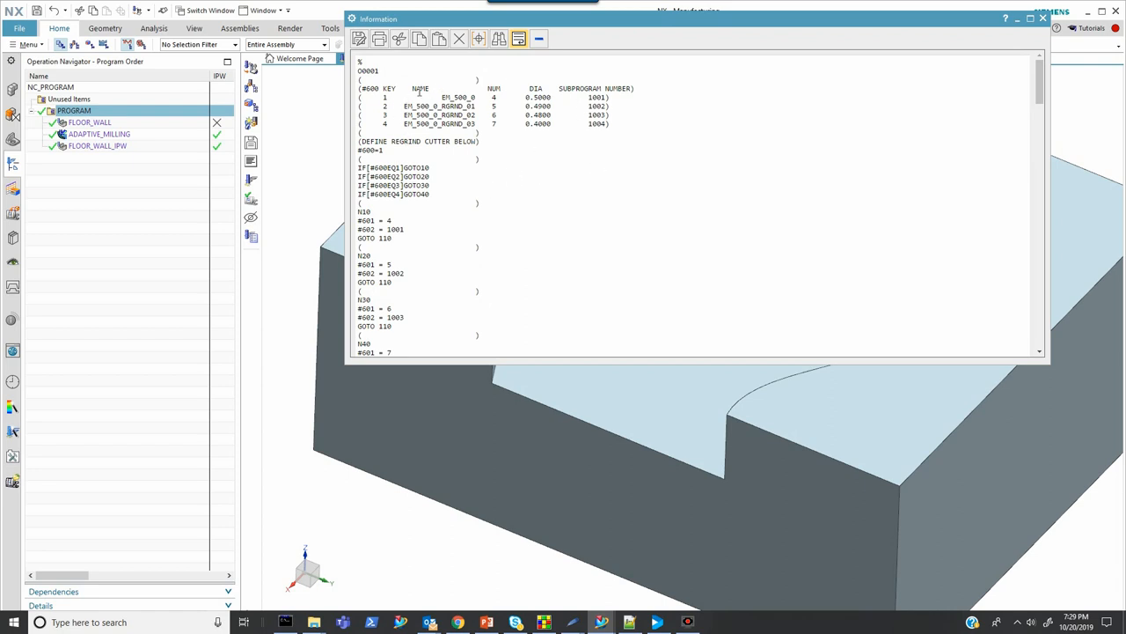
pyautogui.moveTo(444, 247)
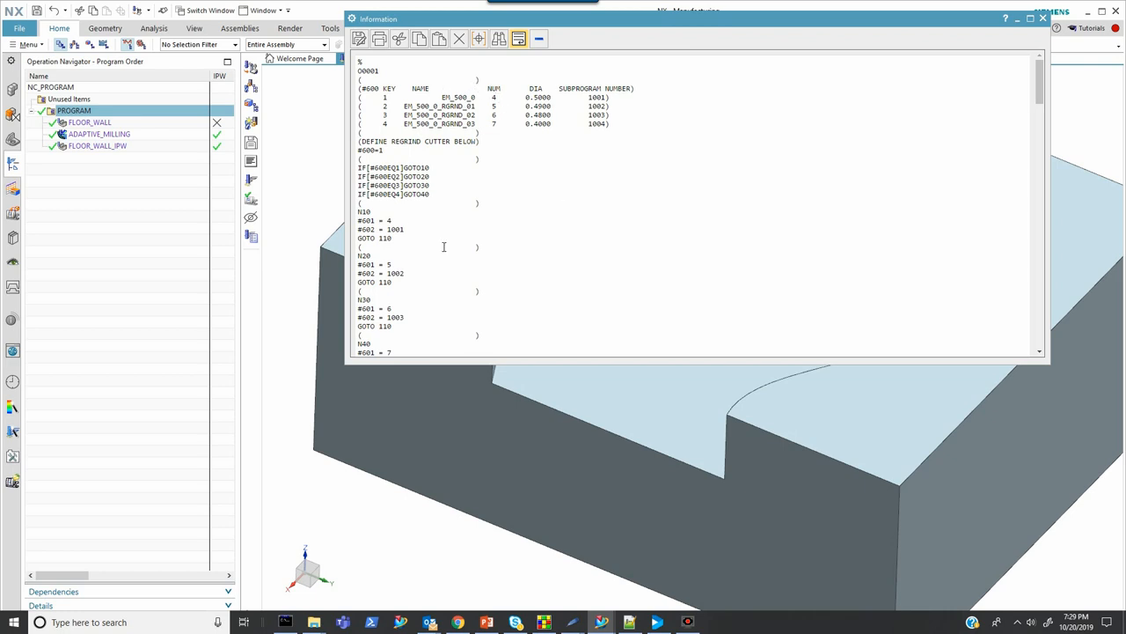
pyautogui.scroll(-3)
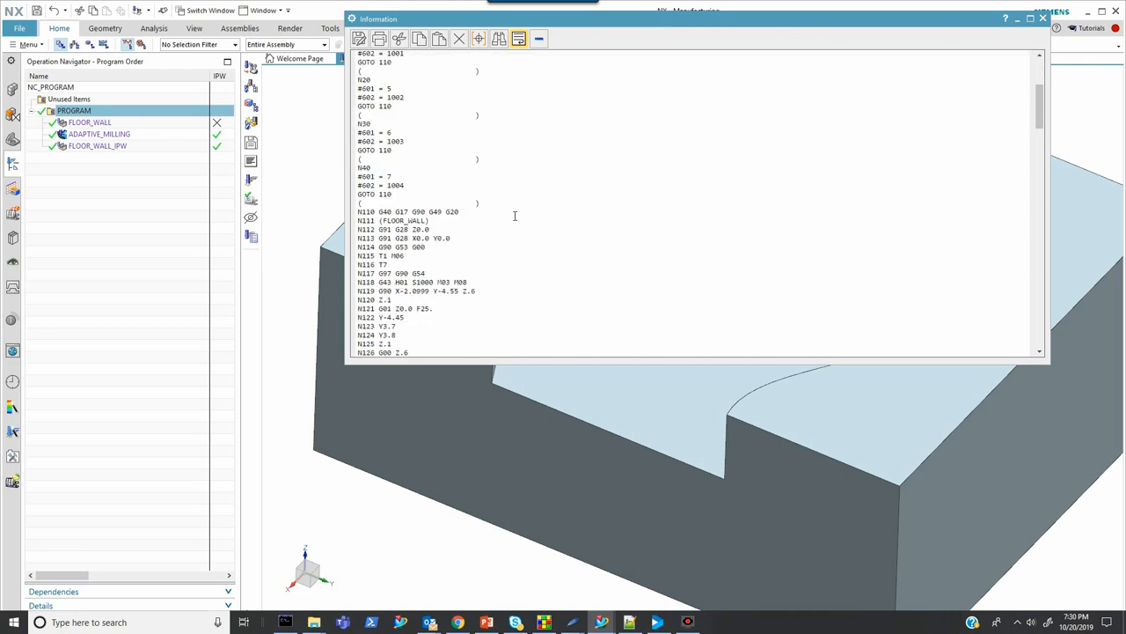
pyautogui.scroll(-3)
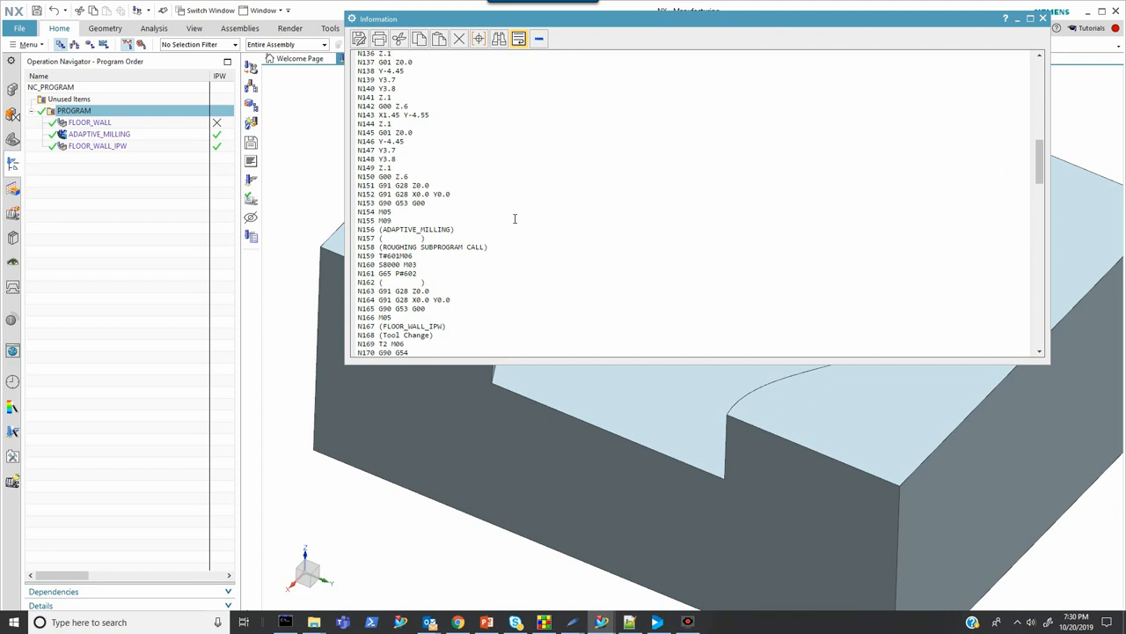
pyautogui.scroll(-3)
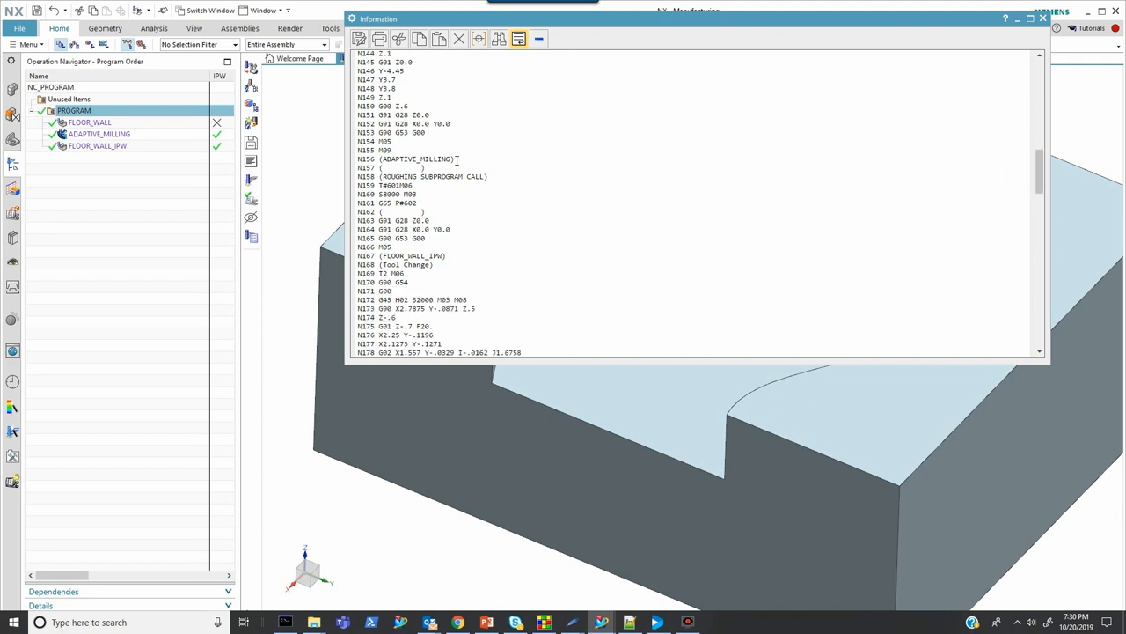
pyautogui.scroll(3)
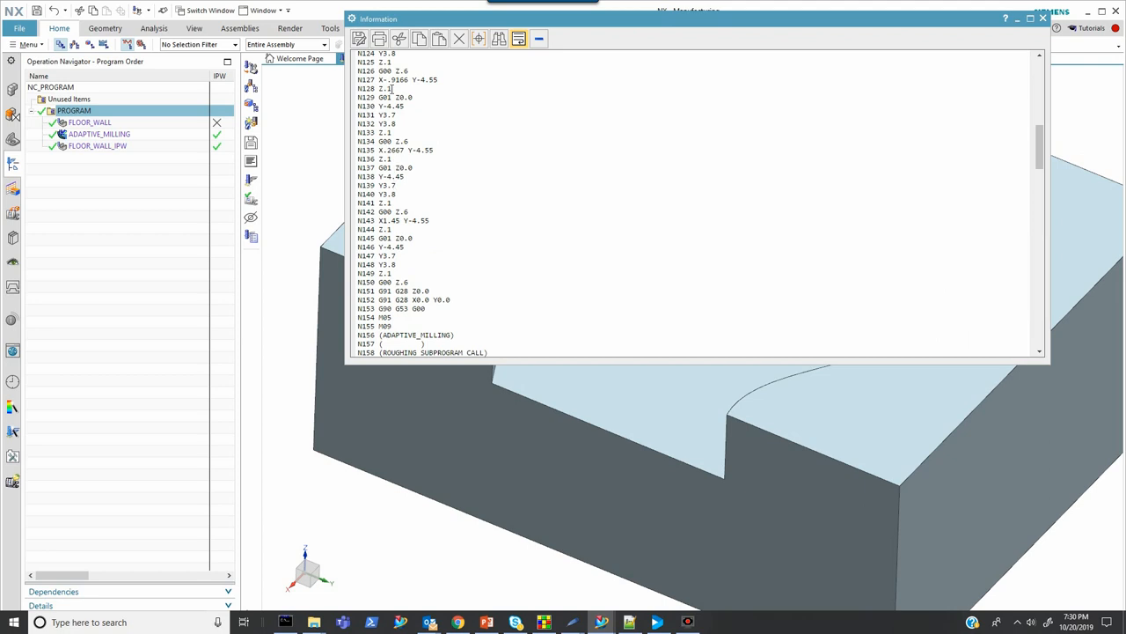
pyautogui.scroll(-3)
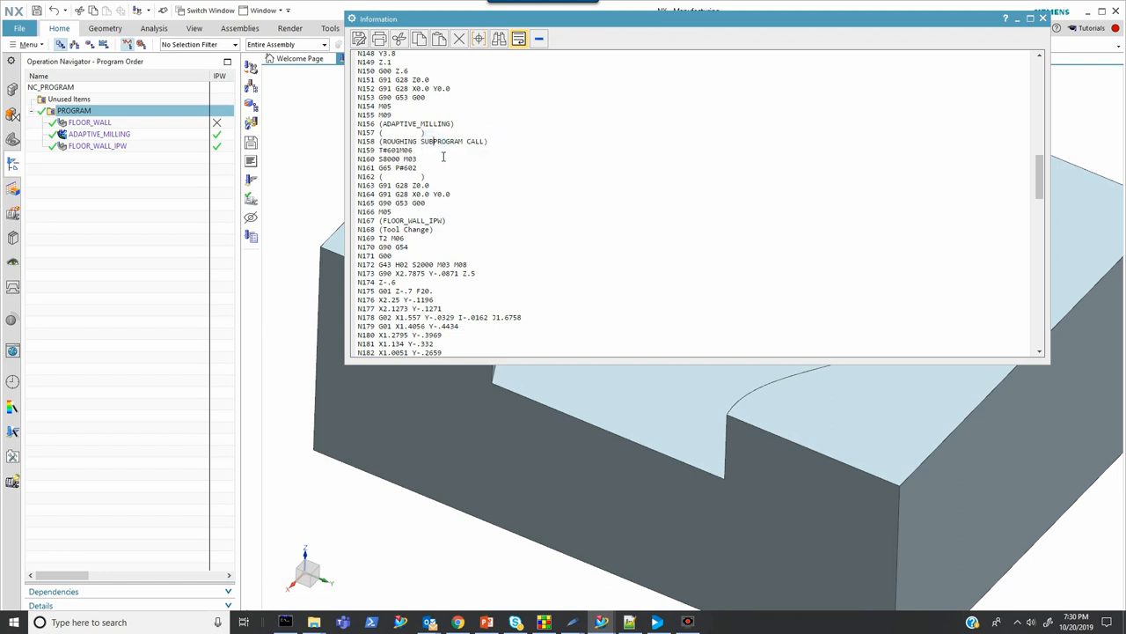
pyautogui.moveTo(377, 151)
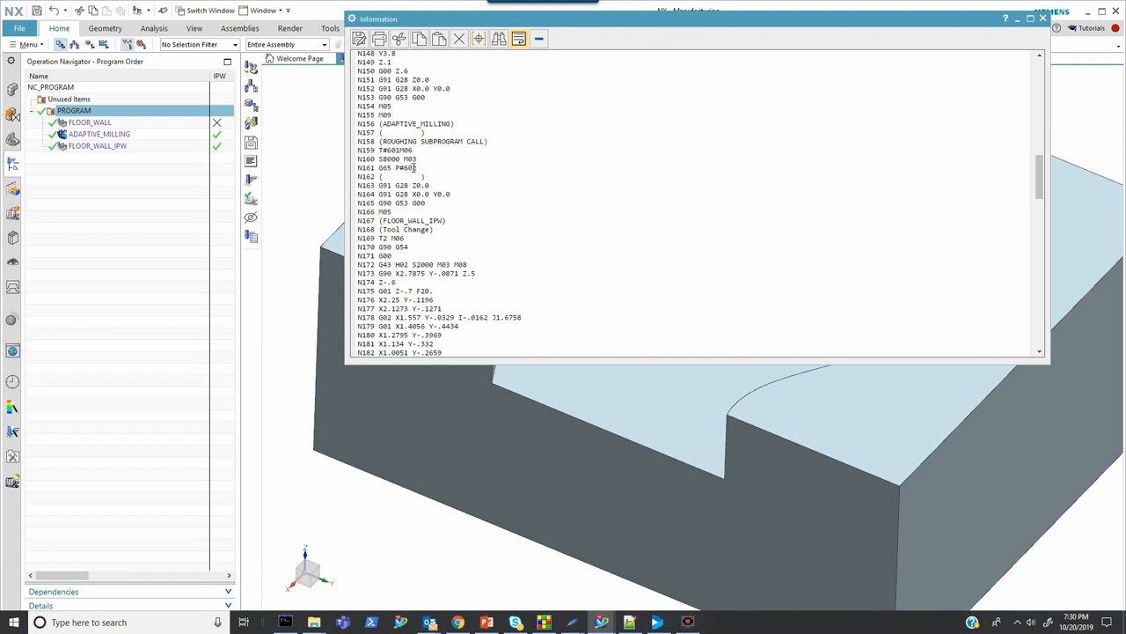
pyautogui.scroll(3)
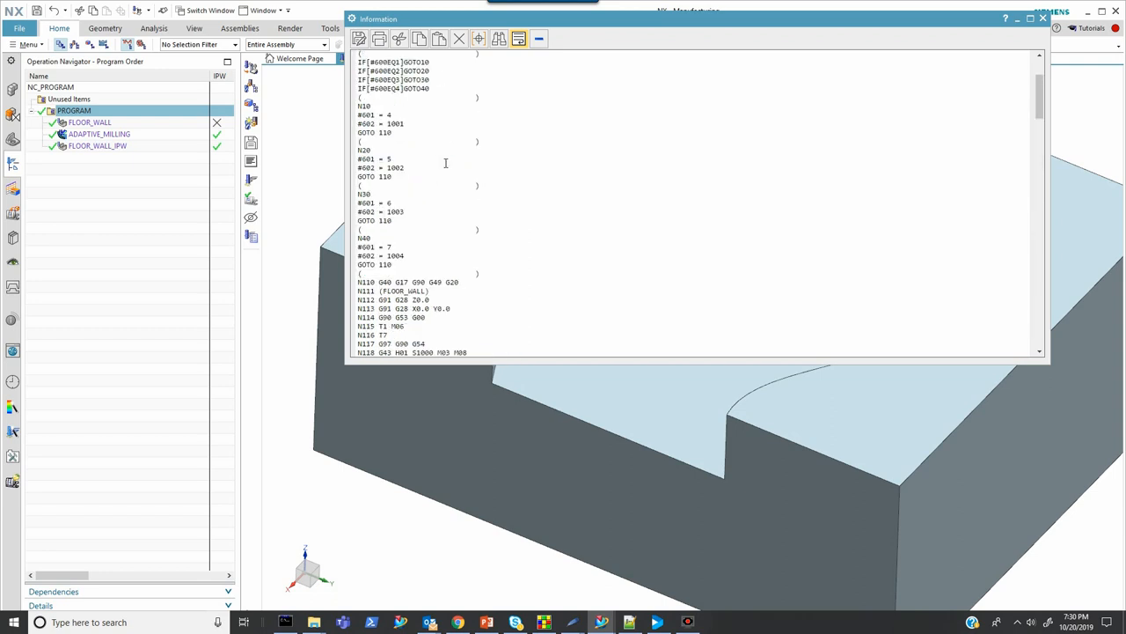
pyautogui.scroll(3)
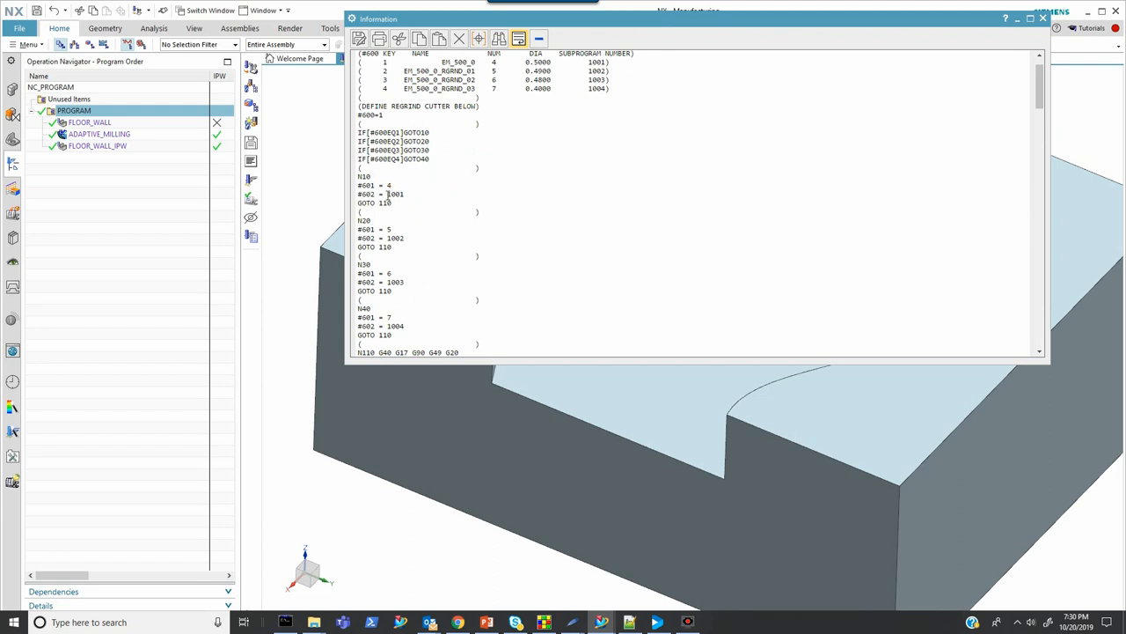
pyautogui.scroll(-3)
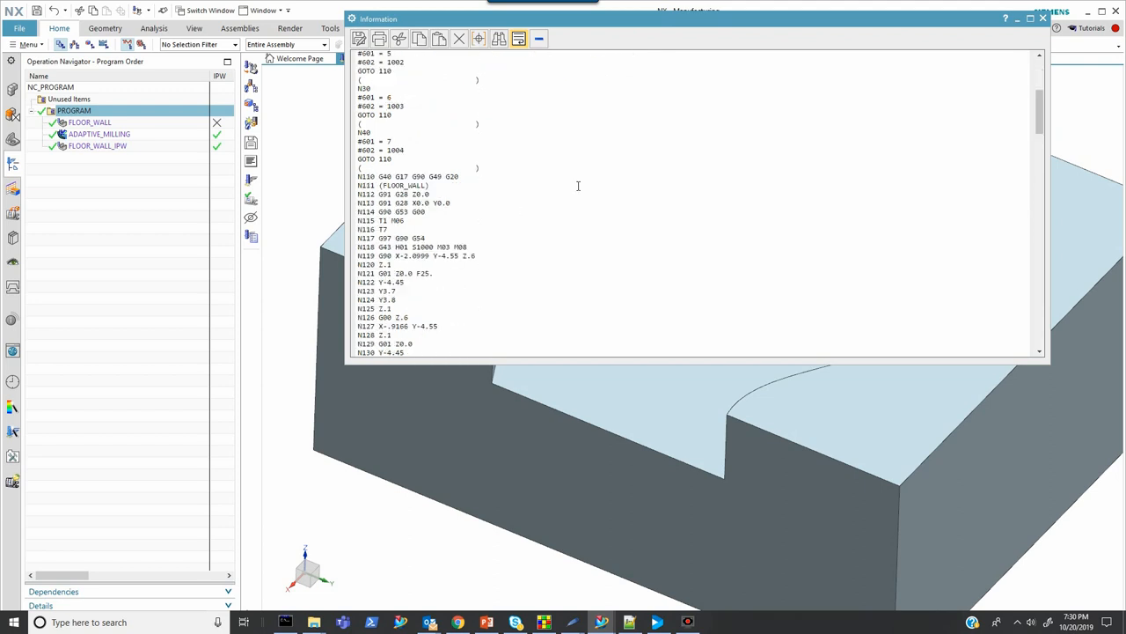
pyautogui.scroll(-3)
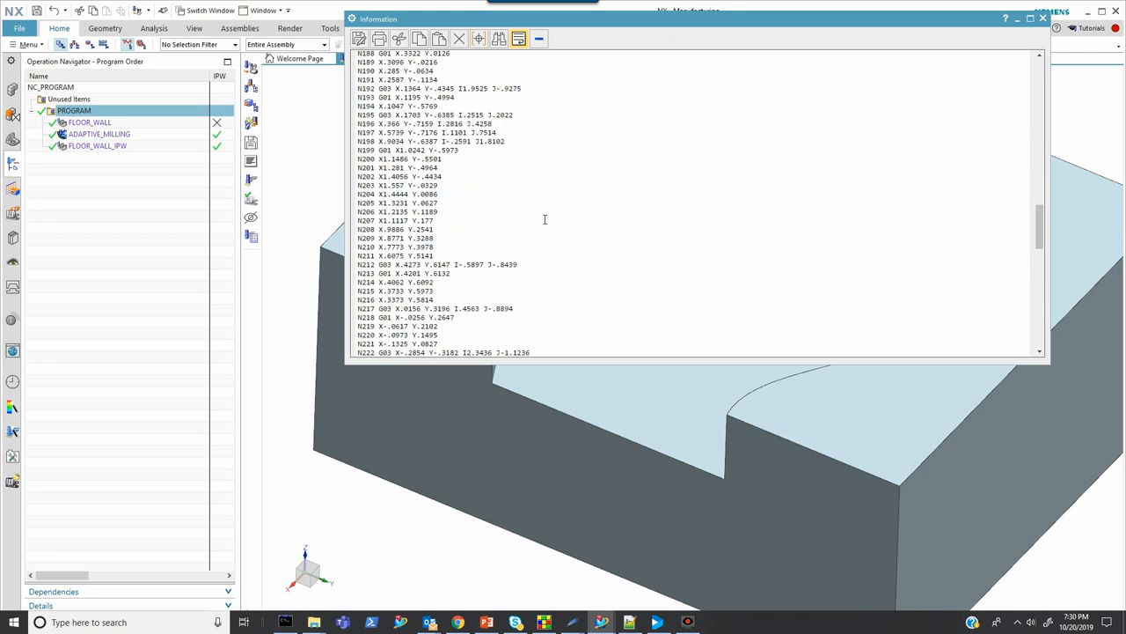
pyautogui.scroll(-3)
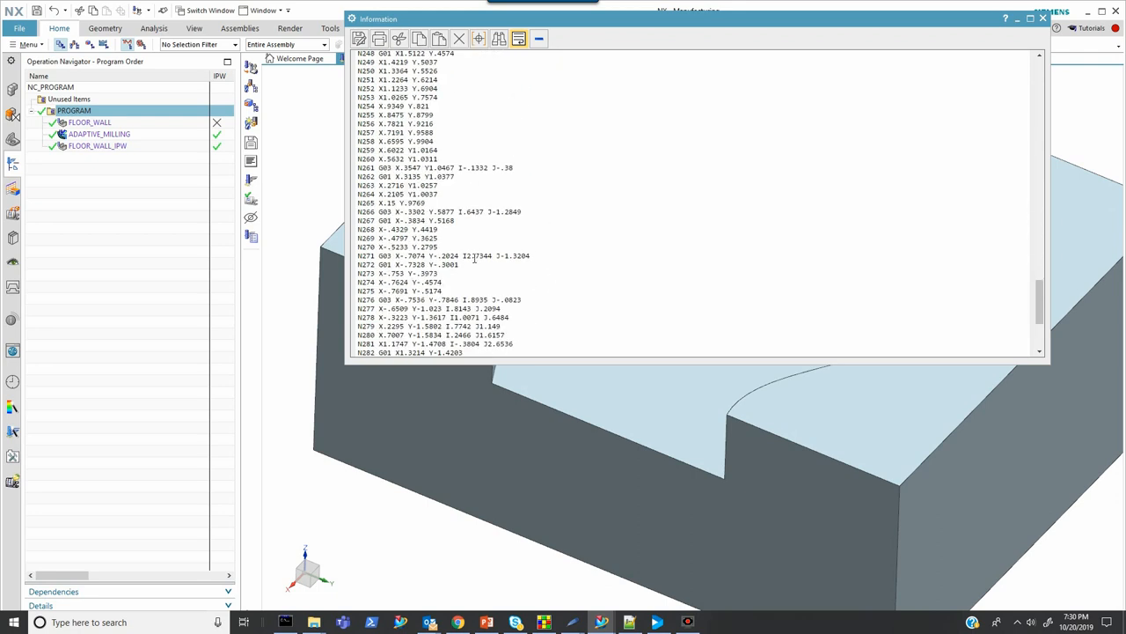
pyautogui.scroll(-3)
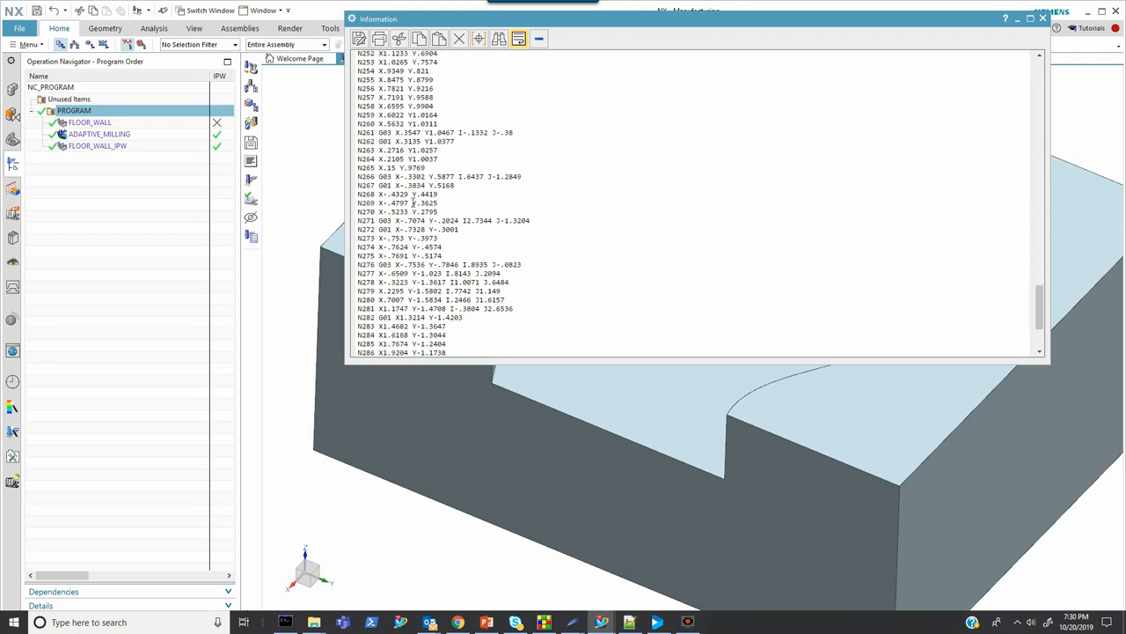
pyautogui.moveTo(418, 236)
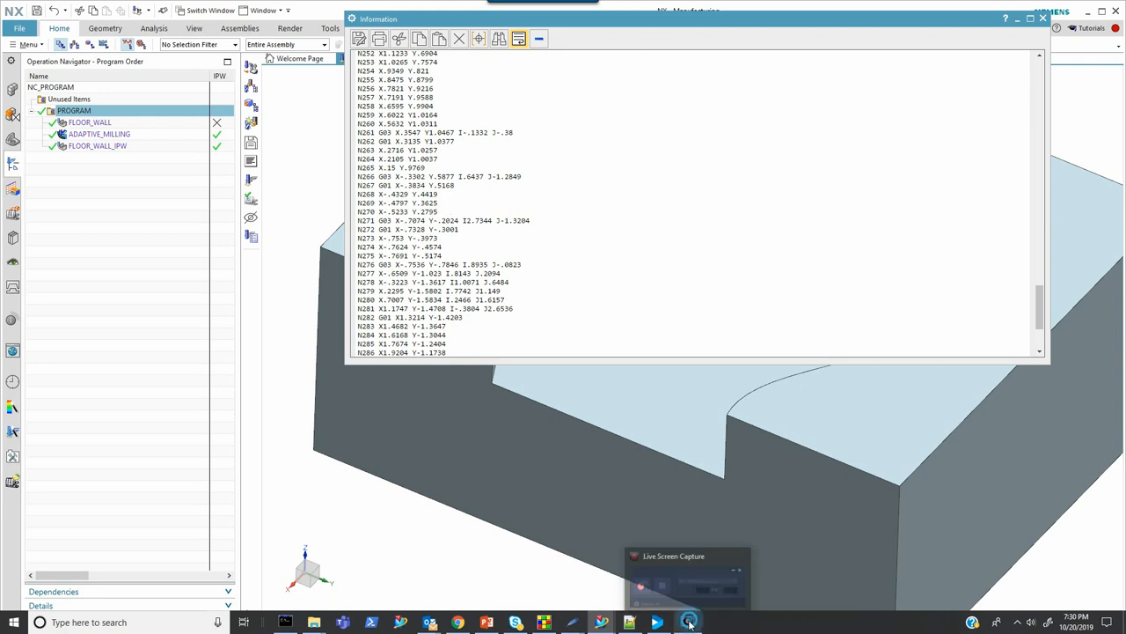
pyautogui.click(1043, 18)
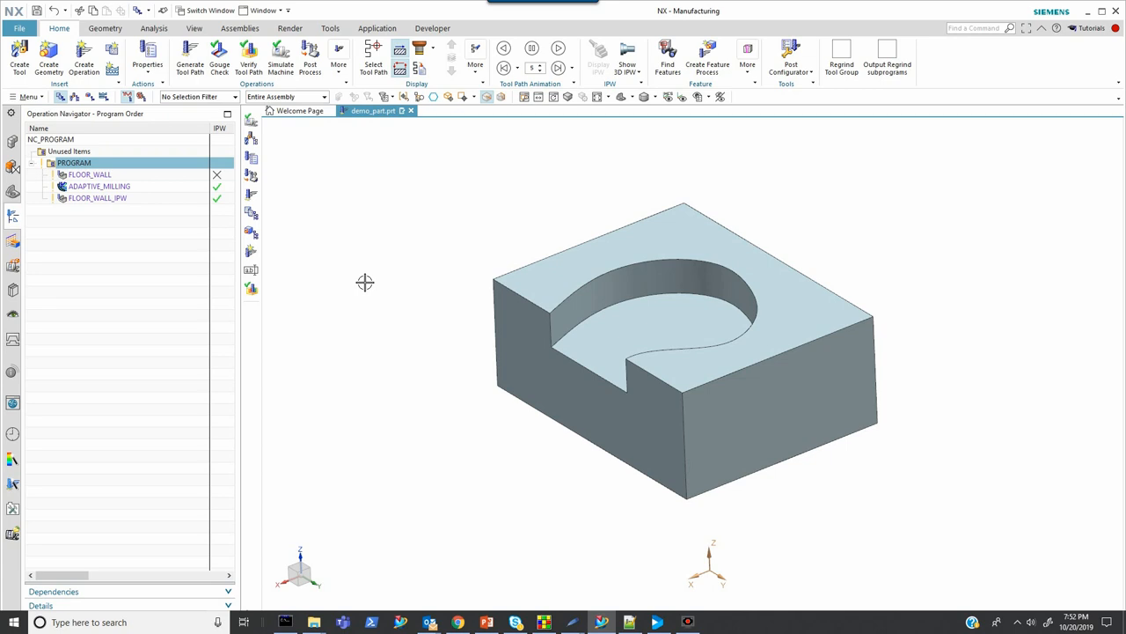
pyautogui.moveTo(106, 288)
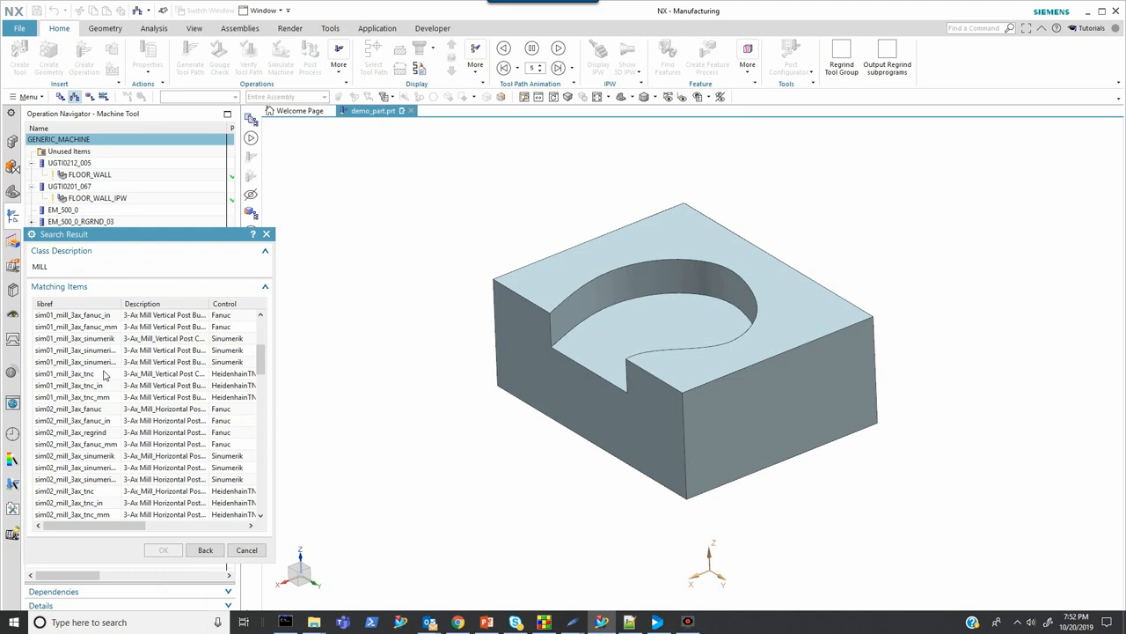
# Browse the MILL library list for the 3-axis horizontal post builder inch machine
pyautogui.scroll(-3)
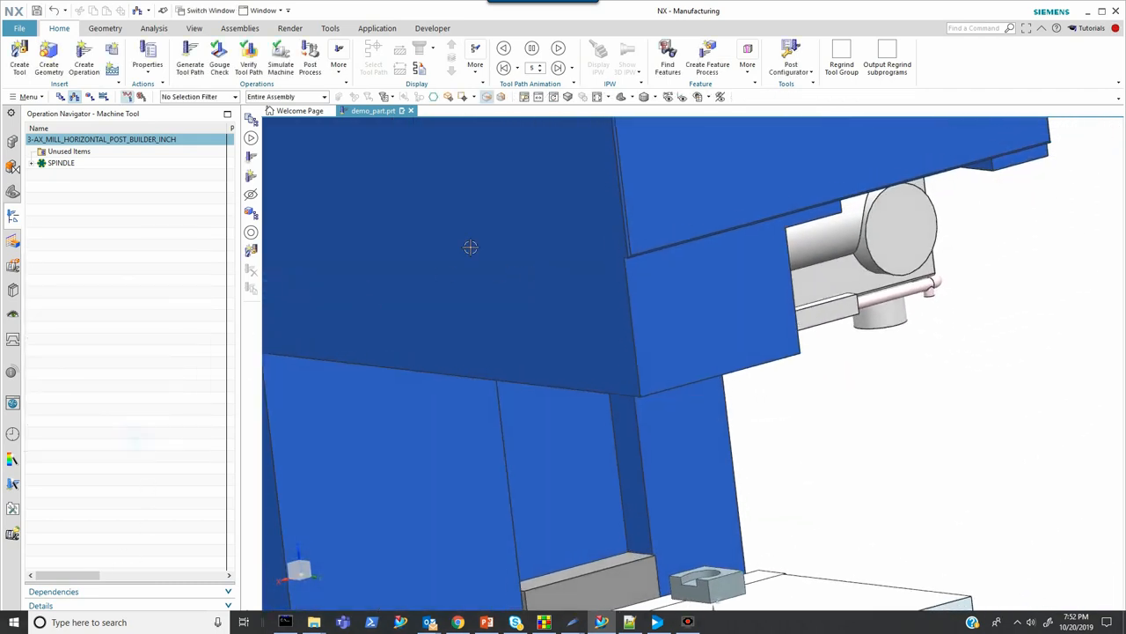
pyautogui.click(576, 273)
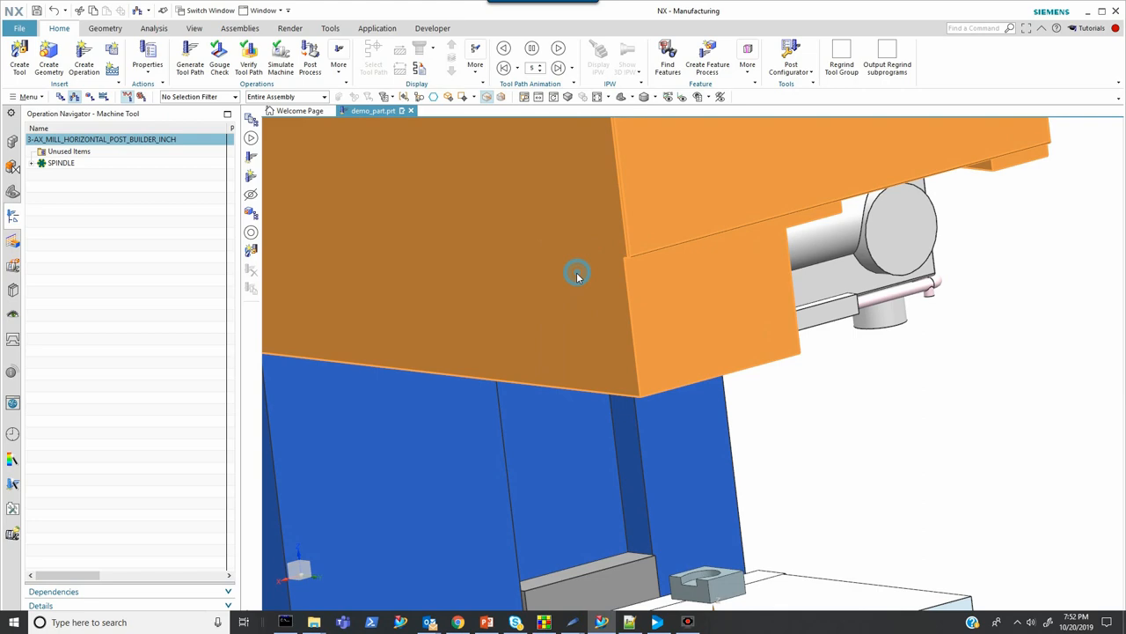
pyautogui.moveTo(577, 273); pyautogui.dragTo(425, 370)
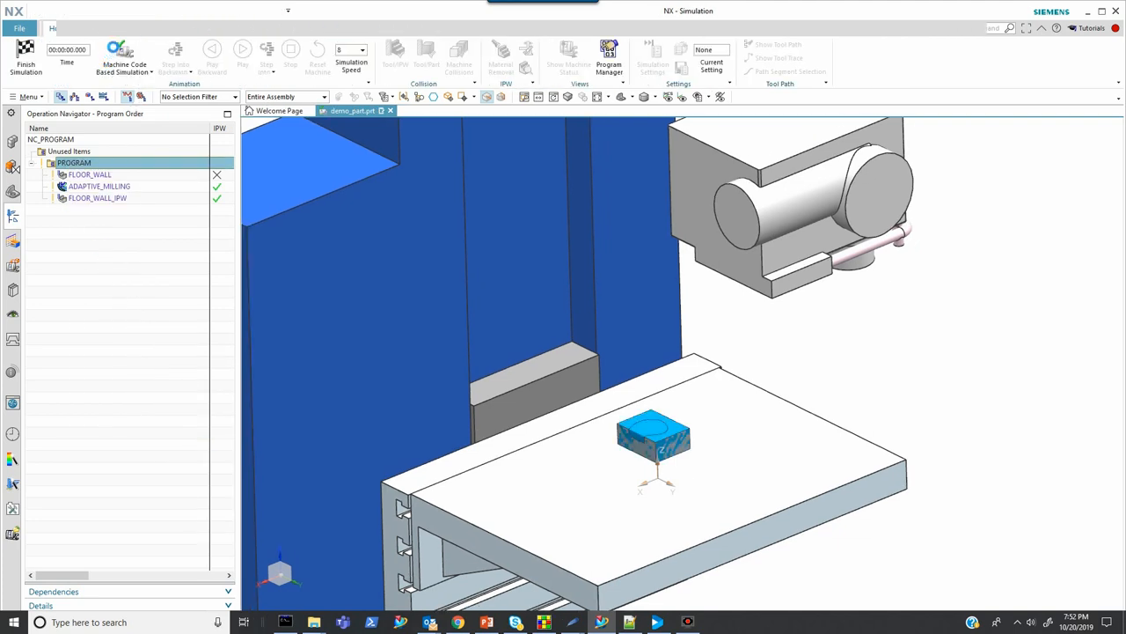
# Show Machine Status, then browse subprograms O1001–O1004 in Program Manager and close it
pyautogui.click(569, 53)
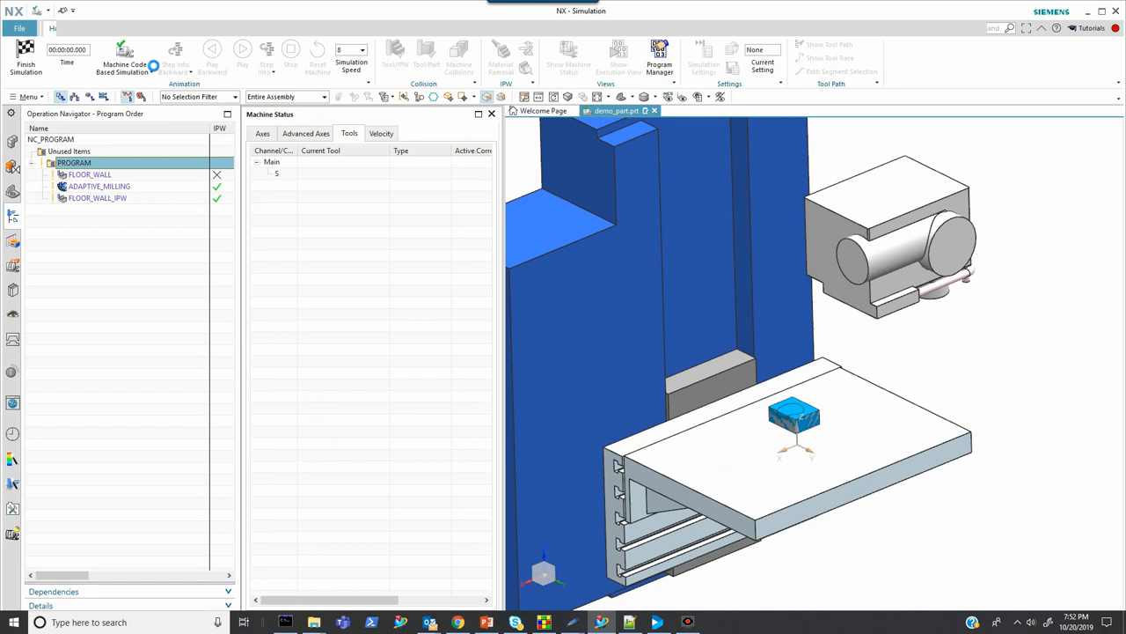
pyautogui.click(124, 59)
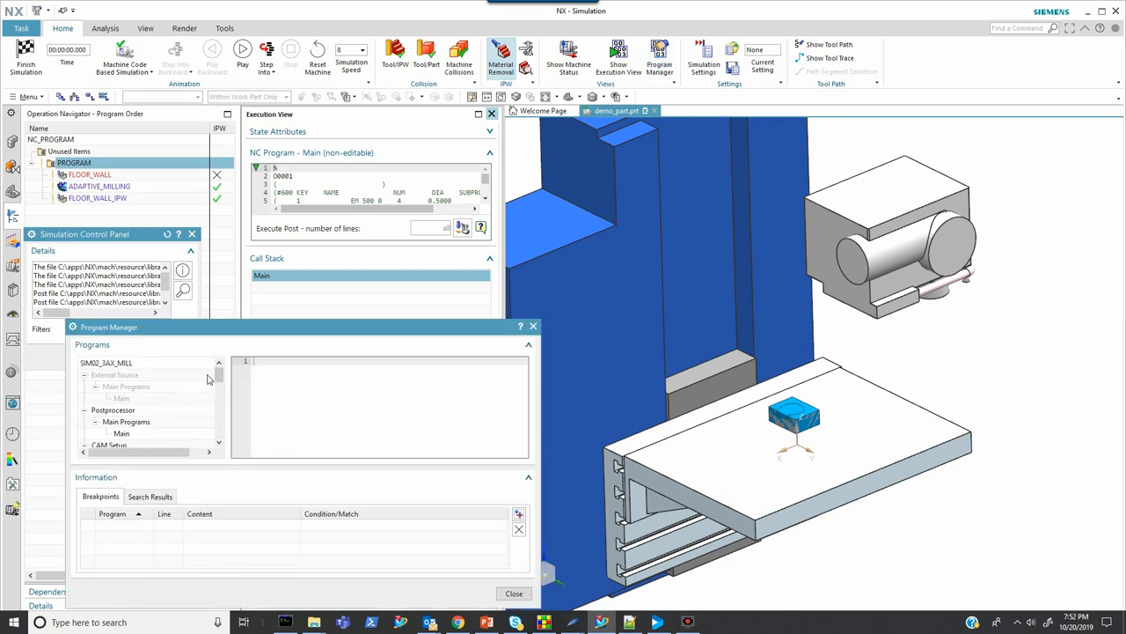
pyautogui.scroll(-3)
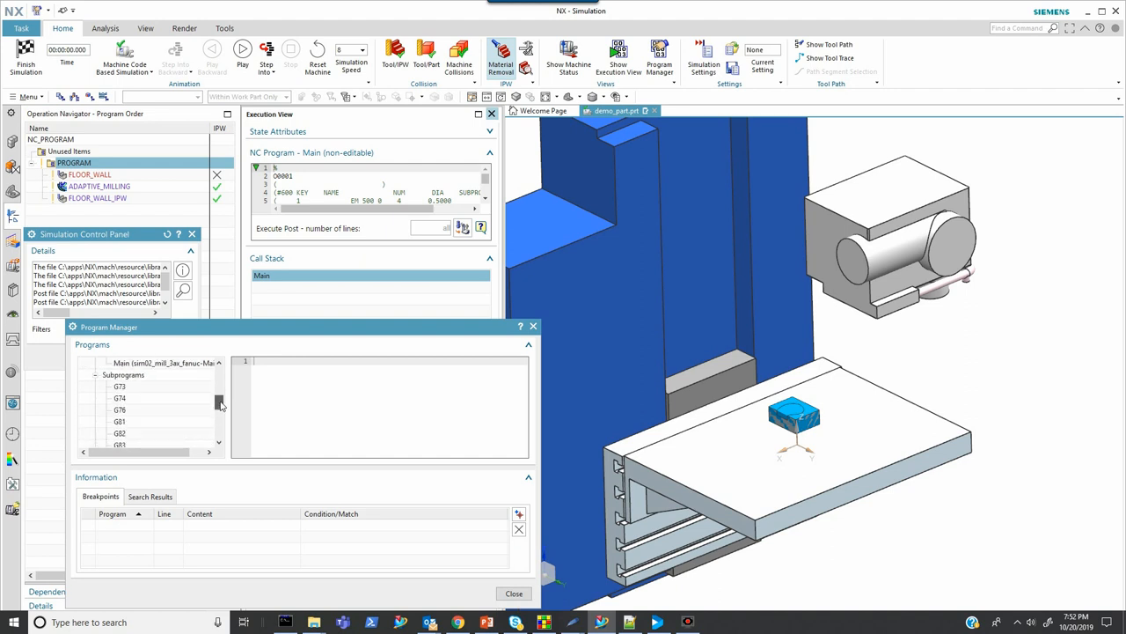
pyautogui.scroll(-3)
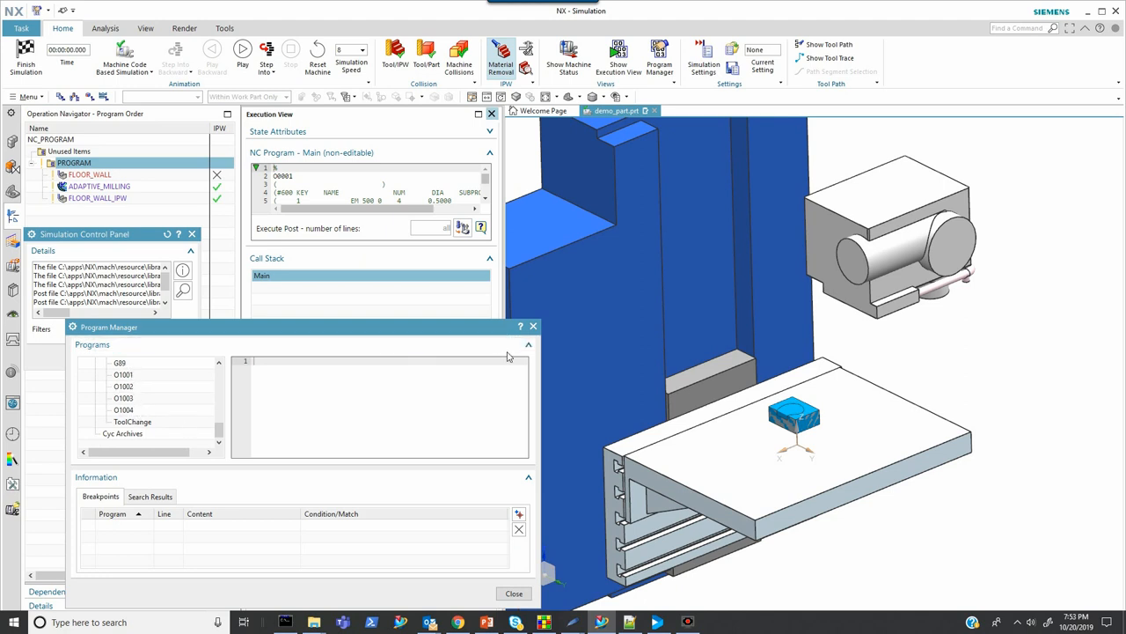
pyautogui.click(534, 327)
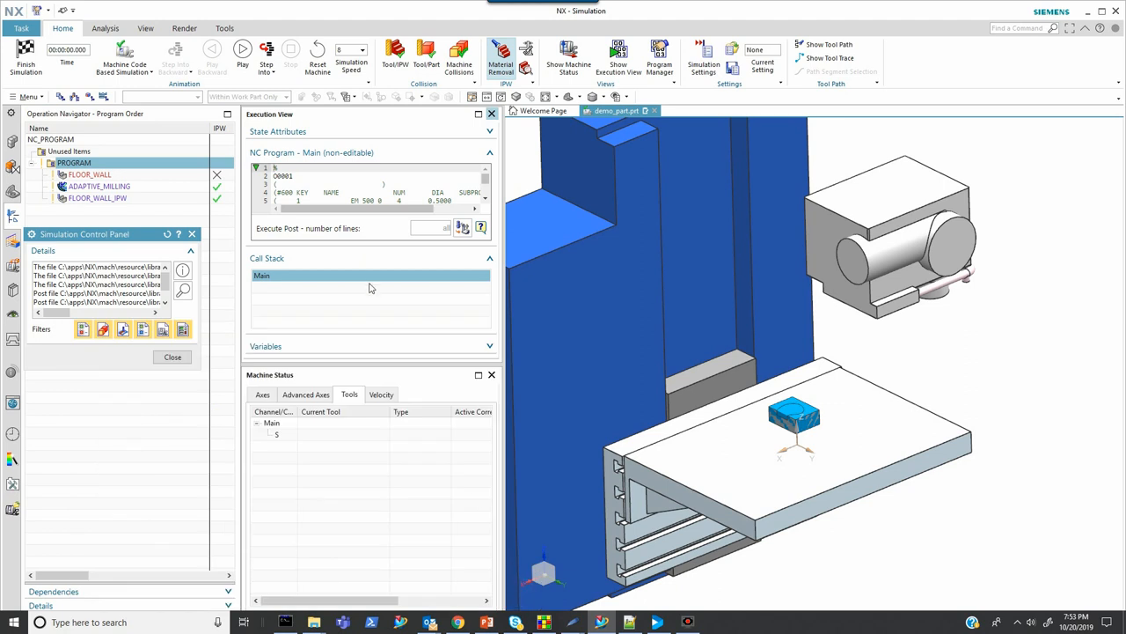
pyautogui.moveTo(365, 229)
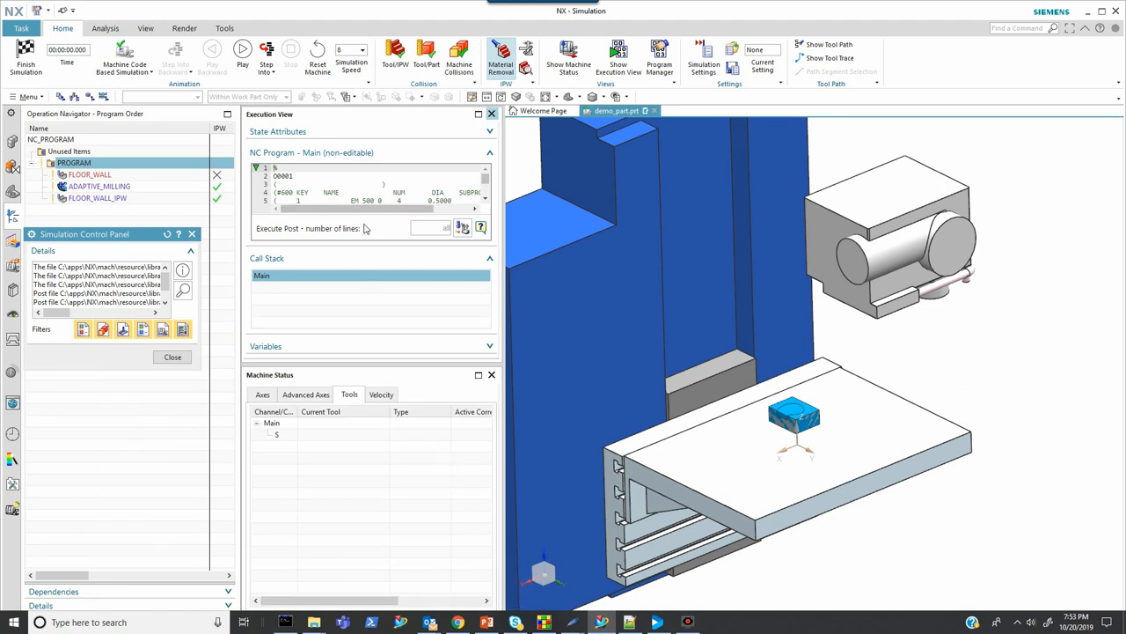
pyautogui.moveTo(345, 201)
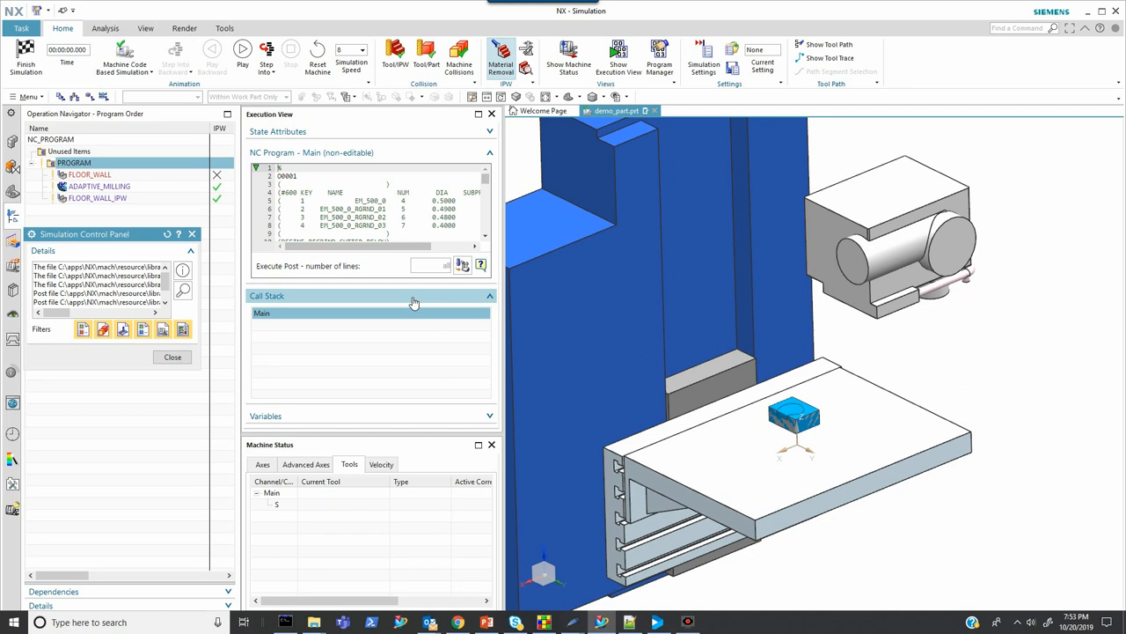
pyautogui.moveTo(506, 298)
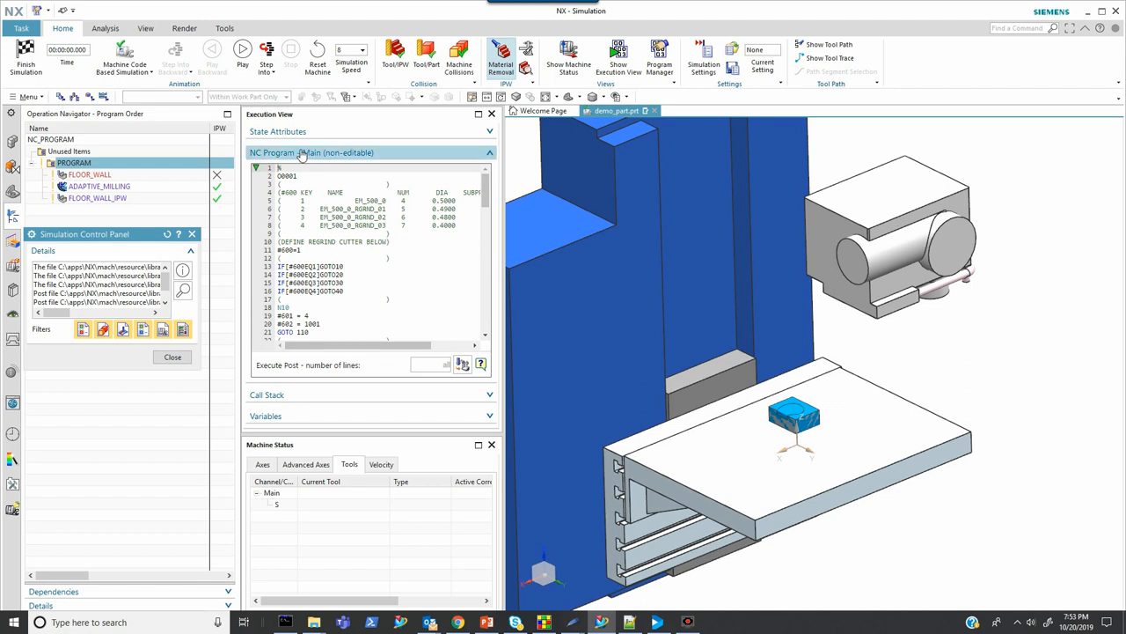
pyautogui.moveTo(266, 53)
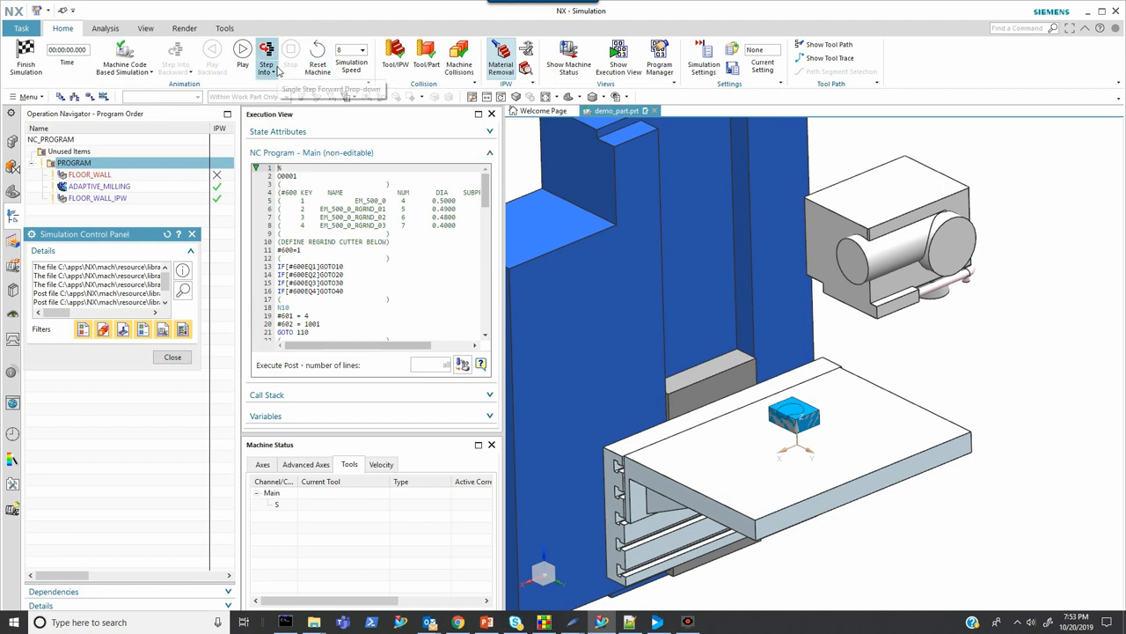
pyautogui.moveTo(266, 57)
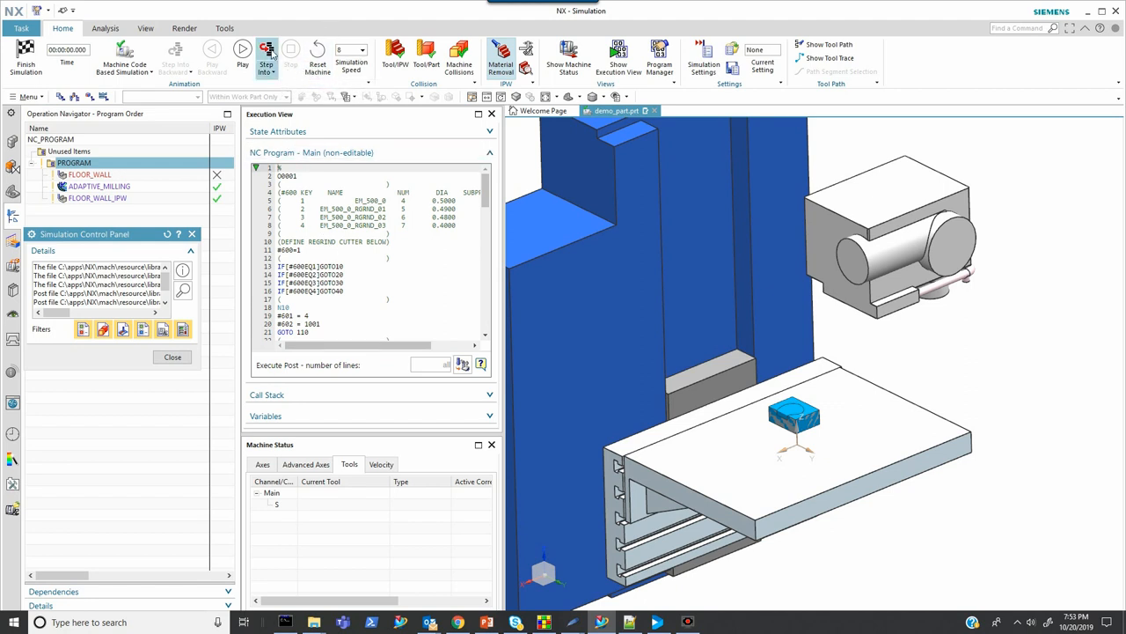
# Step O0001 through the #600 regrind IF/GOTO logic to N110, then set speed 5
pyautogui.click(267, 53)
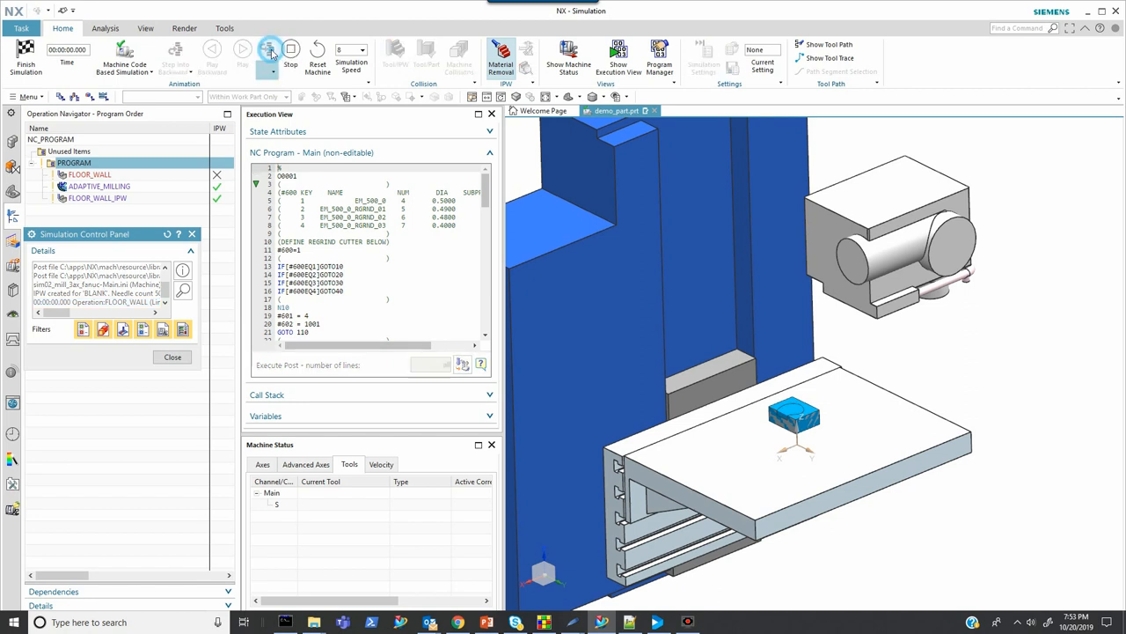
pyautogui.click(291, 49)
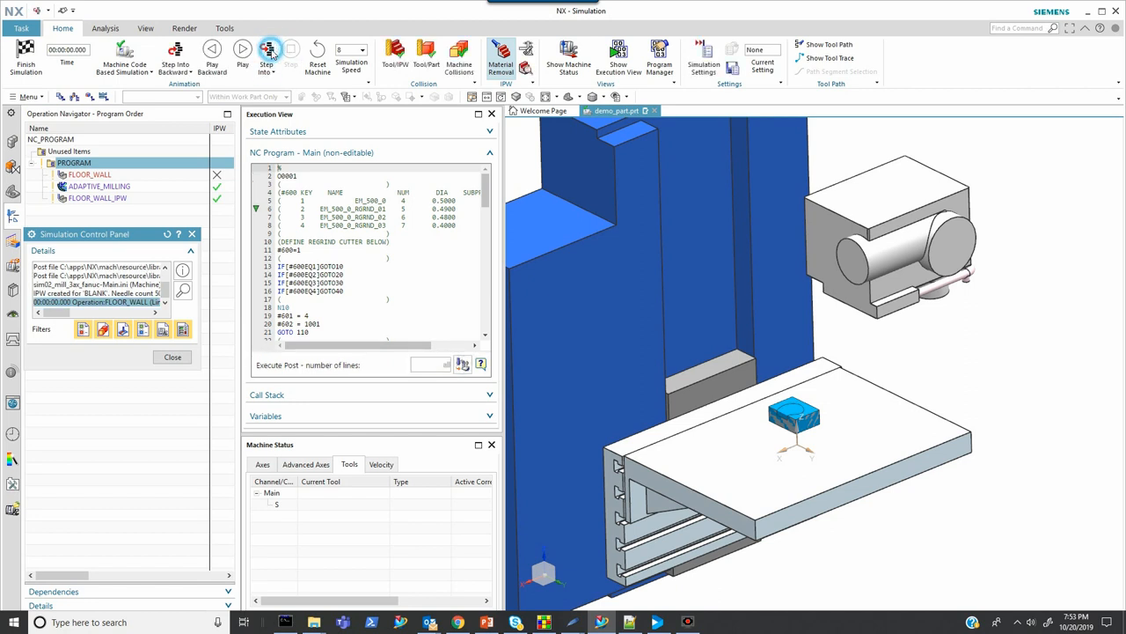
pyautogui.click(267, 55)
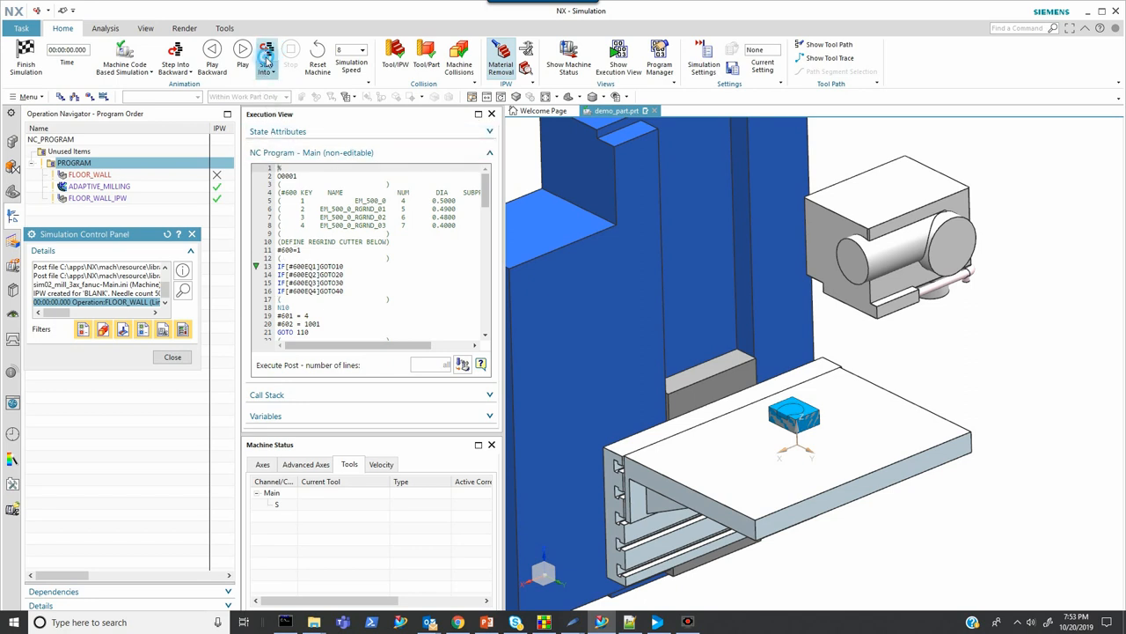
pyautogui.click(266, 55)
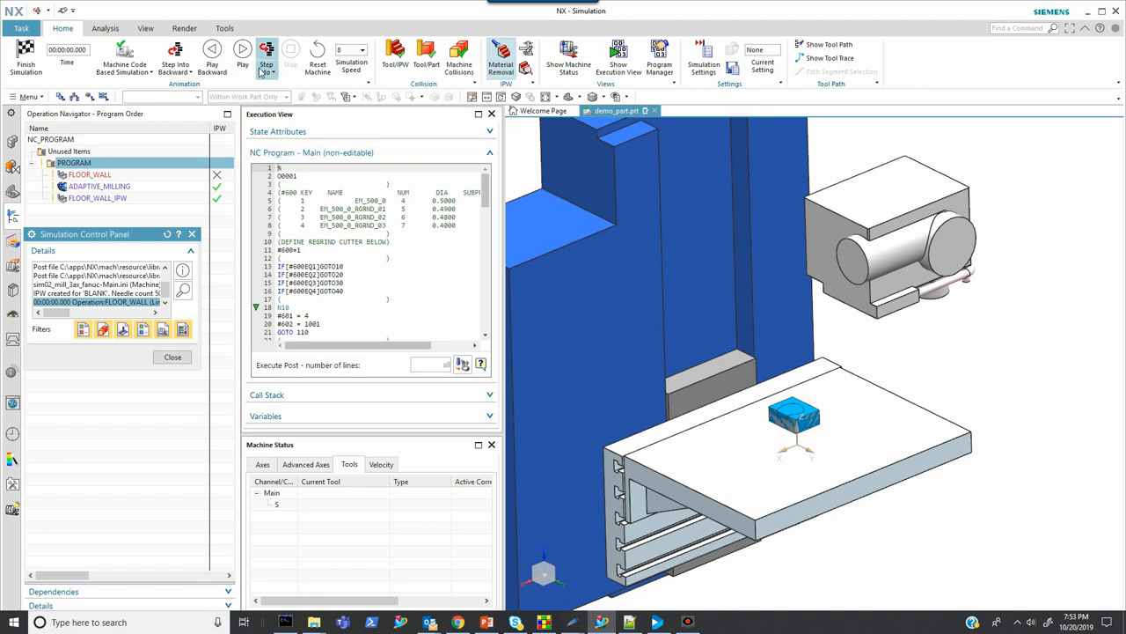
pyautogui.click(266, 51)
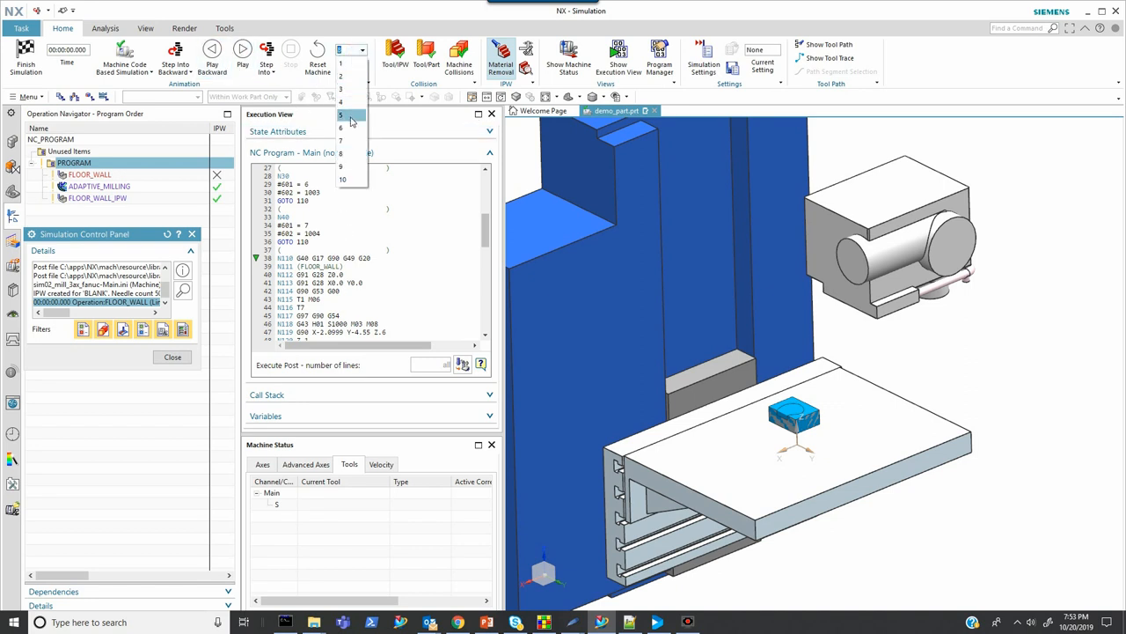
pyautogui.click(342, 115)
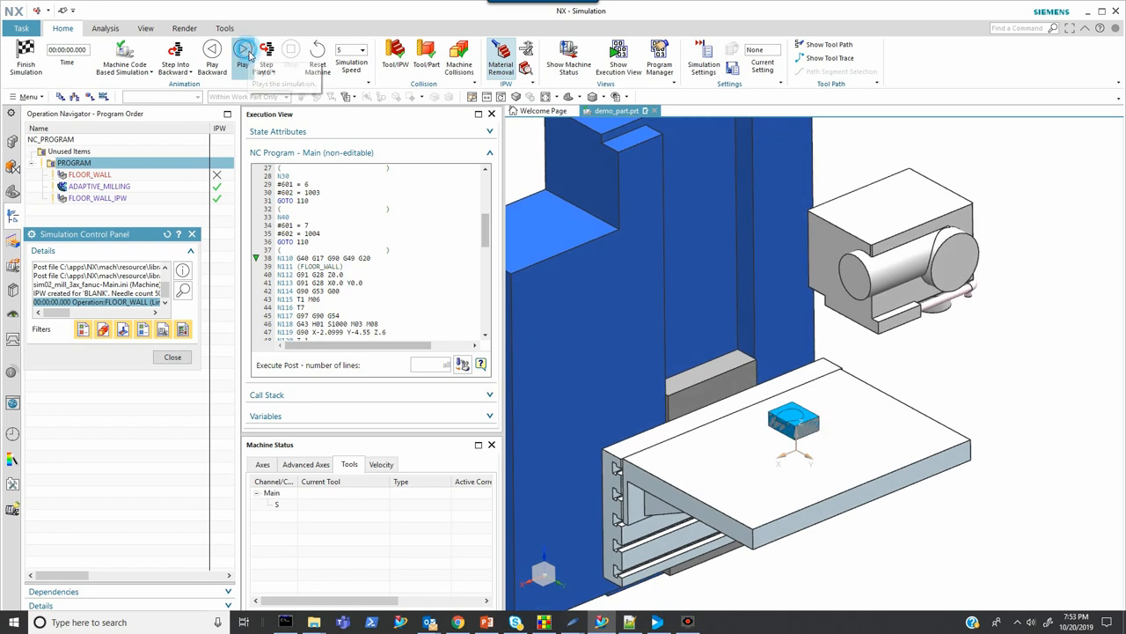
# Play the simulation and stop inside ADAPTIVE_MILLING in O1001 to check tool EM_500_0
pyautogui.click(242, 50)
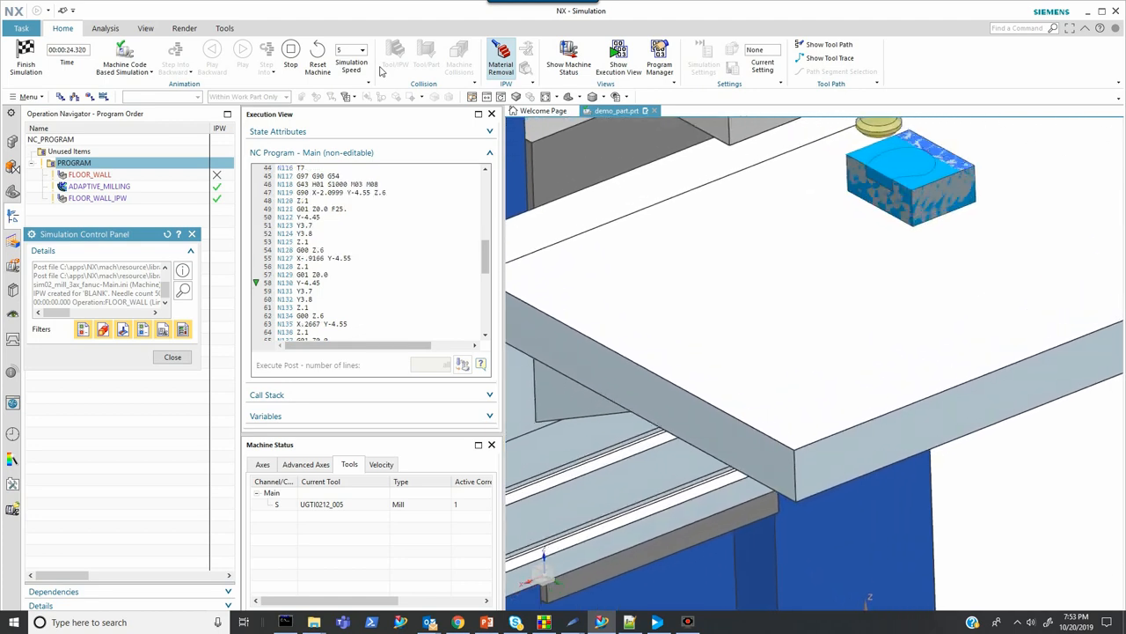
pyautogui.click(243, 49)
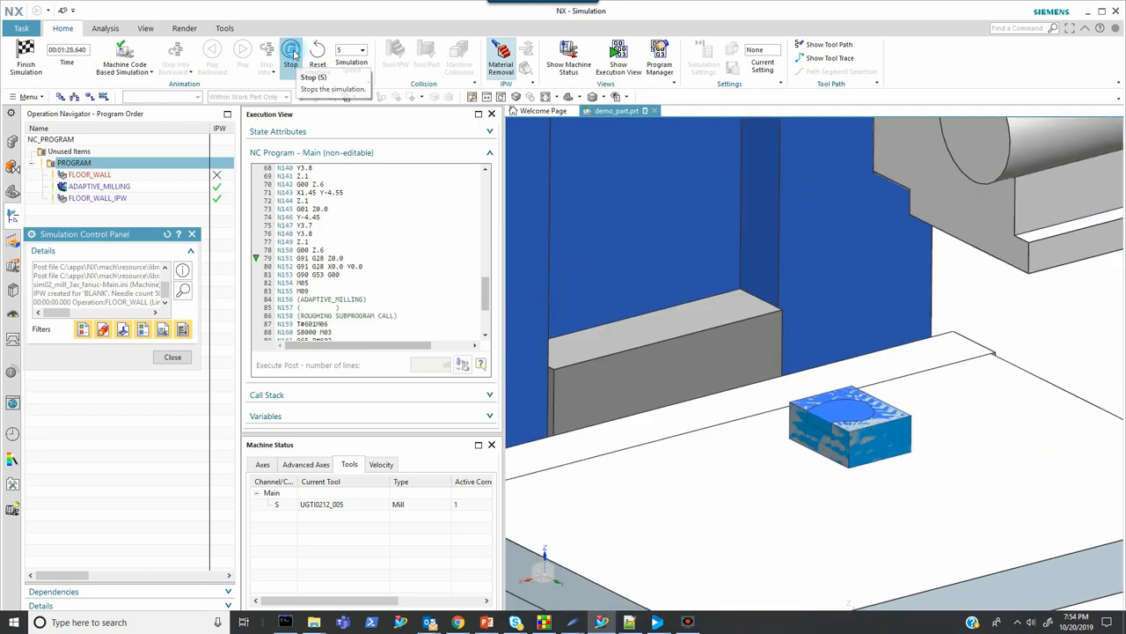
pyautogui.click(292, 52)
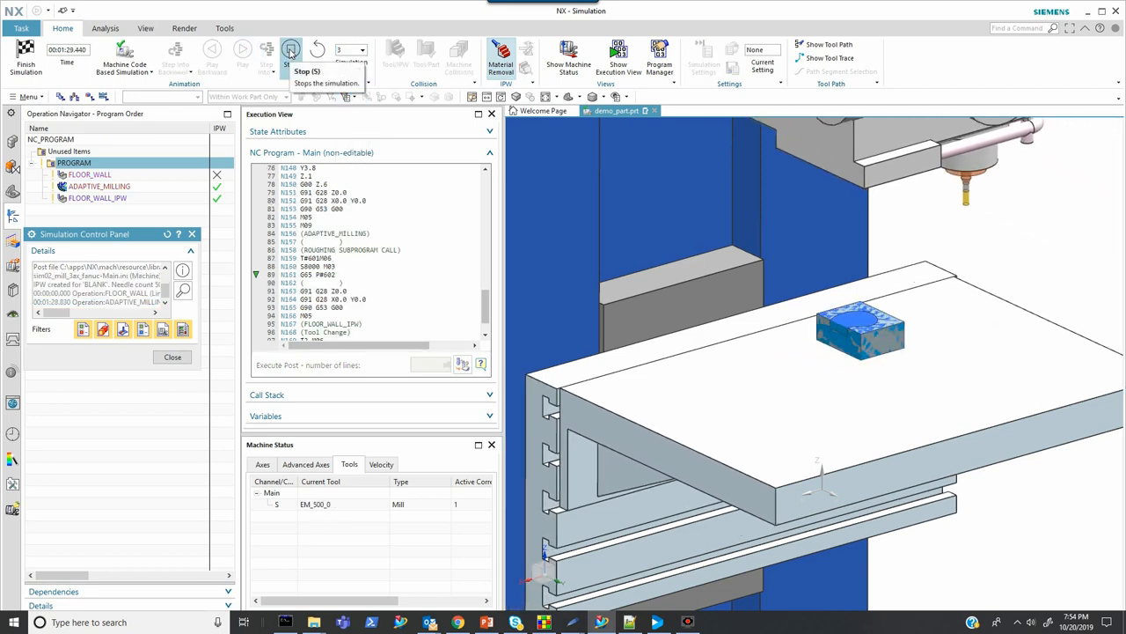
pyautogui.click(291, 53)
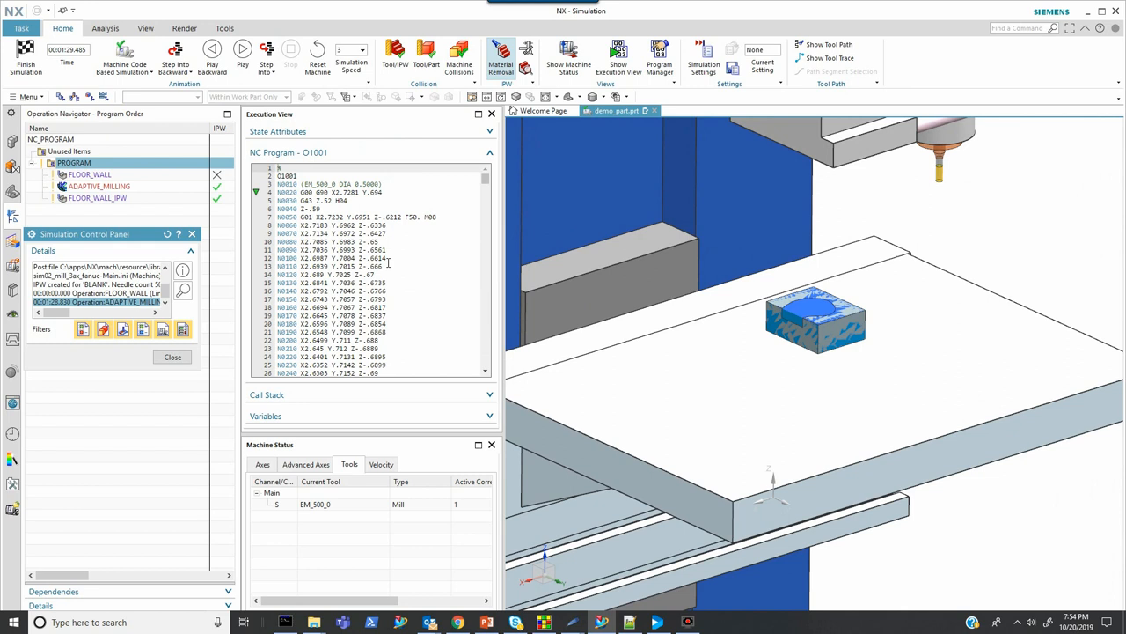
pyautogui.moveTo(927, 199)
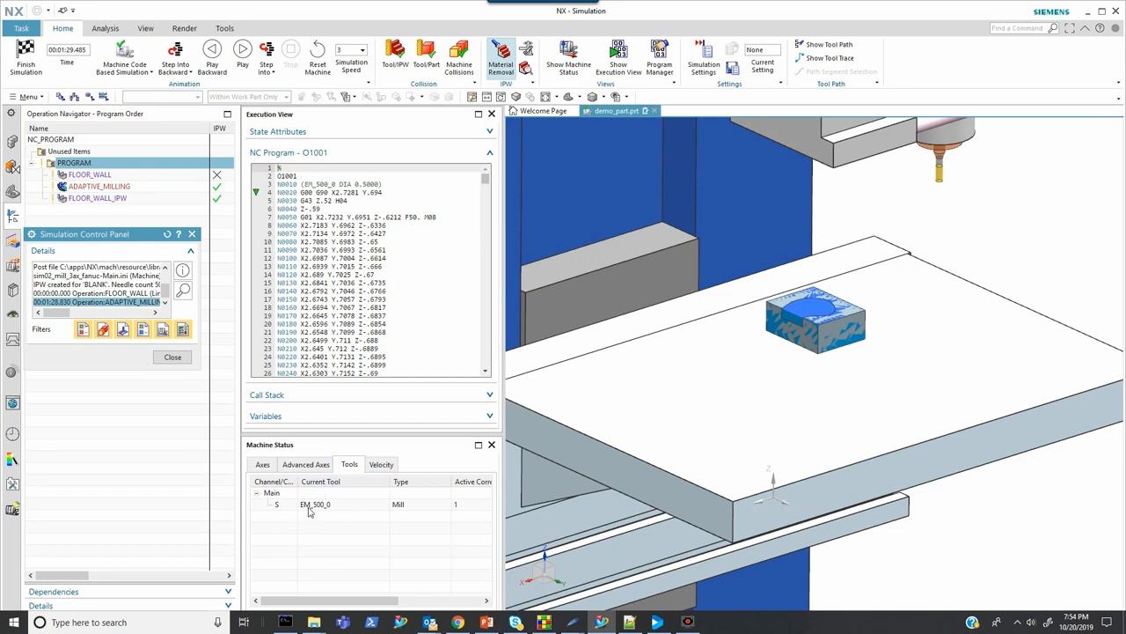
pyautogui.moveTo(328, 498)
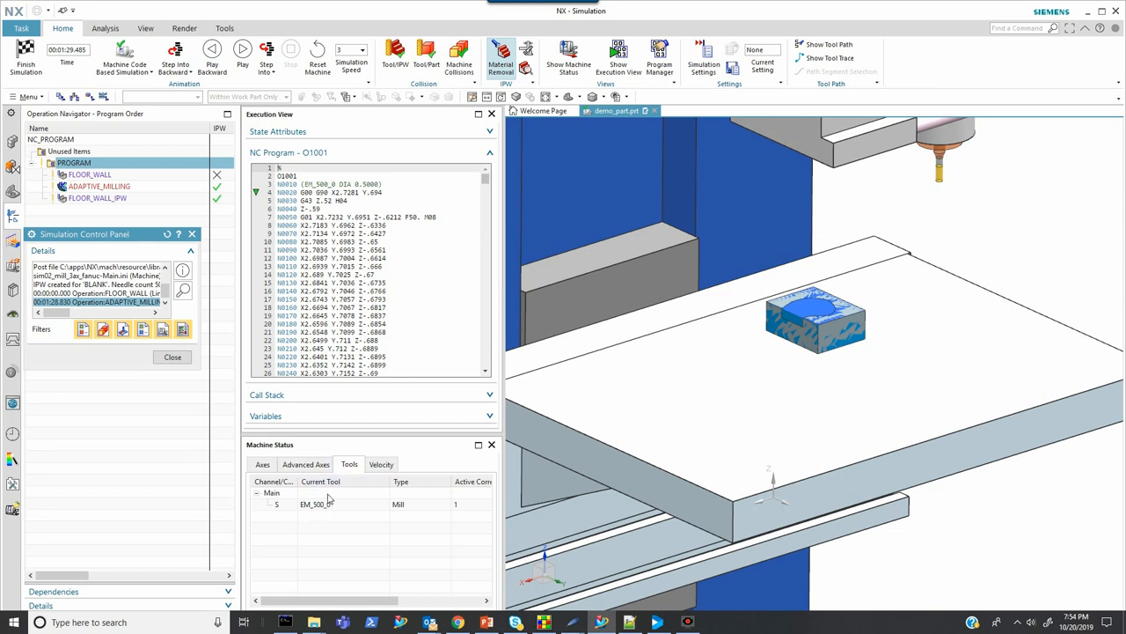
pyautogui.moveTo(450, 520)
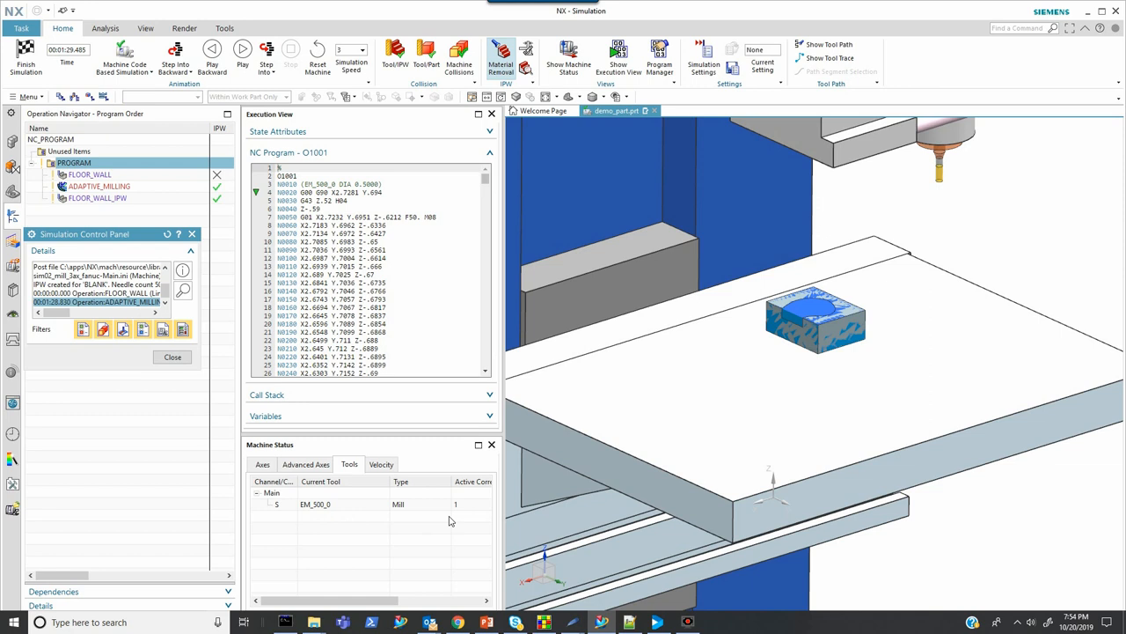
pyautogui.moveTo(324, 511)
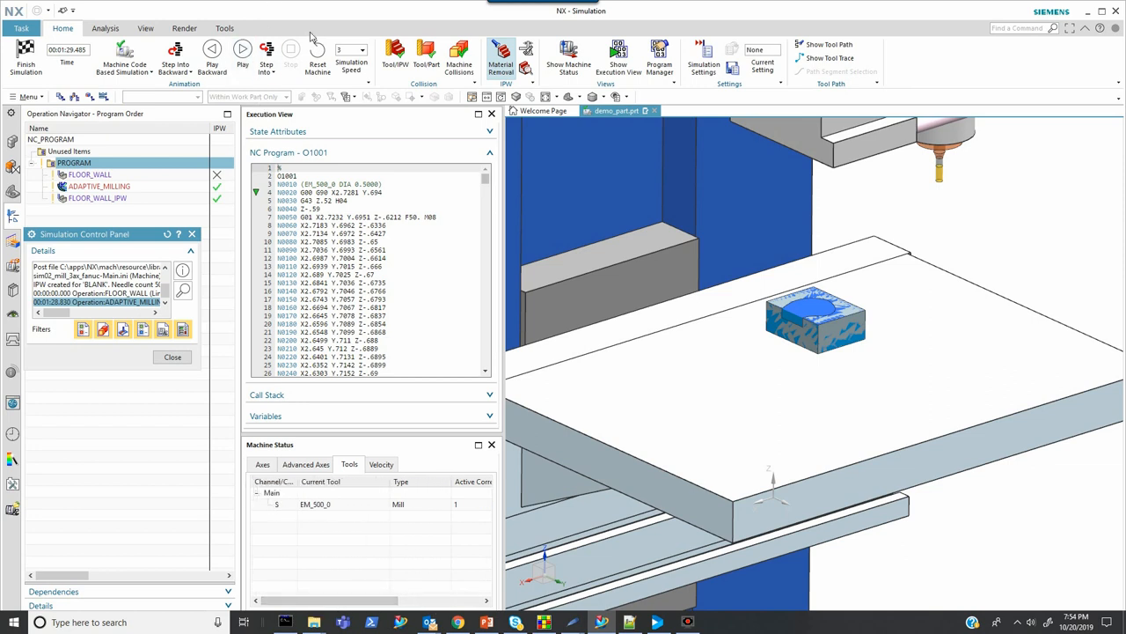
# Raise the simulation speed to 6, then 10, and resume playing the pocket roughing
pyautogui.click(362, 50)
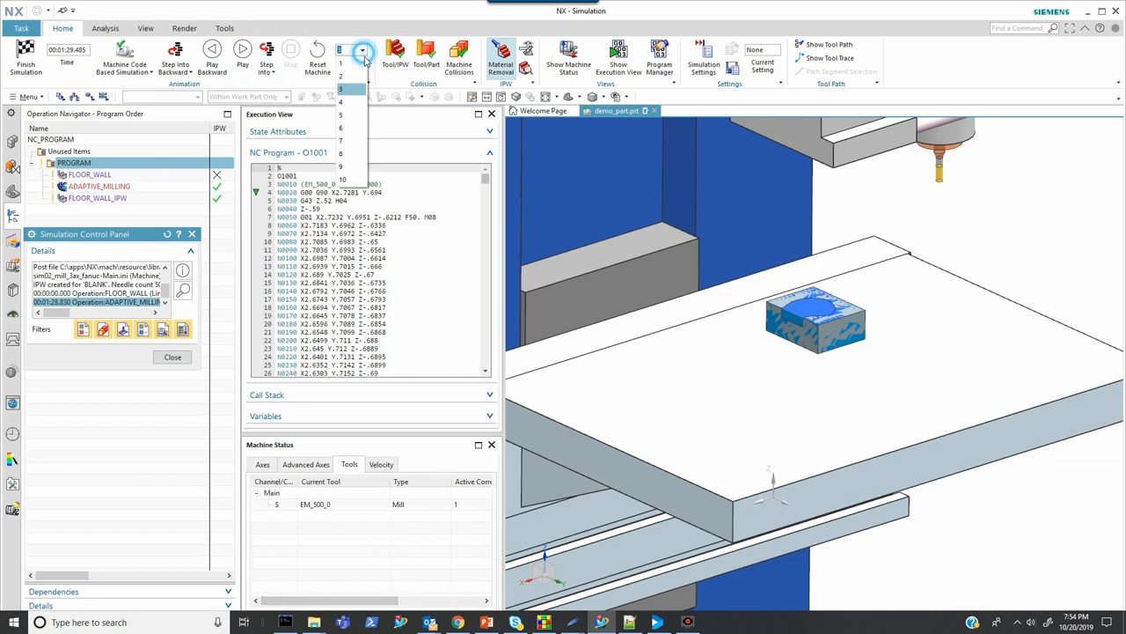
pyautogui.click(341, 127)
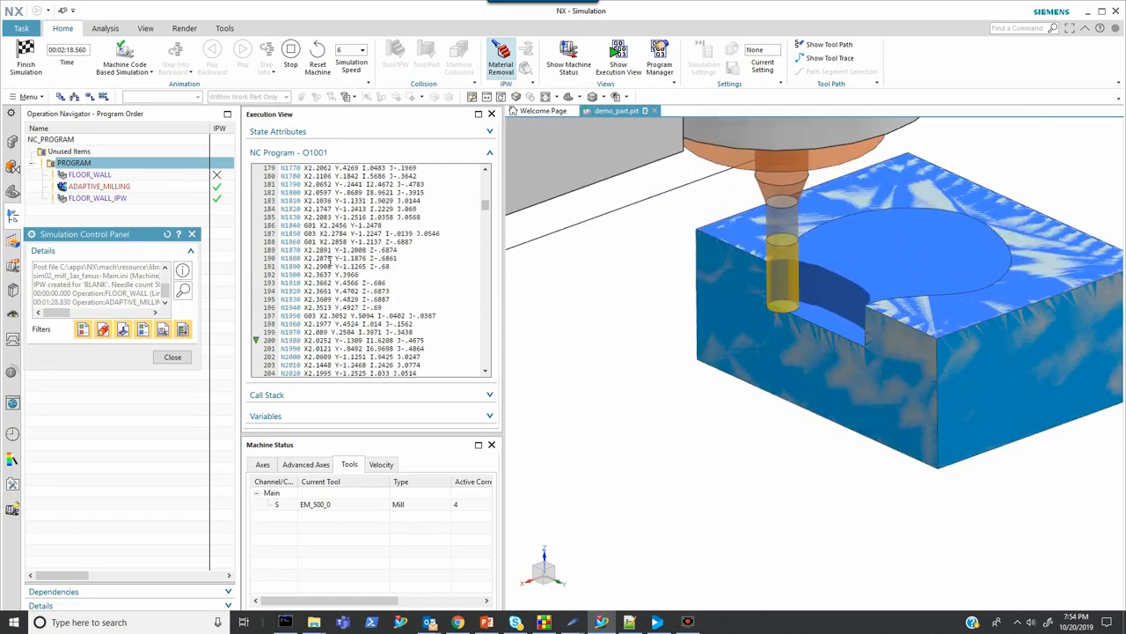
pyautogui.click(243, 49)
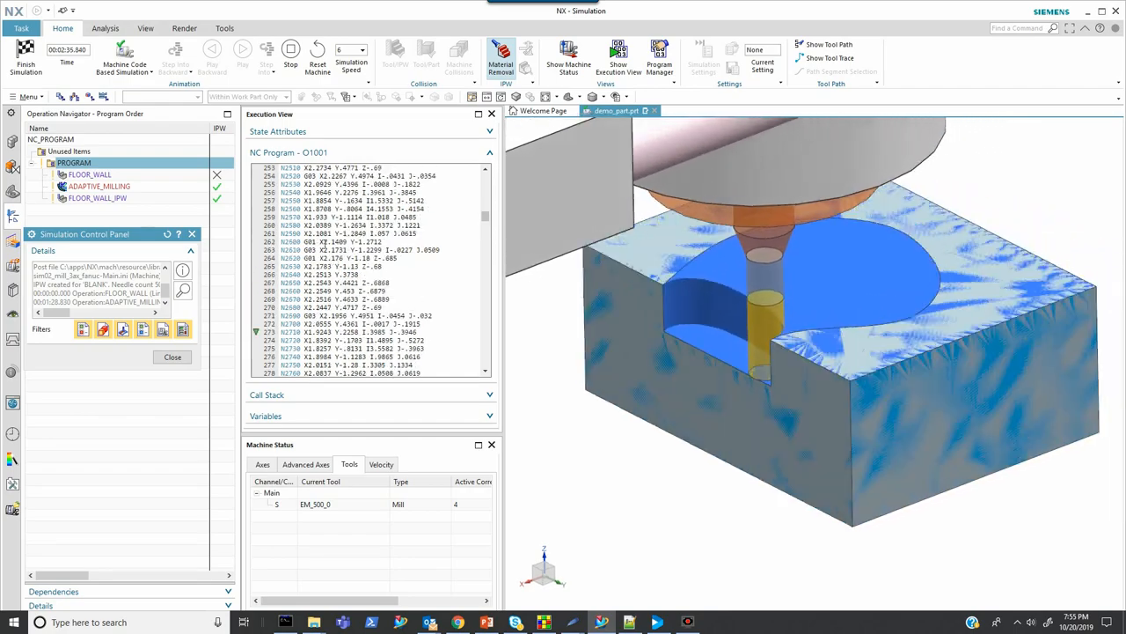
pyautogui.click(361, 50)
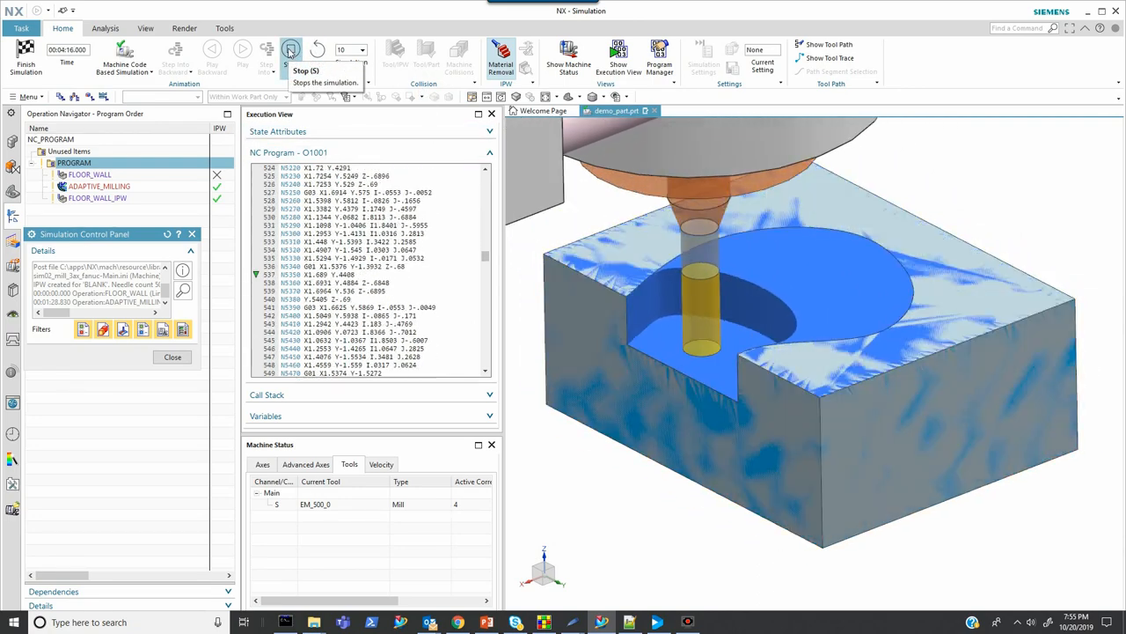
pyautogui.click(243, 50)
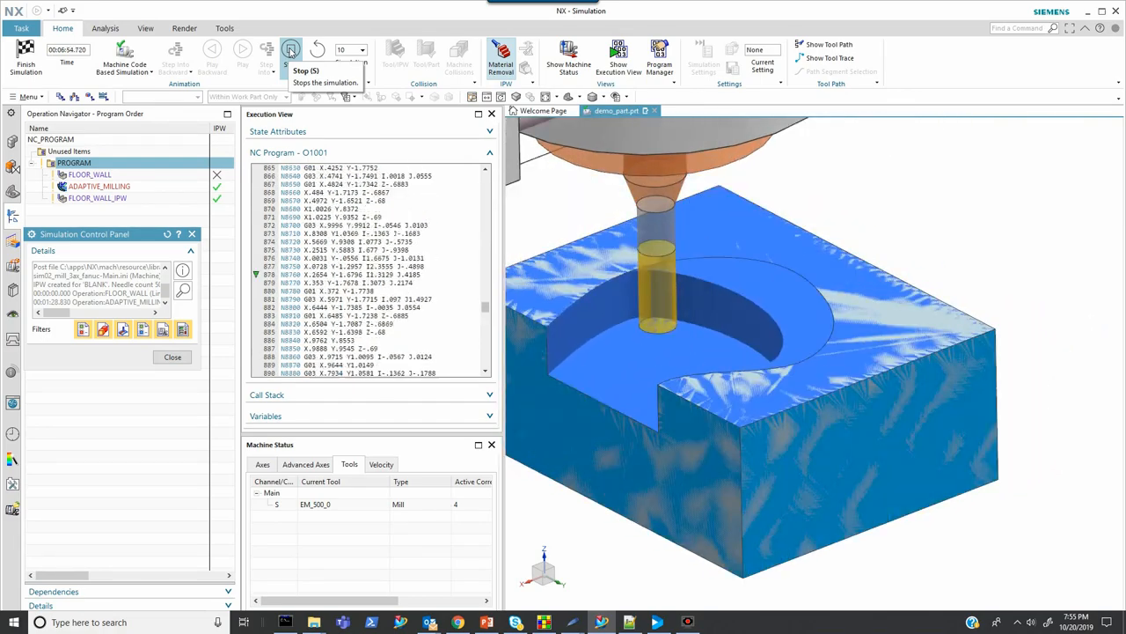
pyautogui.click(243, 50)
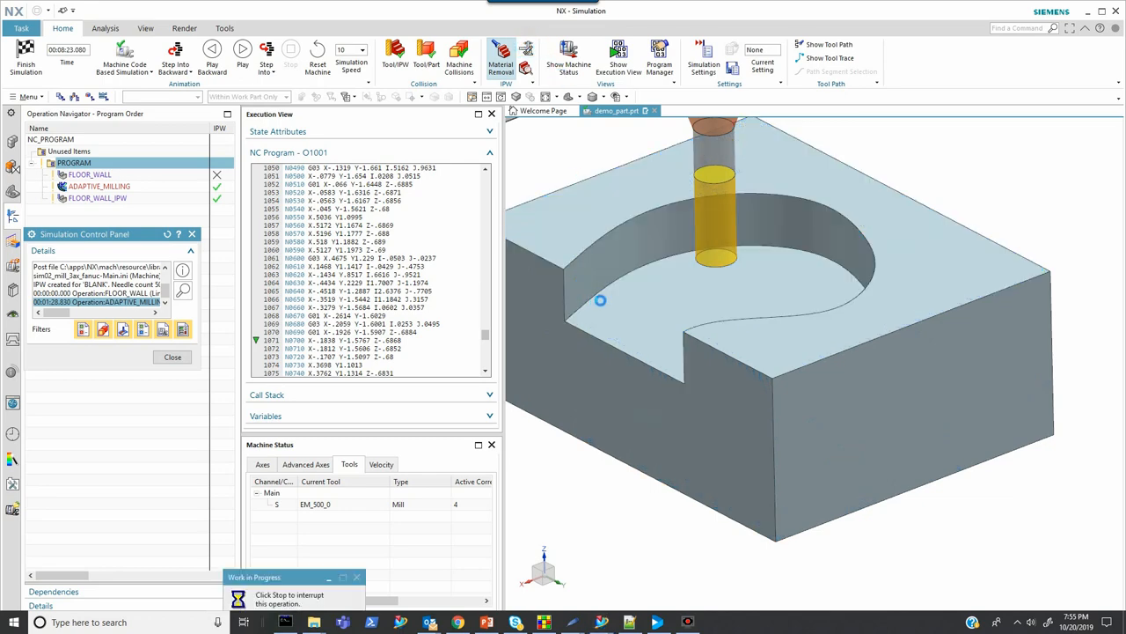
pyautogui.moveTo(627, 267)
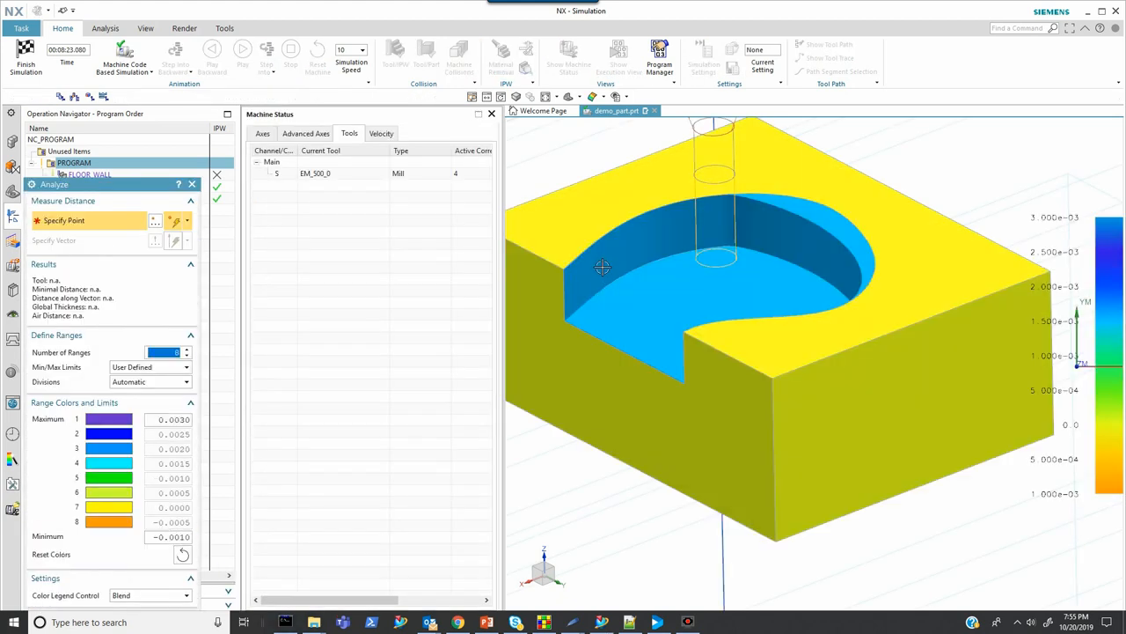
pyautogui.click(603, 266)
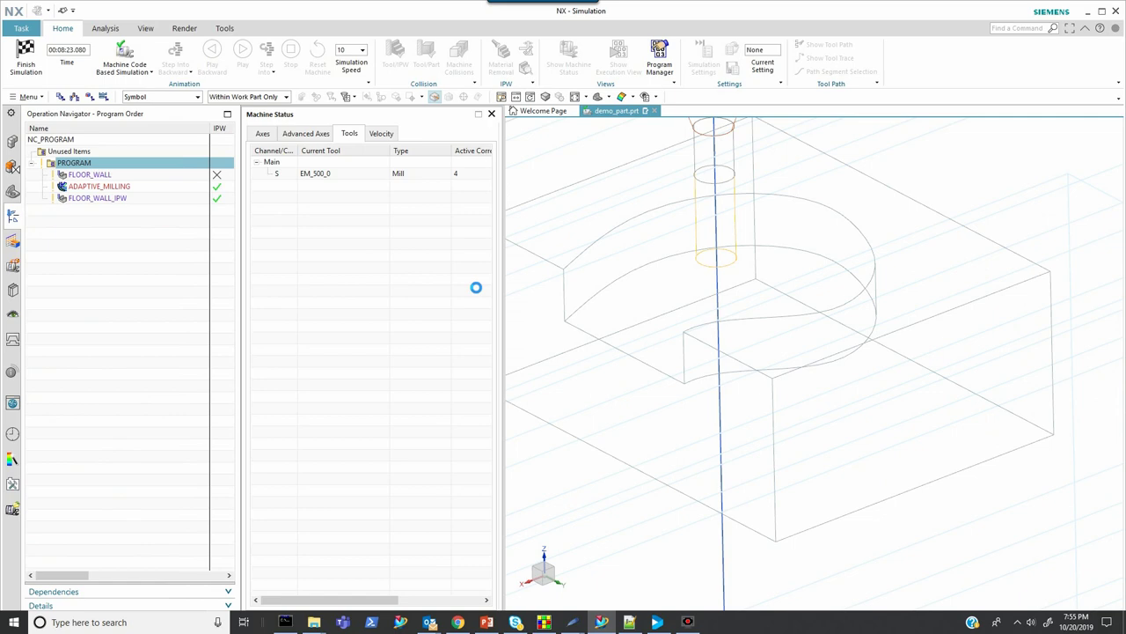
pyautogui.click(242, 49)
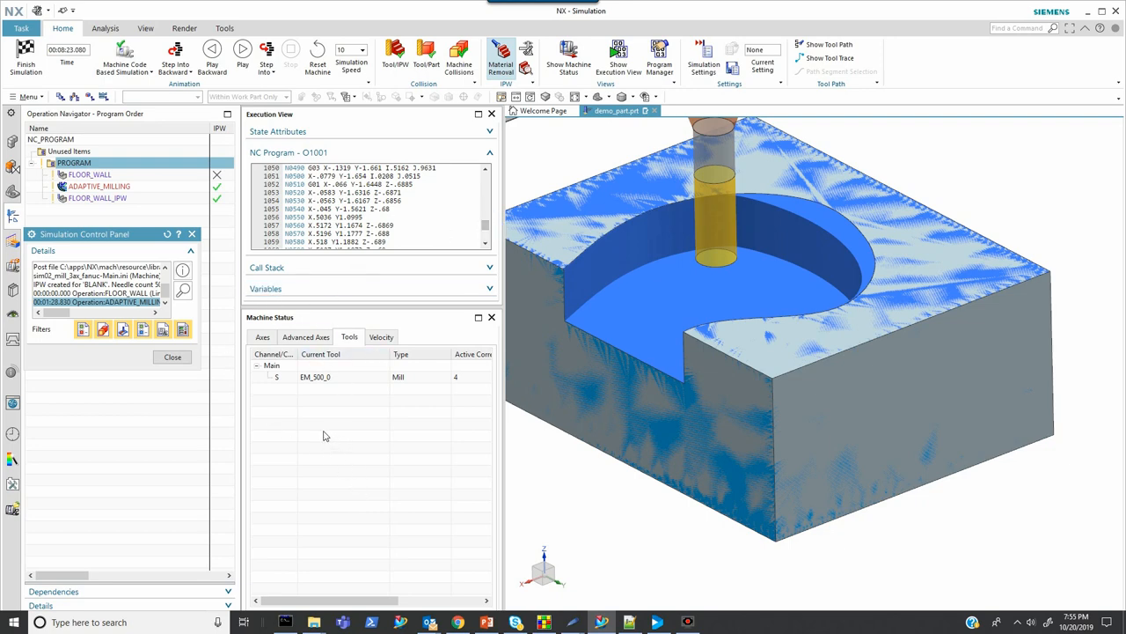
pyautogui.moveTo(332, 460)
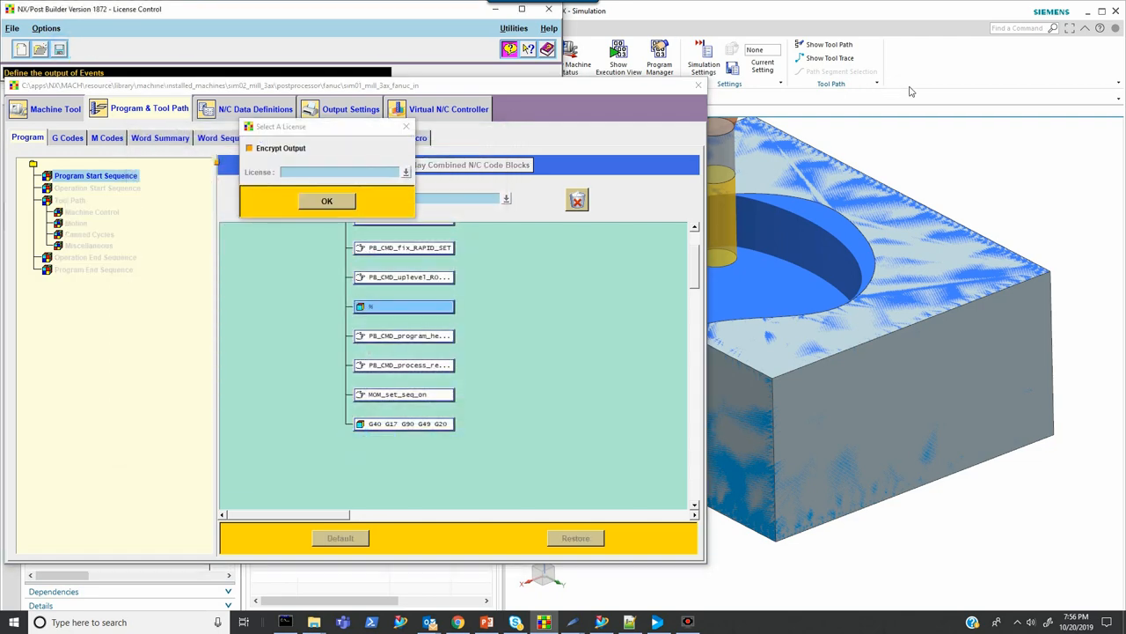
pyautogui.click(327, 201)
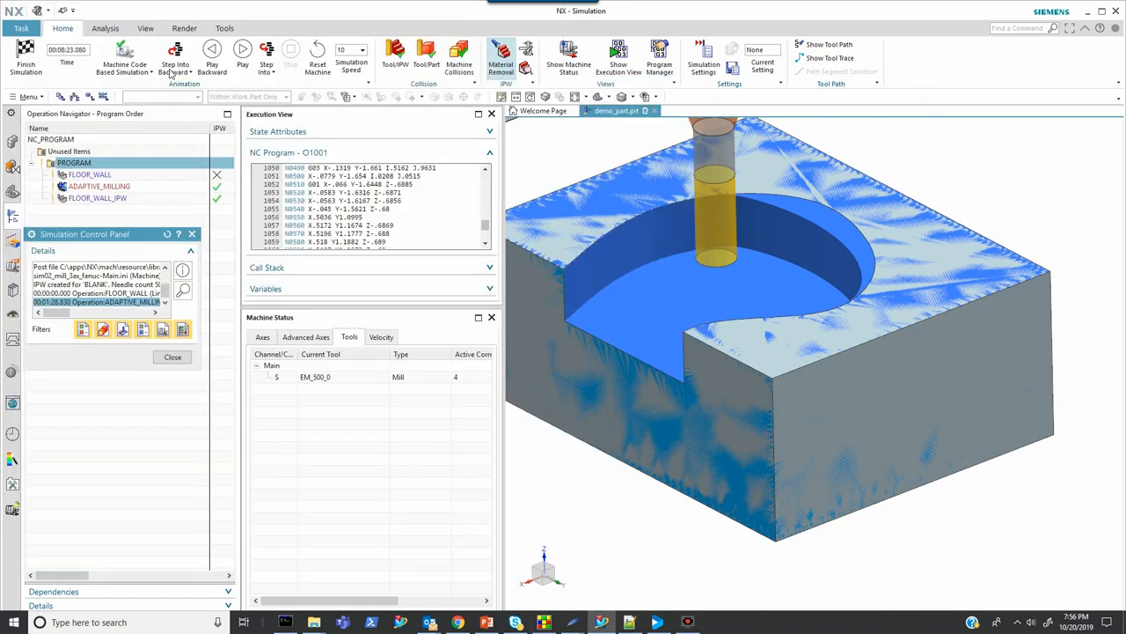
pyautogui.moveTo(316, 57)
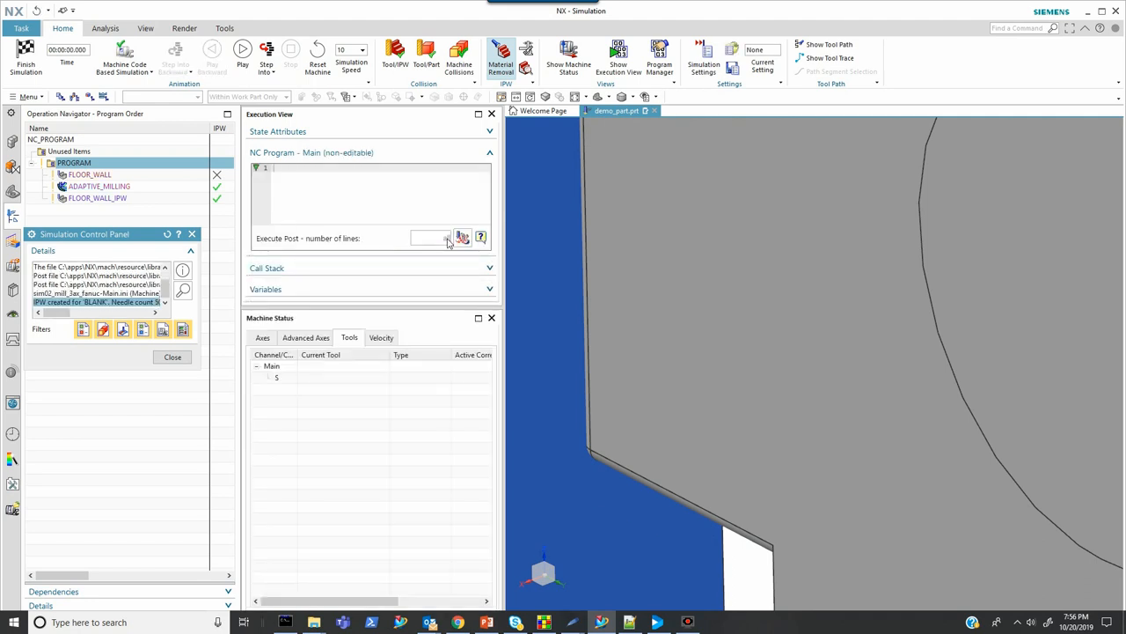
# Post O0001, step through its regrind IF/GOTO macro lines, then play from FLOOR_WALL
pyautogui.click(463, 237)
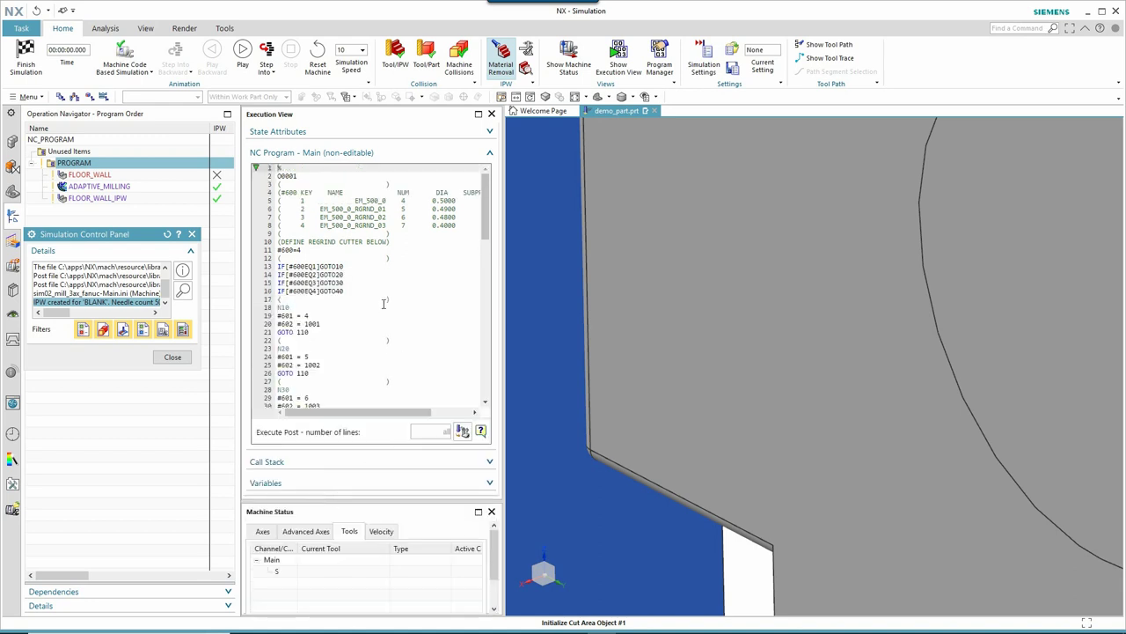
pyautogui.moveTo(267, 53)
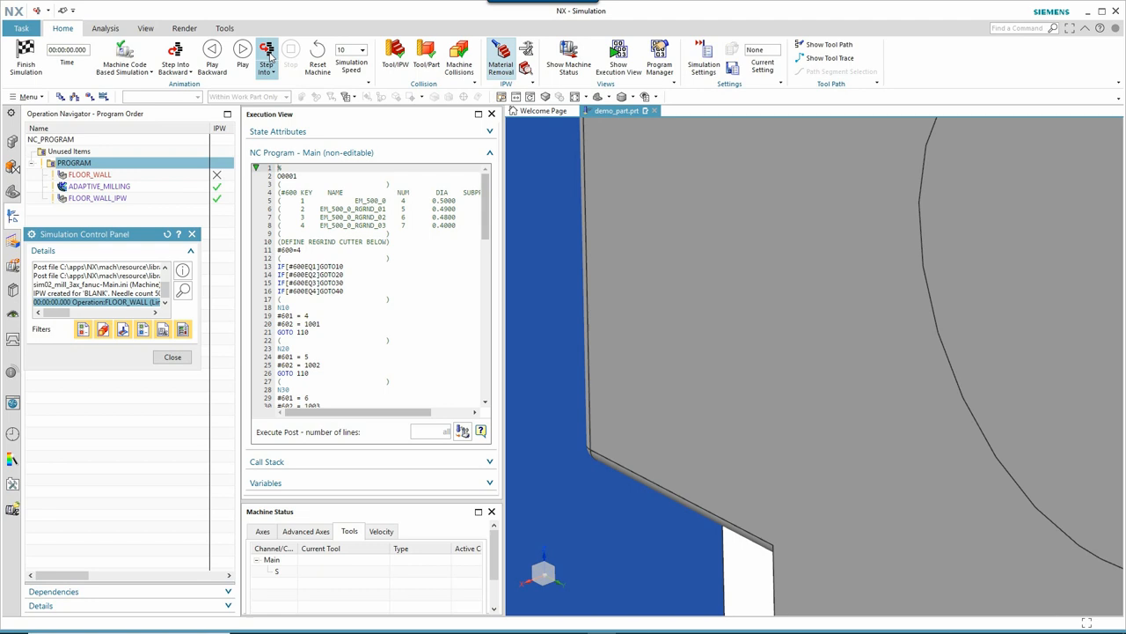
pyautogui.click(267, 54)
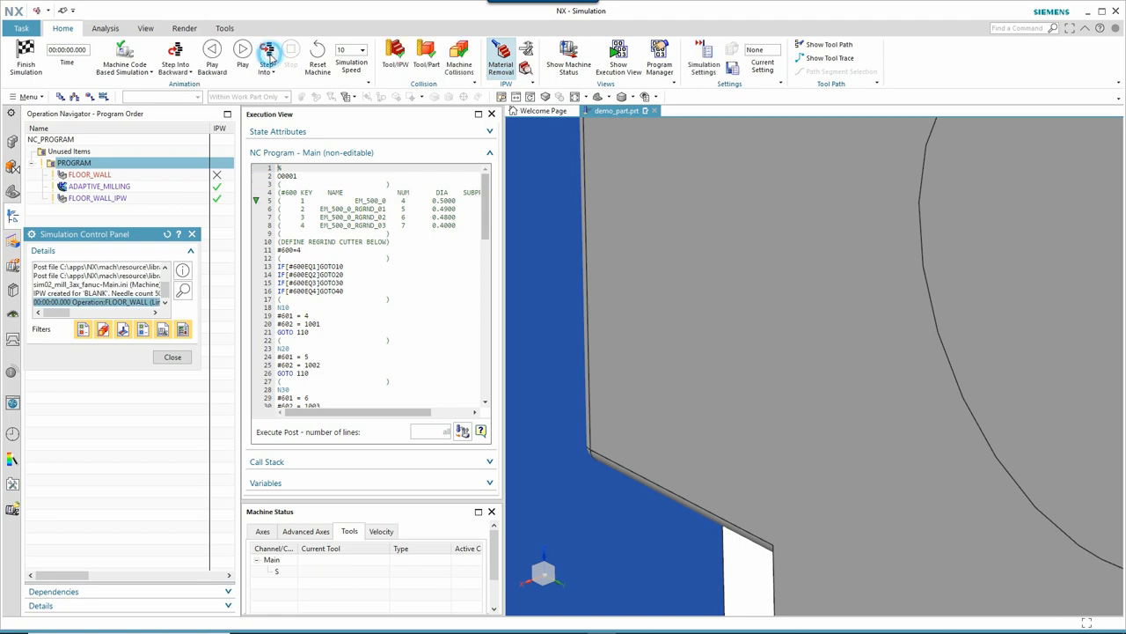
pyautogui.click(266, 57)
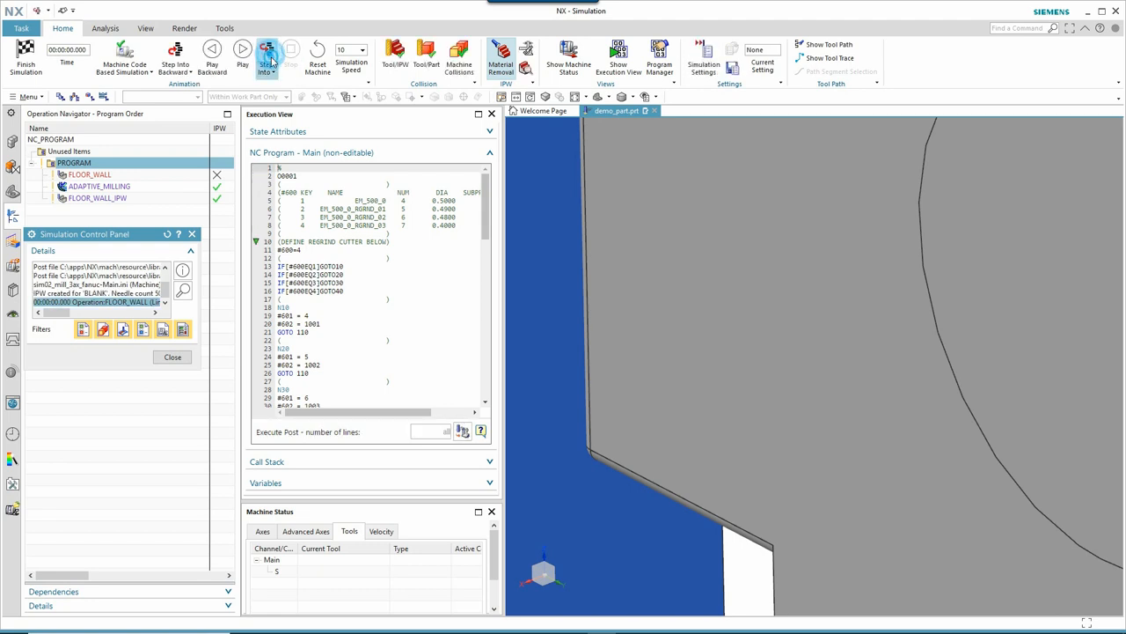
pyautogui.click(267, 57)
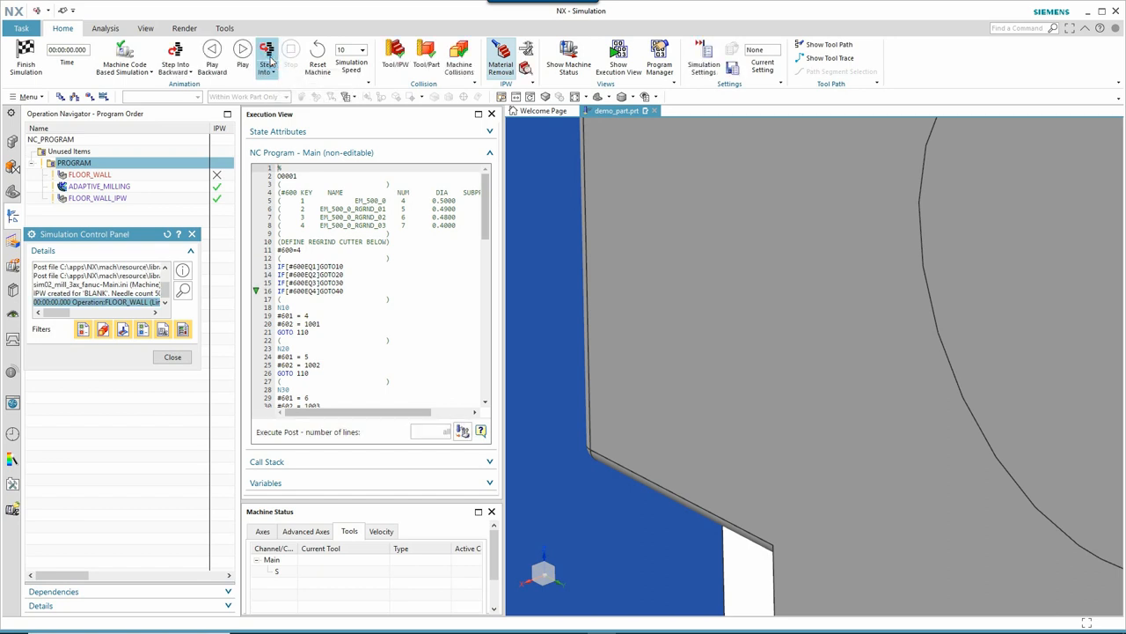
pyautogui.scroll(-3)
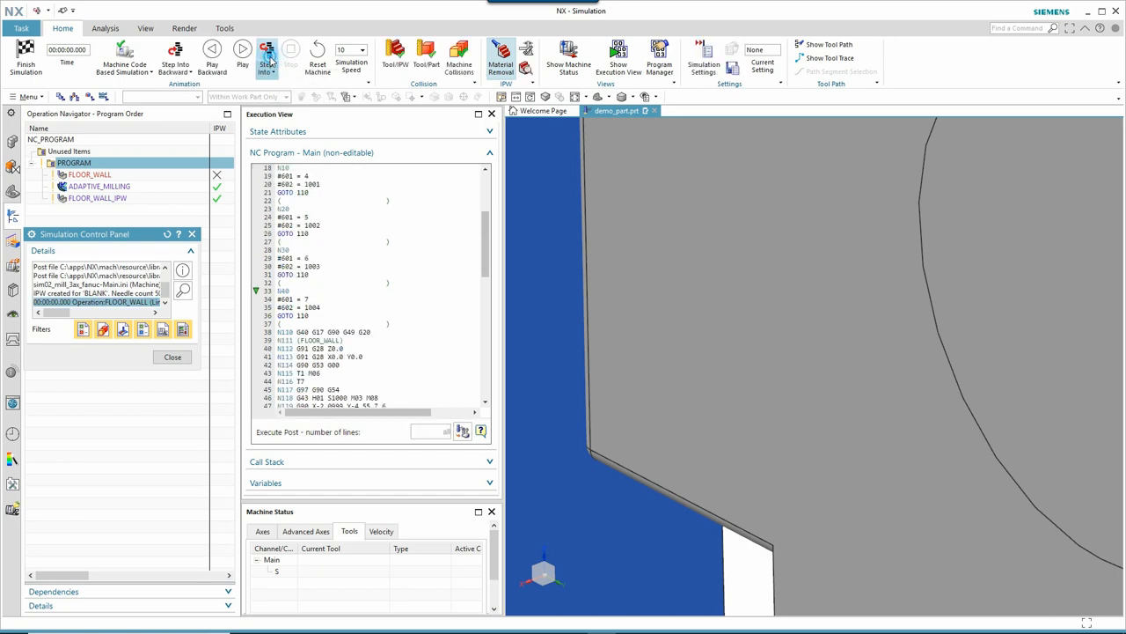
pyautogui.click(266, 53)
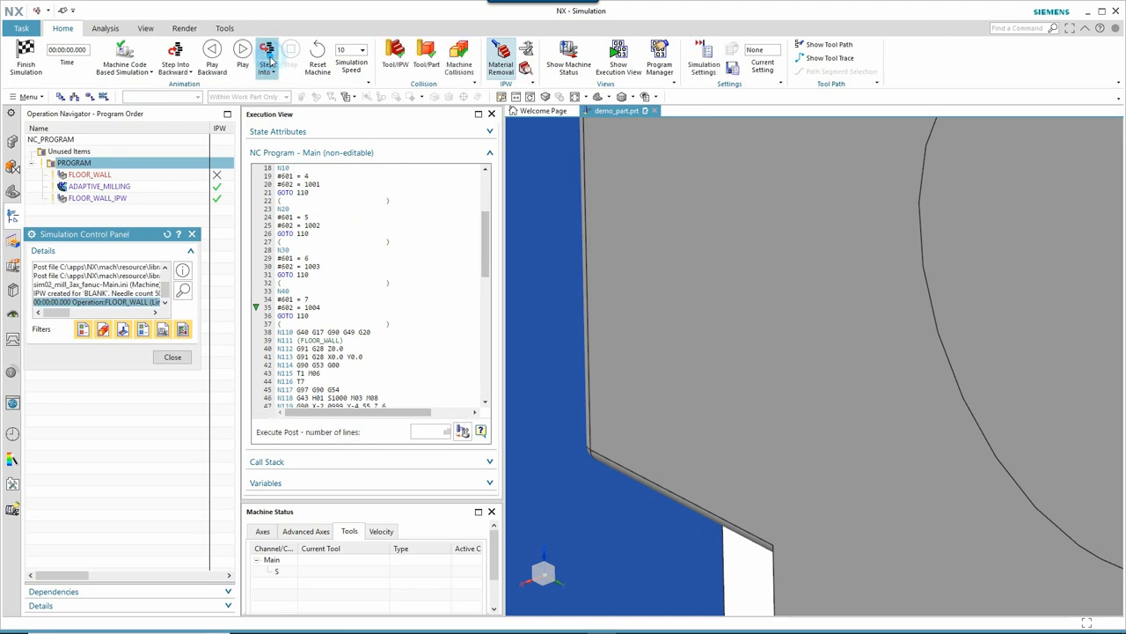
pyautogui.click(267, 57)
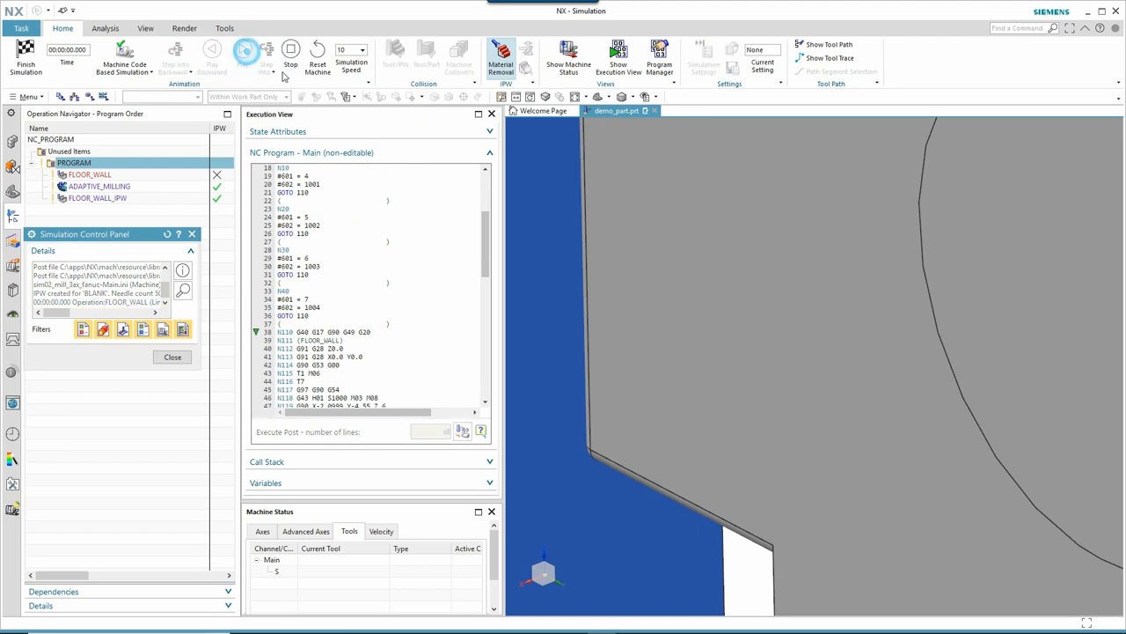
pyautogui.click(243, 50)
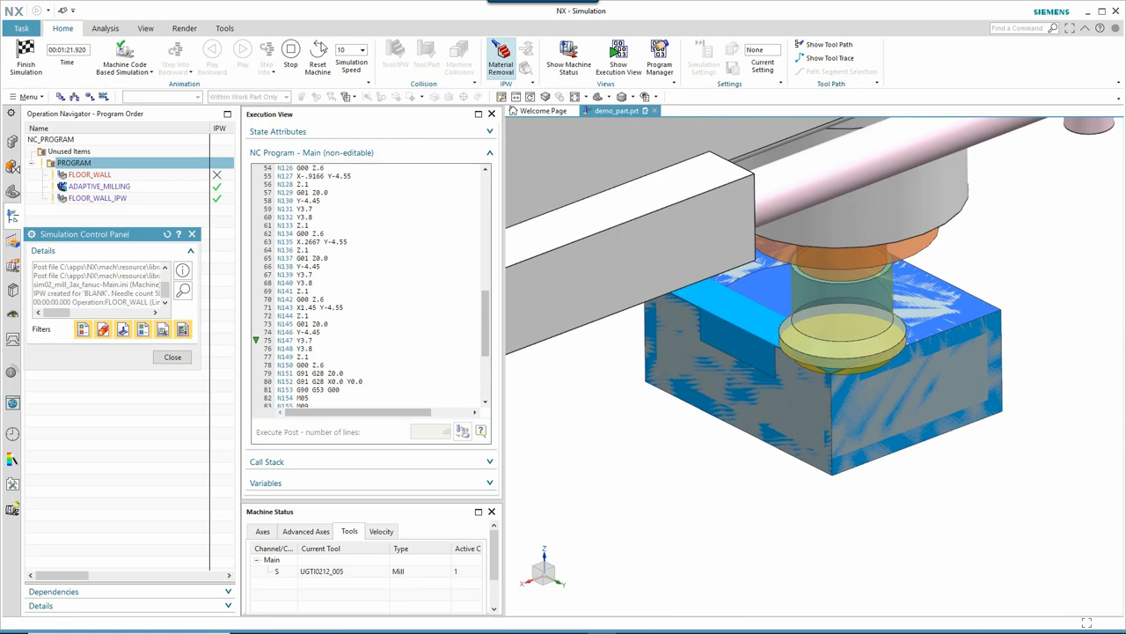
# Pause to check the current tool, resume O1004's pocket cut, then stop
pyautogui.click(242, 49)
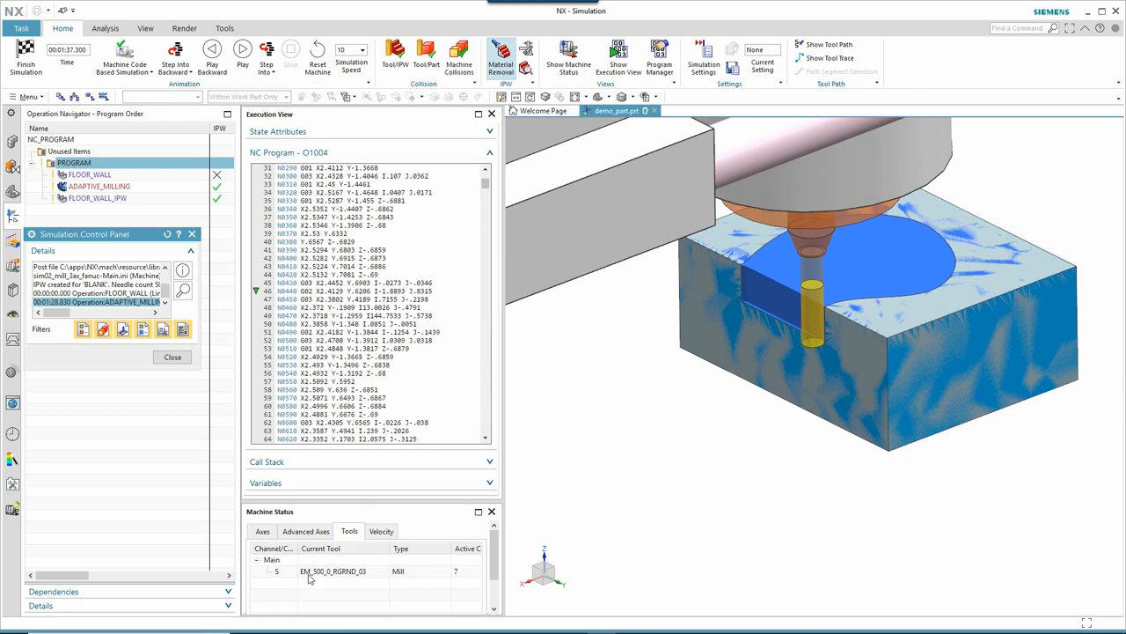
pyautogui.moveTo(334, 579)
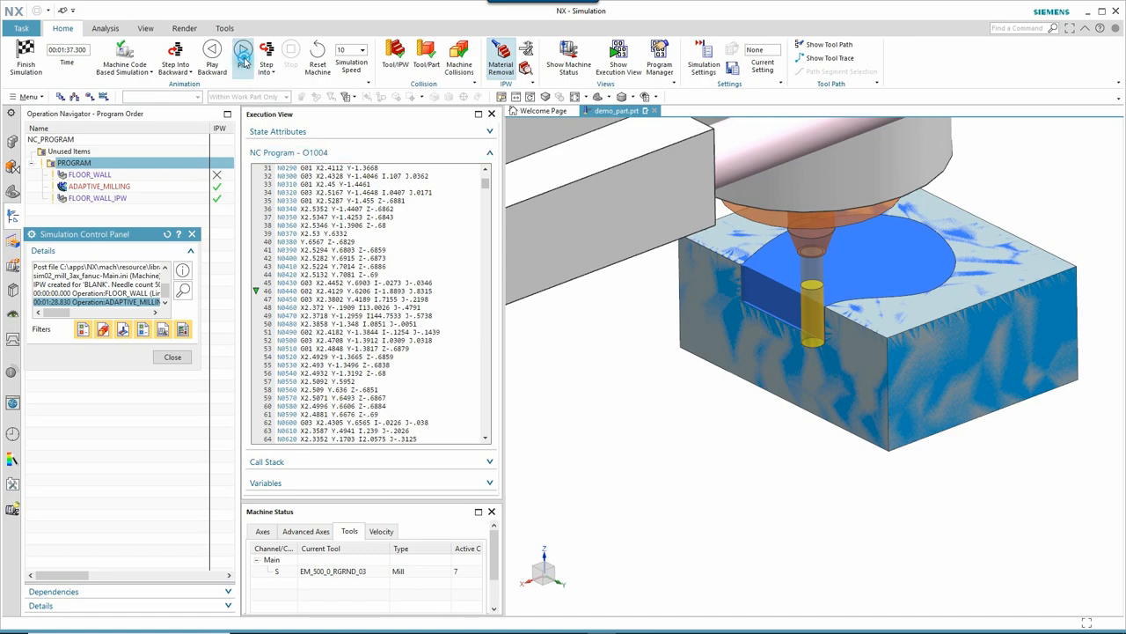
pyautogui.click(243, 50)
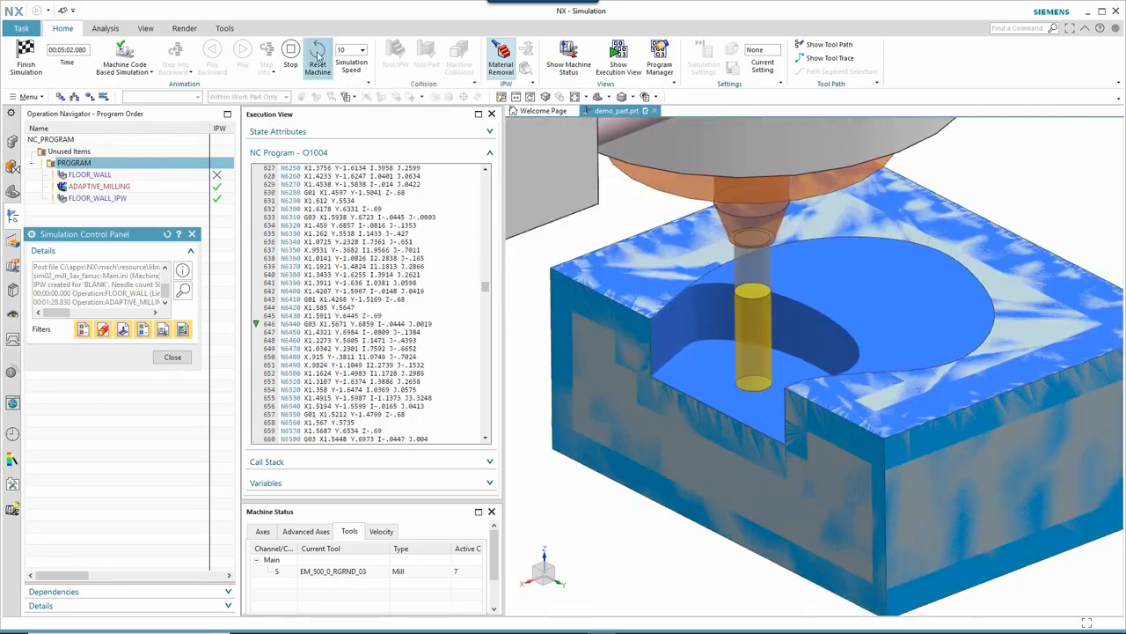
pyautogui.click(290, 50)
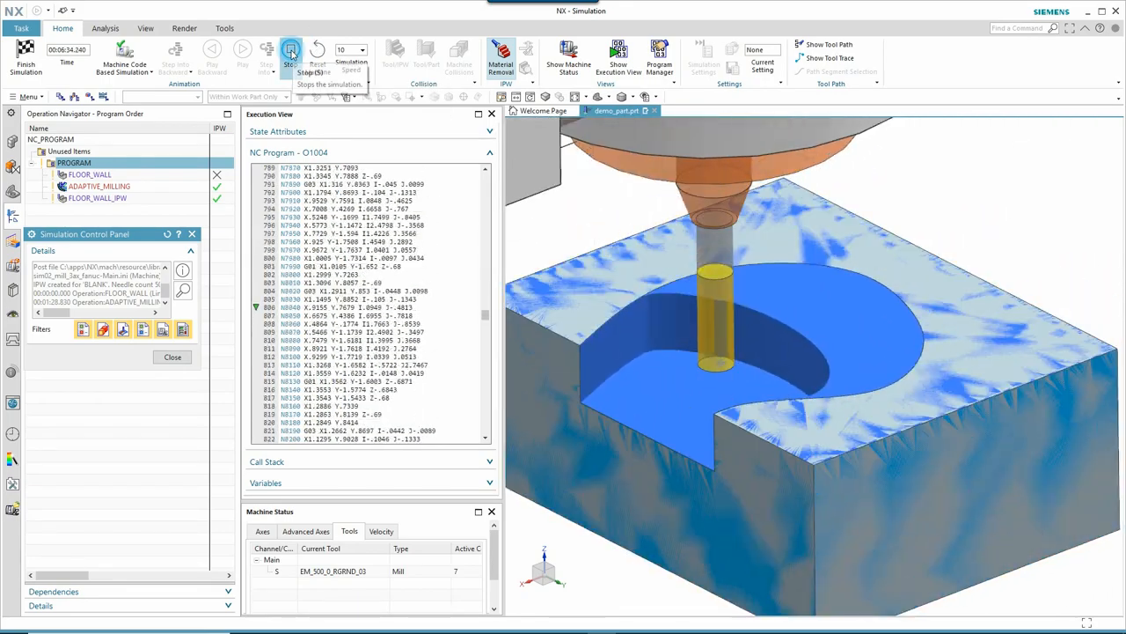
pyautogui.click(292, 50)
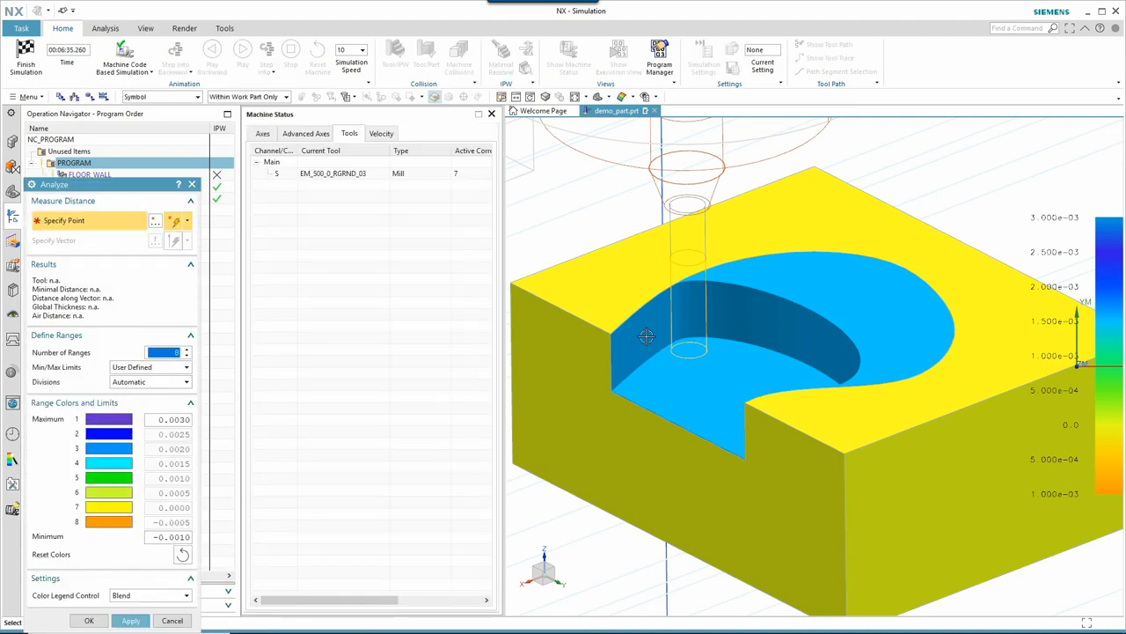
# Pick a pocket-wall point, read the 0.0094 in minimal distance, and close the analysis
pyautogui.click(647, 336)
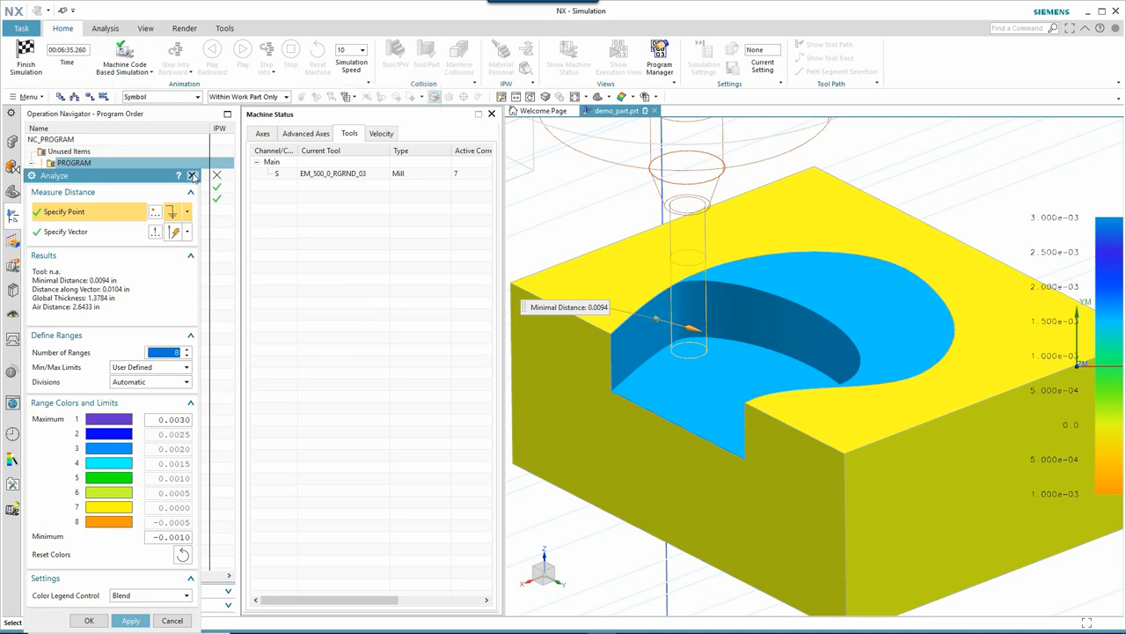
pyautogui.click(242, 49)
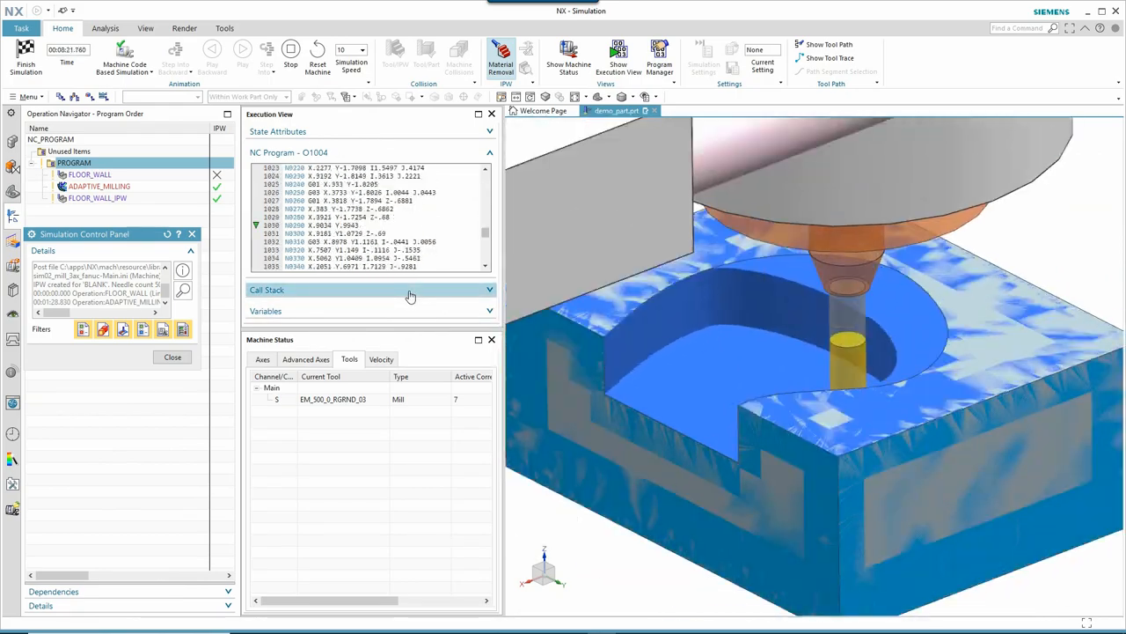
# Resume the simulation through the remaining operations until the main program ends at M30
pyautogui.click(243, 49)
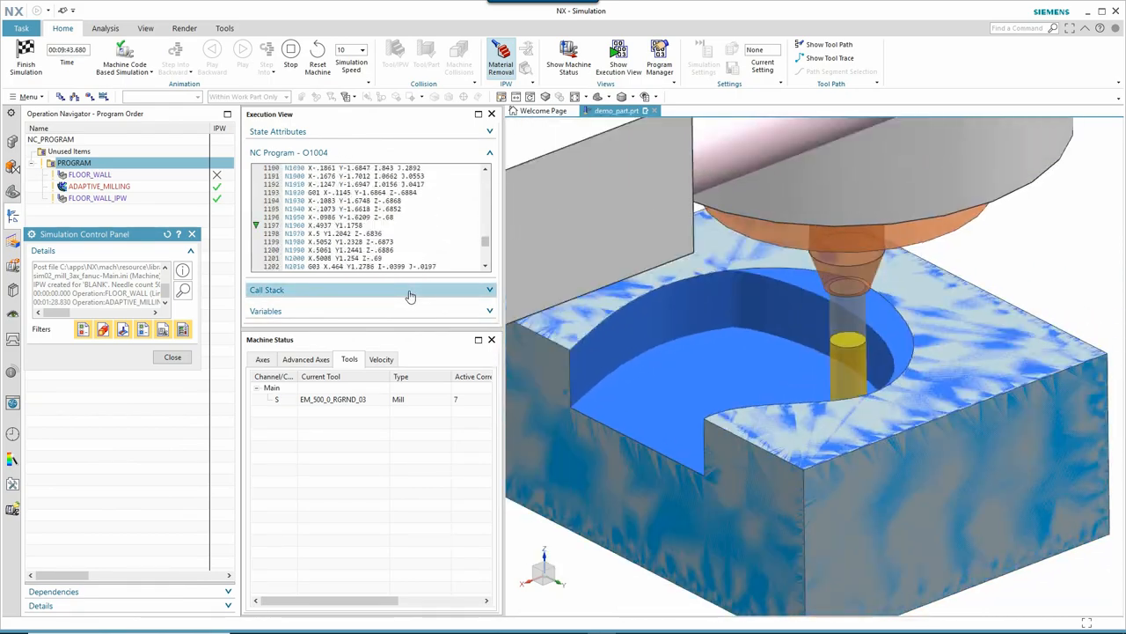
pyautogui.click(242, 50)
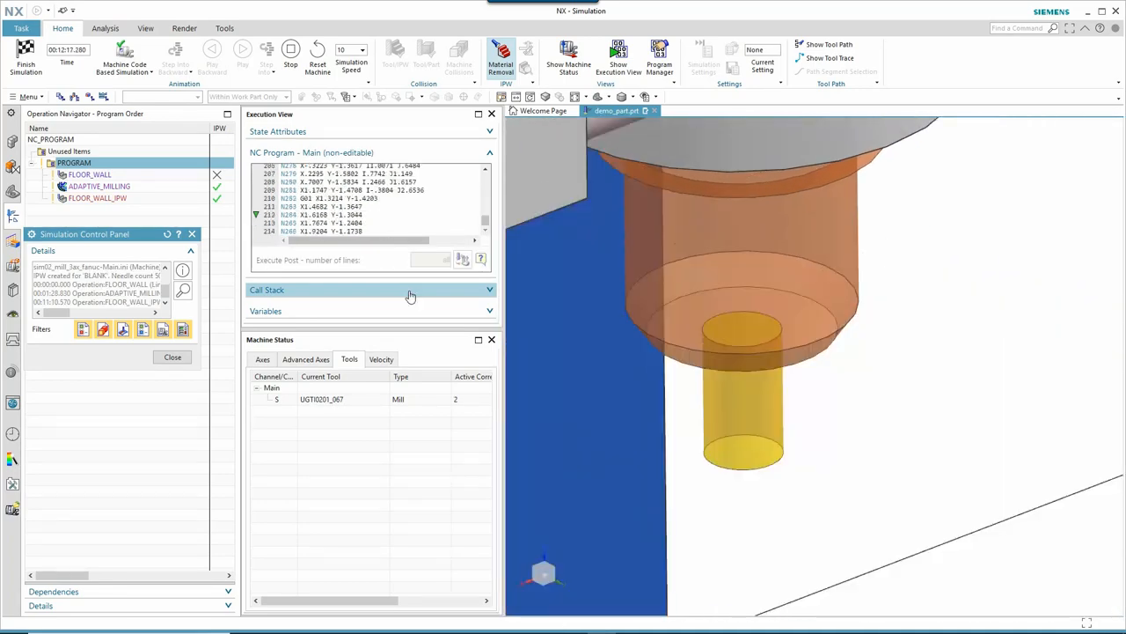
pyautogui.click(242, 49)
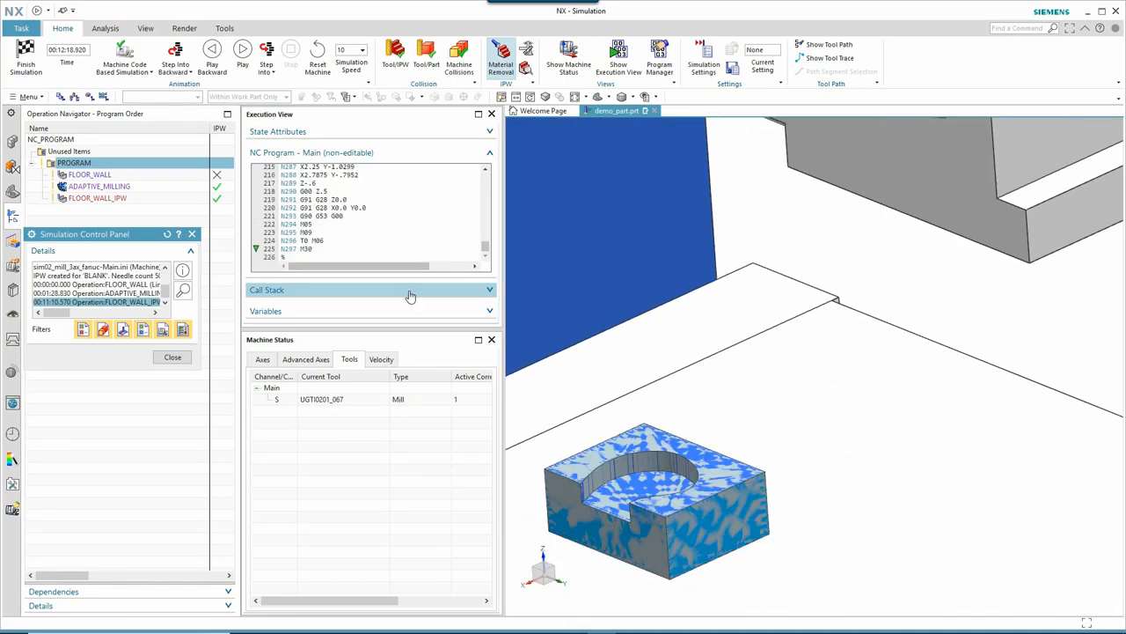